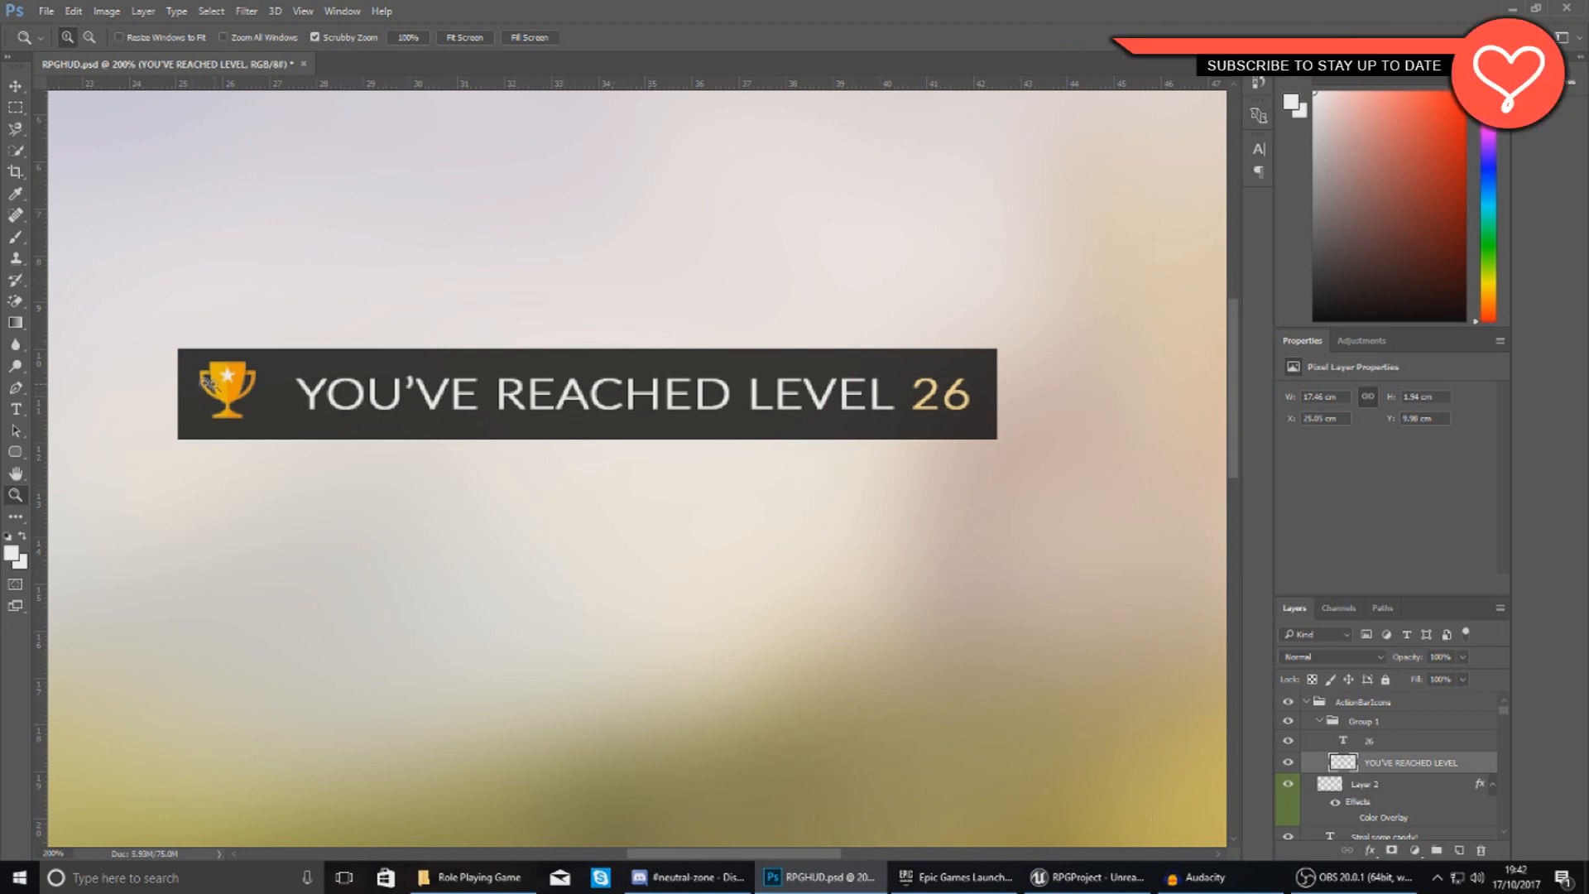
pyautogui.moveTo(306, 421)
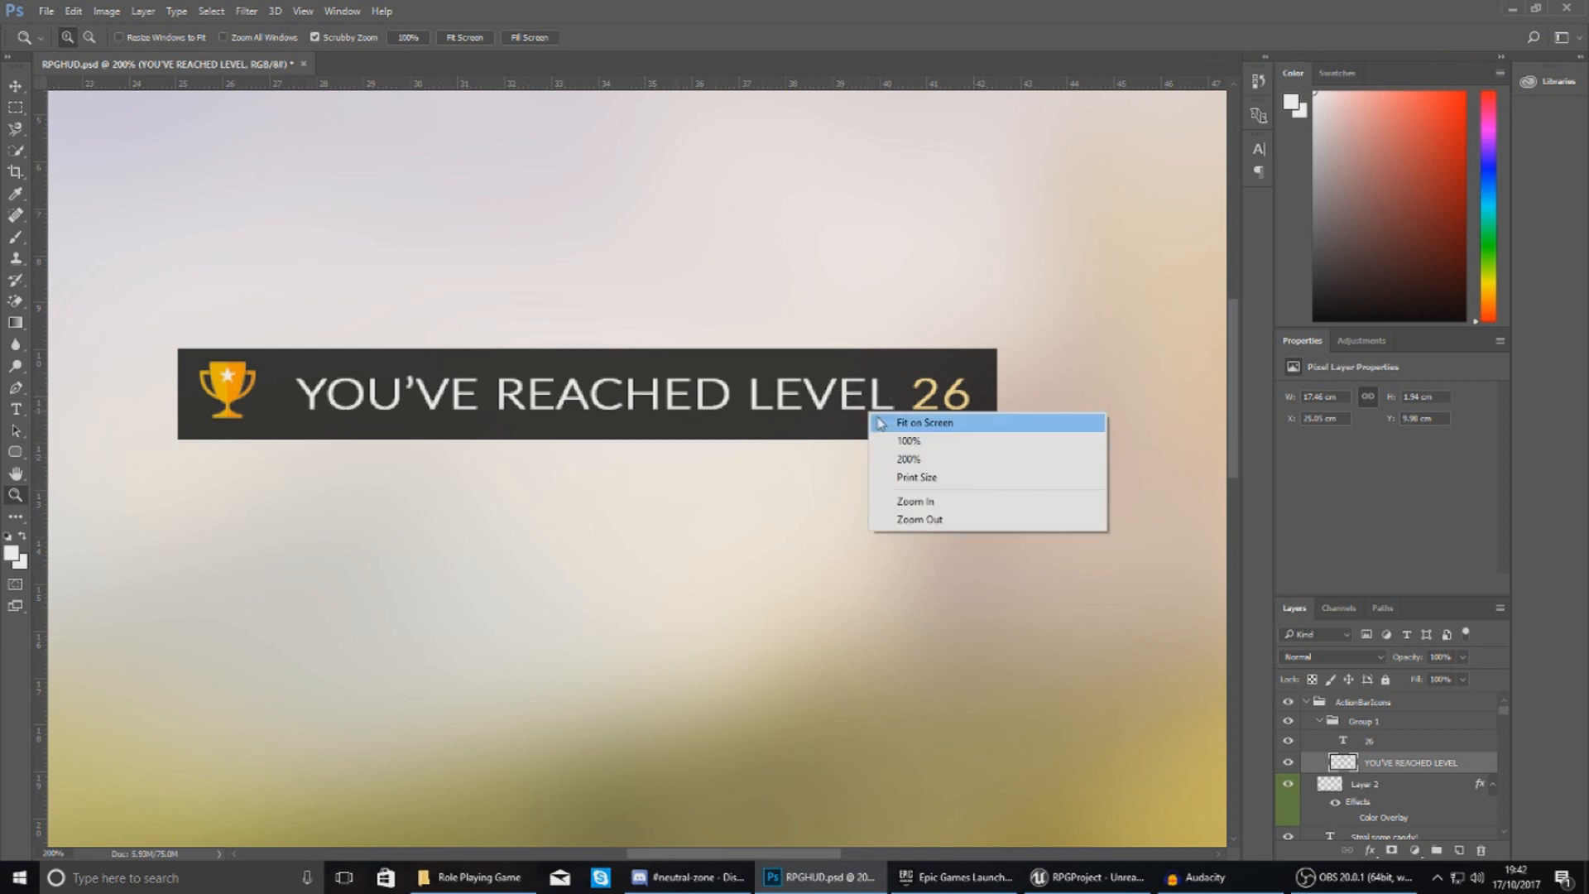
# Fit the entire RPG HUD mockup, including the level-up banner, on screen.
pyautogui.click(922, 423)
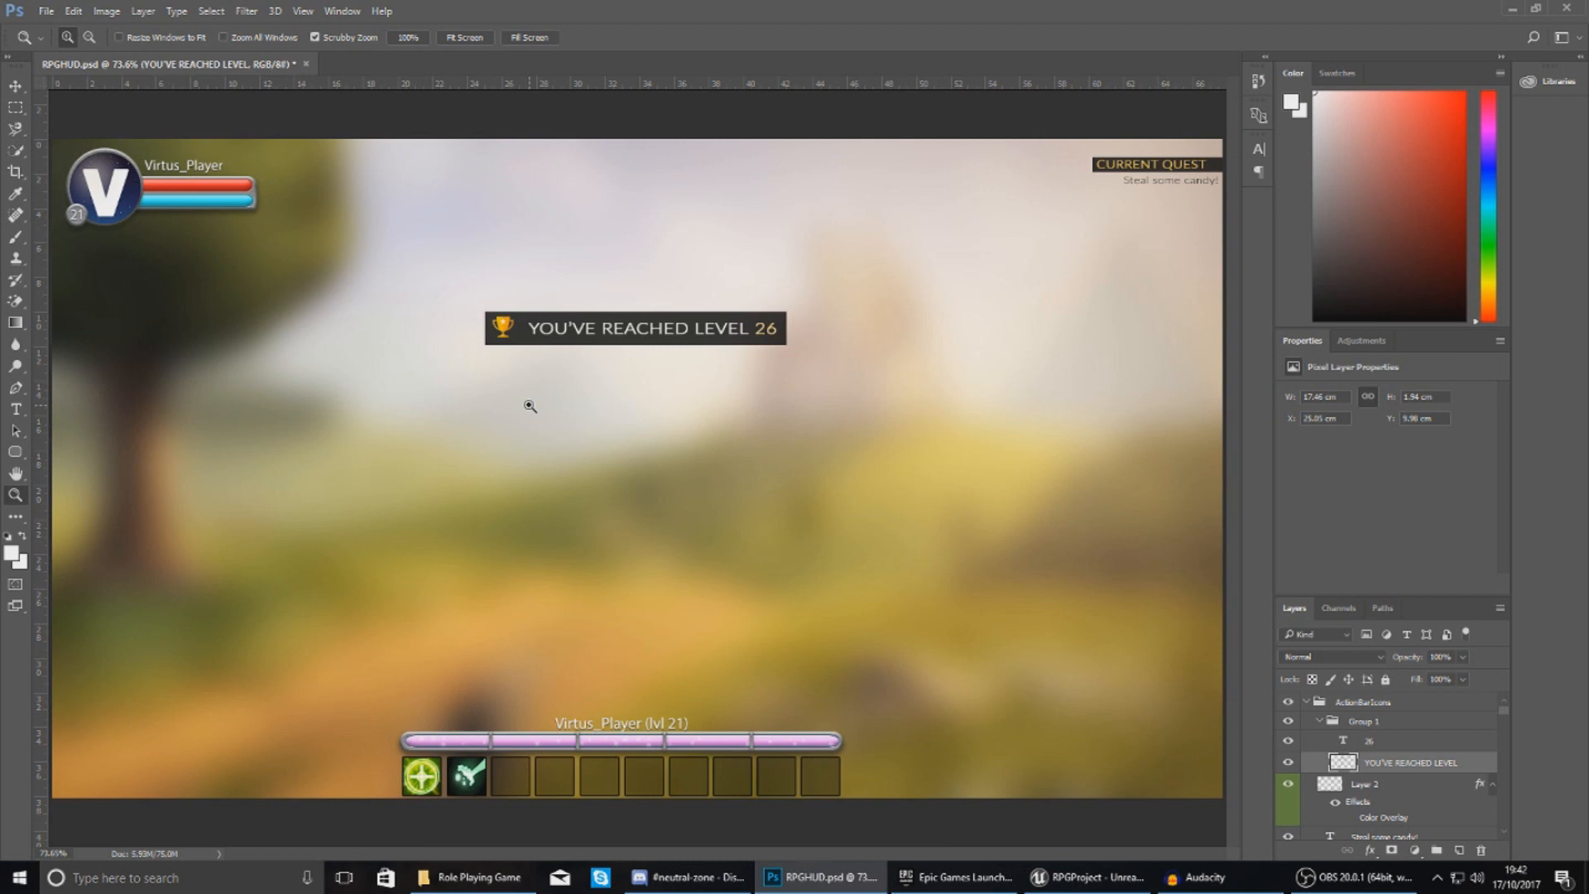
pyautogui.moveTo(930, 681)
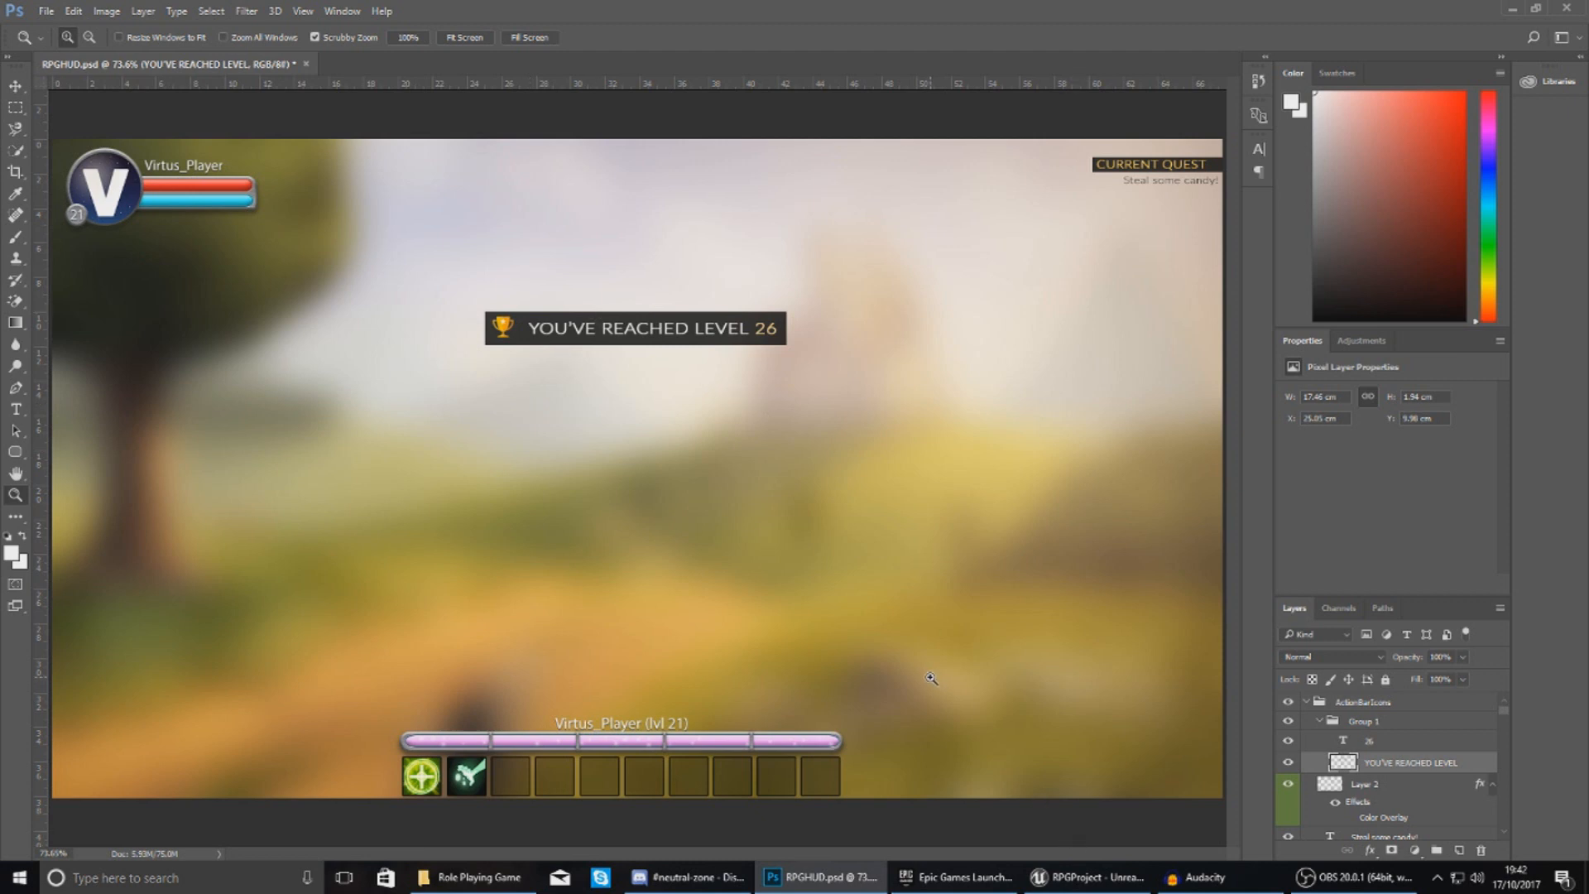
pyautogui.moveTo(964, 638)
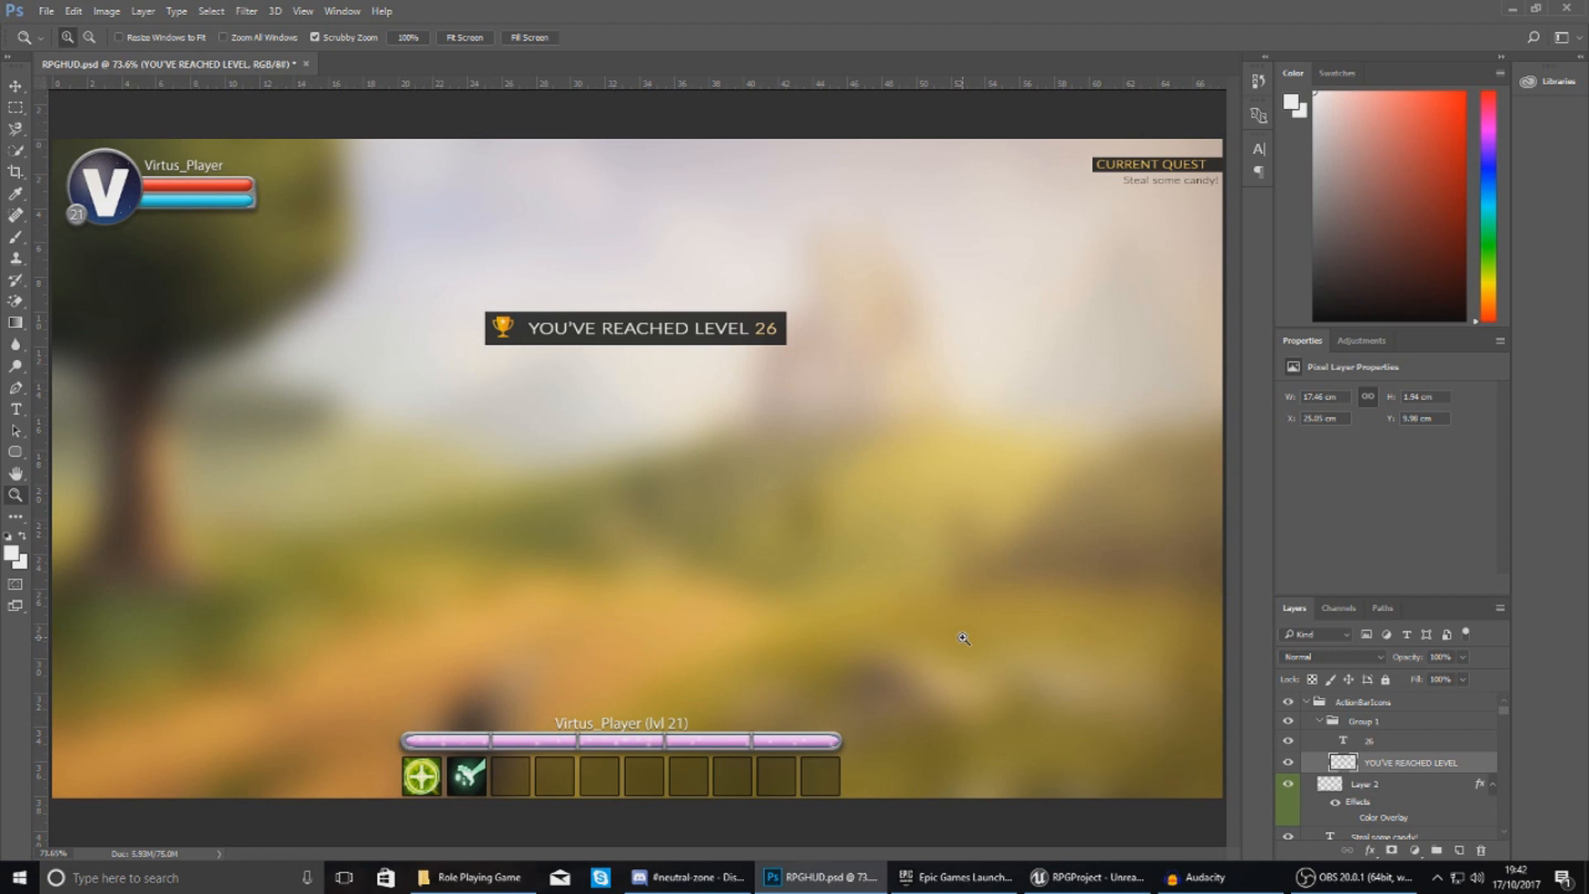
pyautogui.moveTo(808, 655)
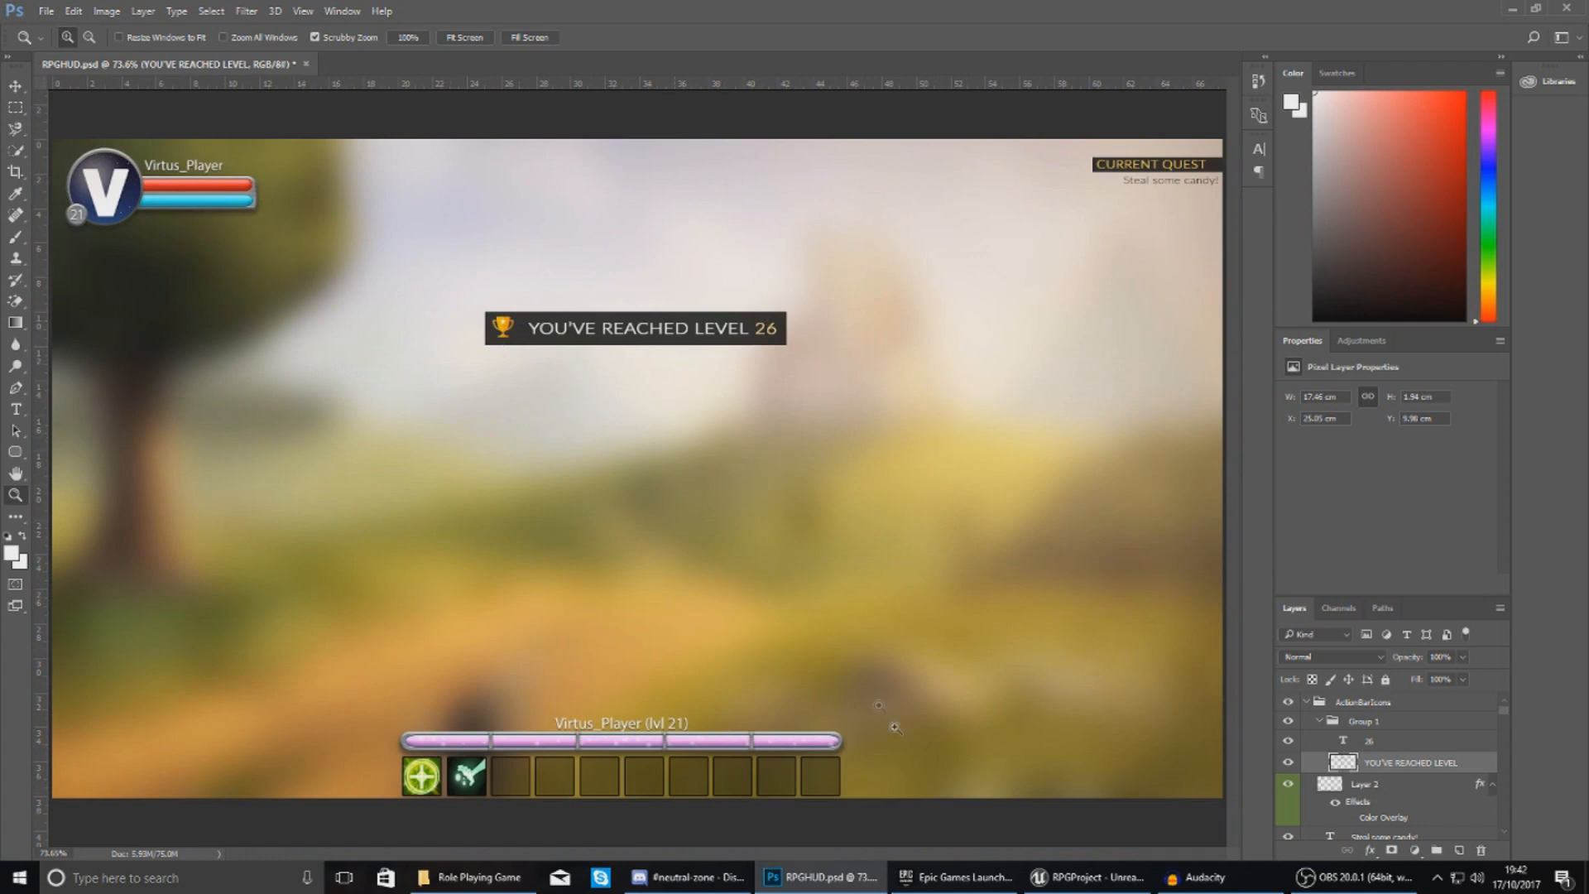
# Switch to Unreal and open the HUDAssets folder in the Content Browser.
pyautogui.click(1085, 877)
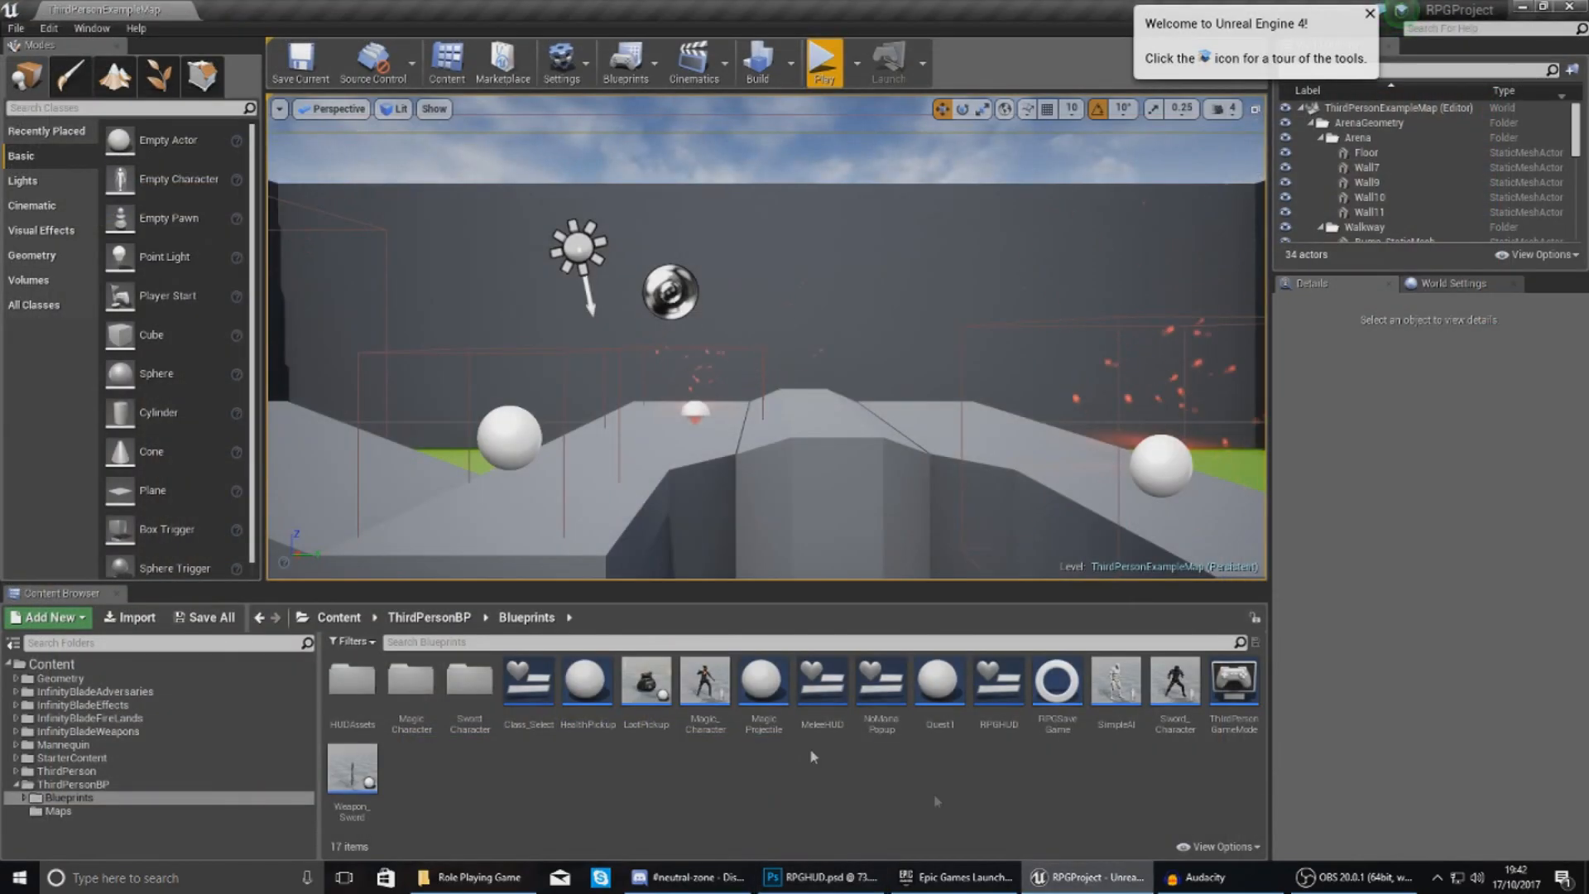
pyautogui.click(429, 617)
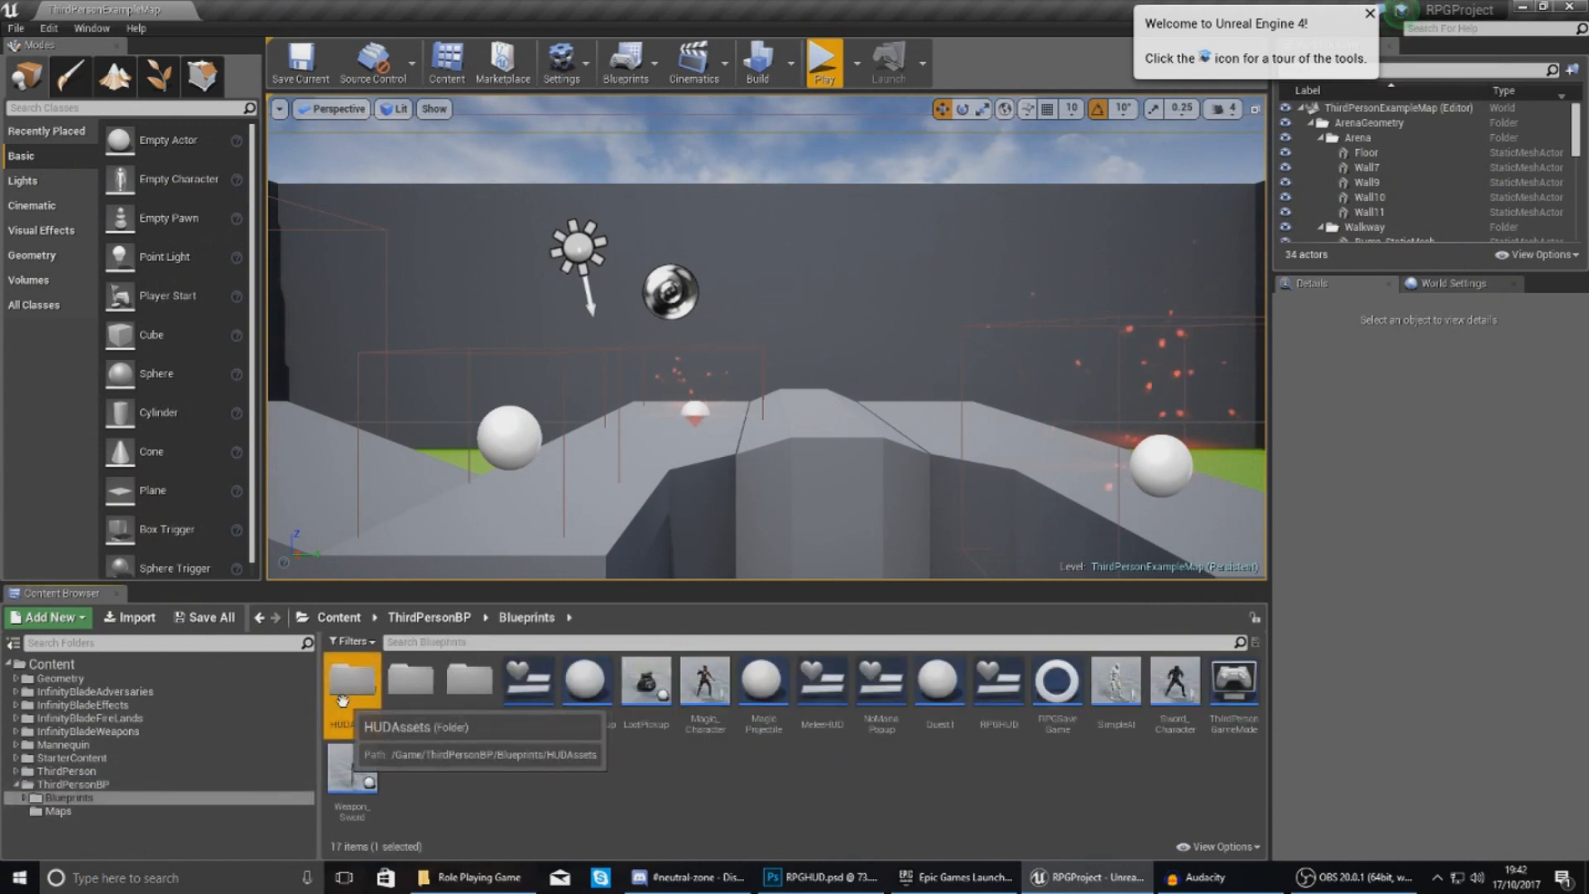
pyautogui.doubleClick(352, 681)
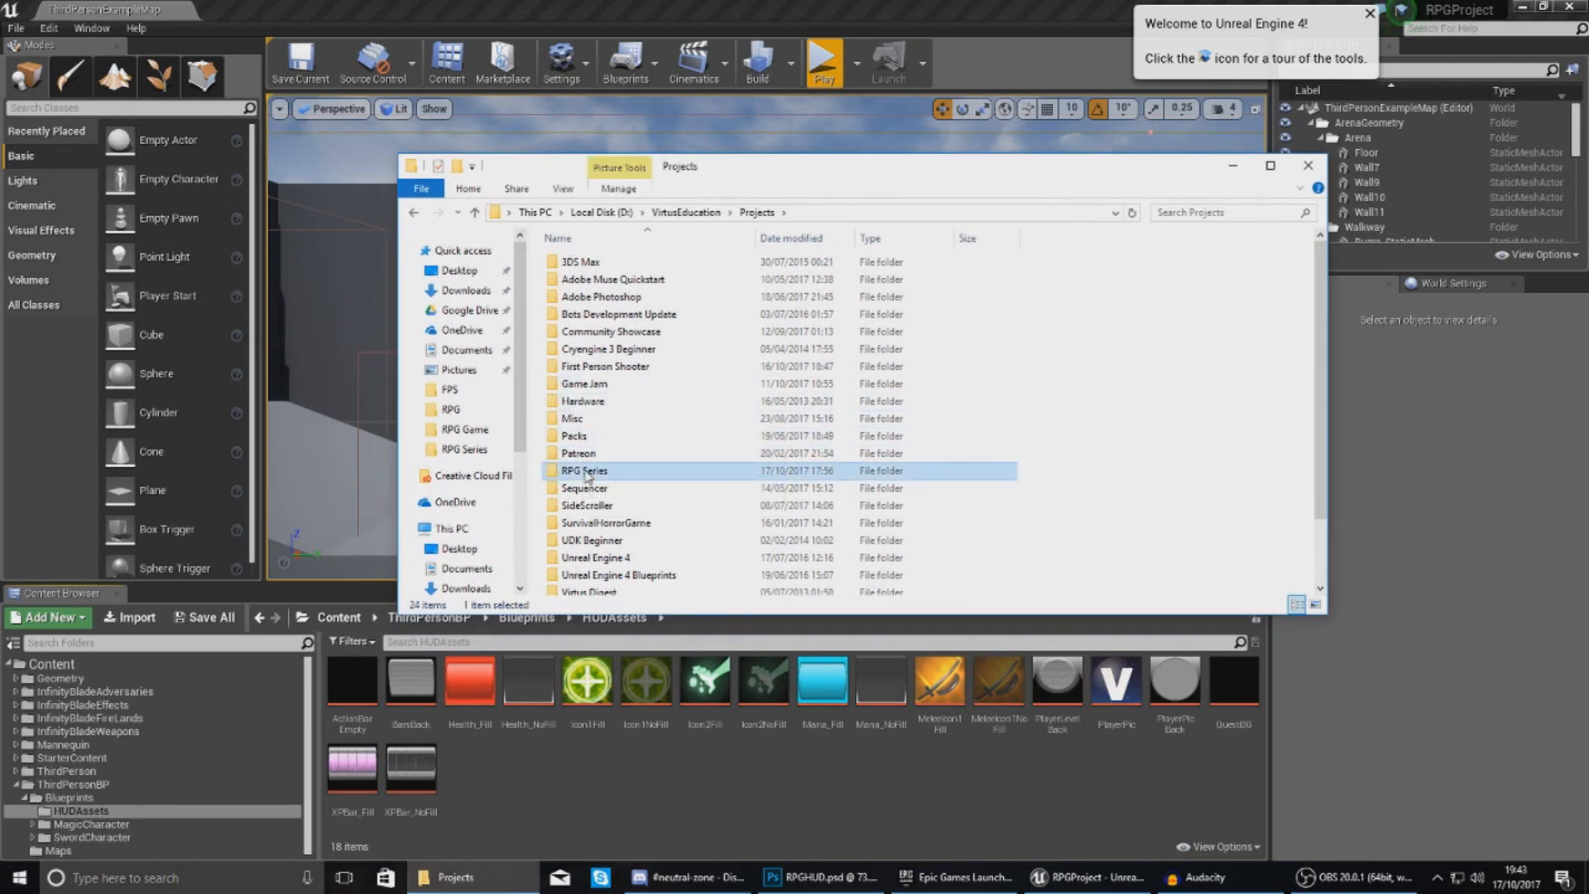
# Browse to RPG Series > RPGAssets > HUDAssets on disk and select LevelPopup.
pyautogui.doubleClick(584, 470)
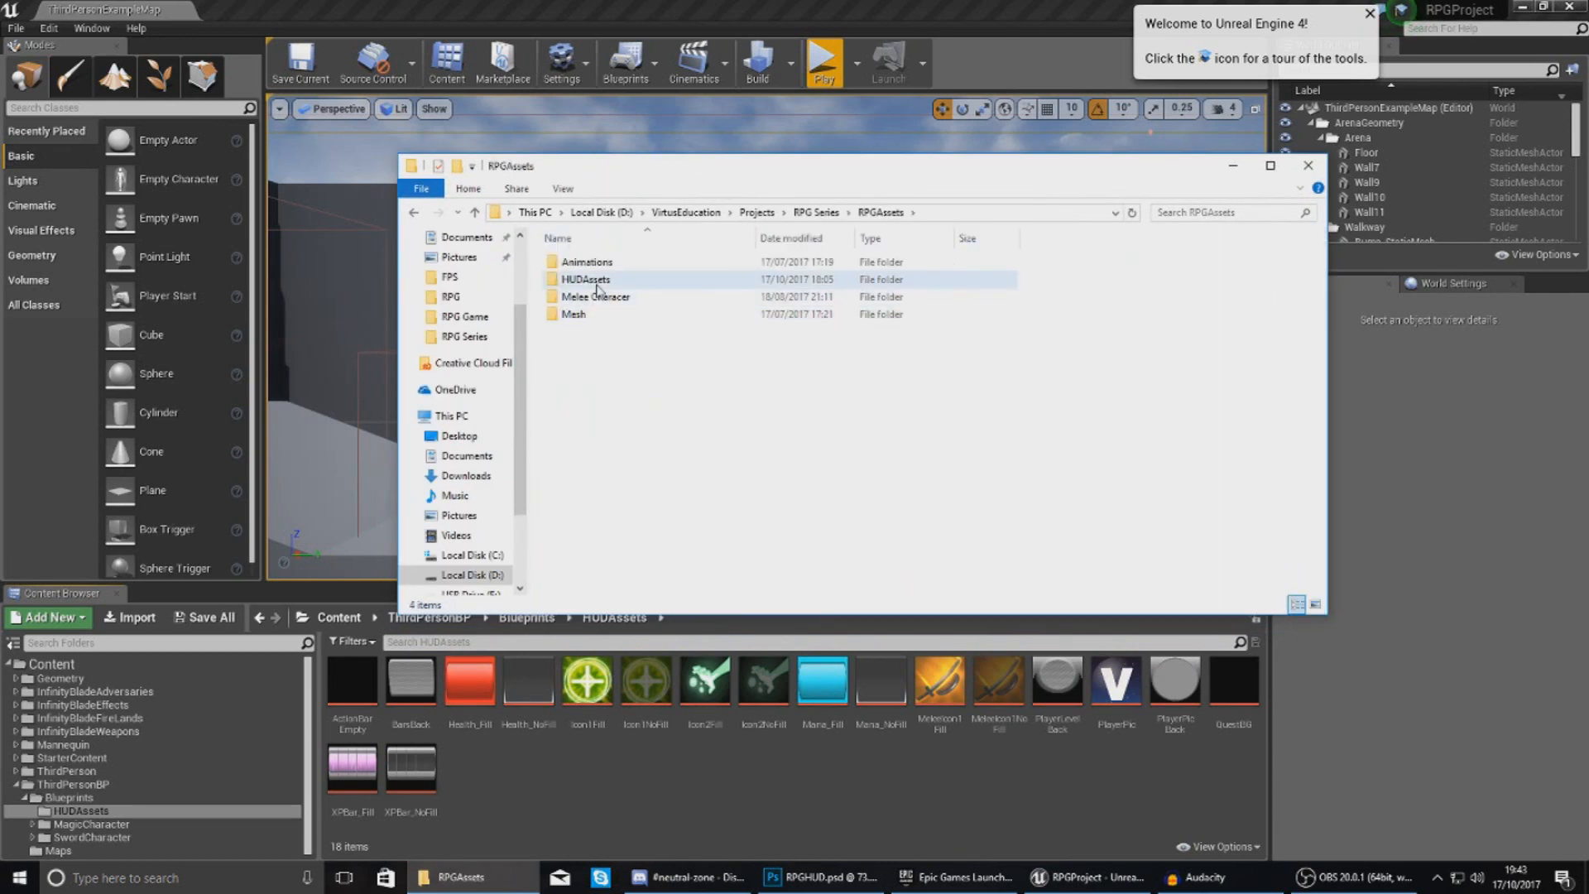
pyautogui.doubleClick(585, 279)
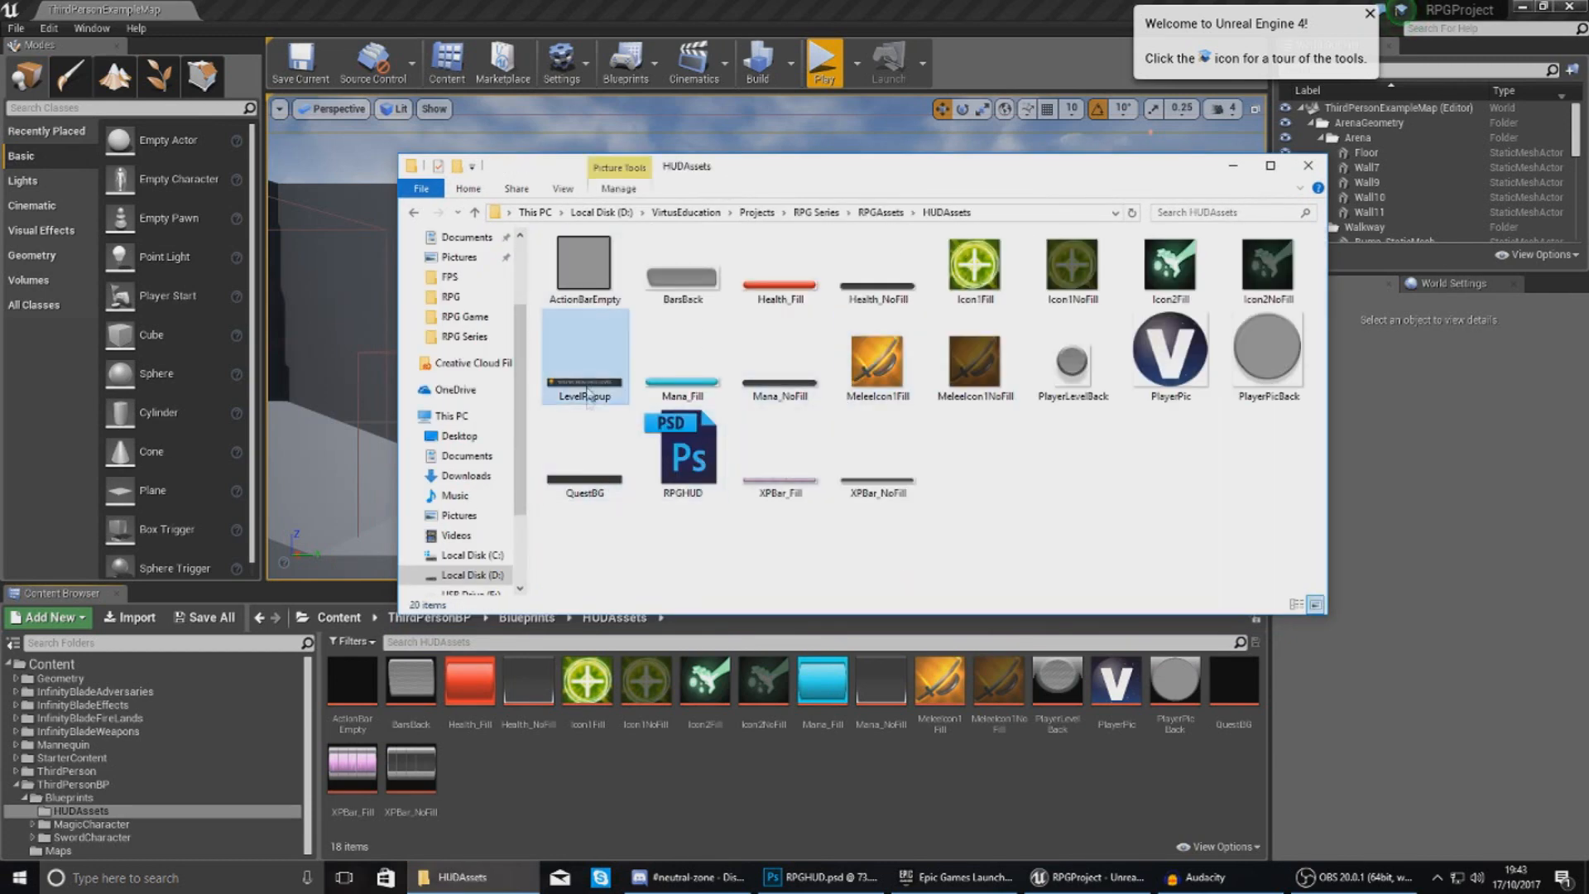
pyautogui.click(583, 357)
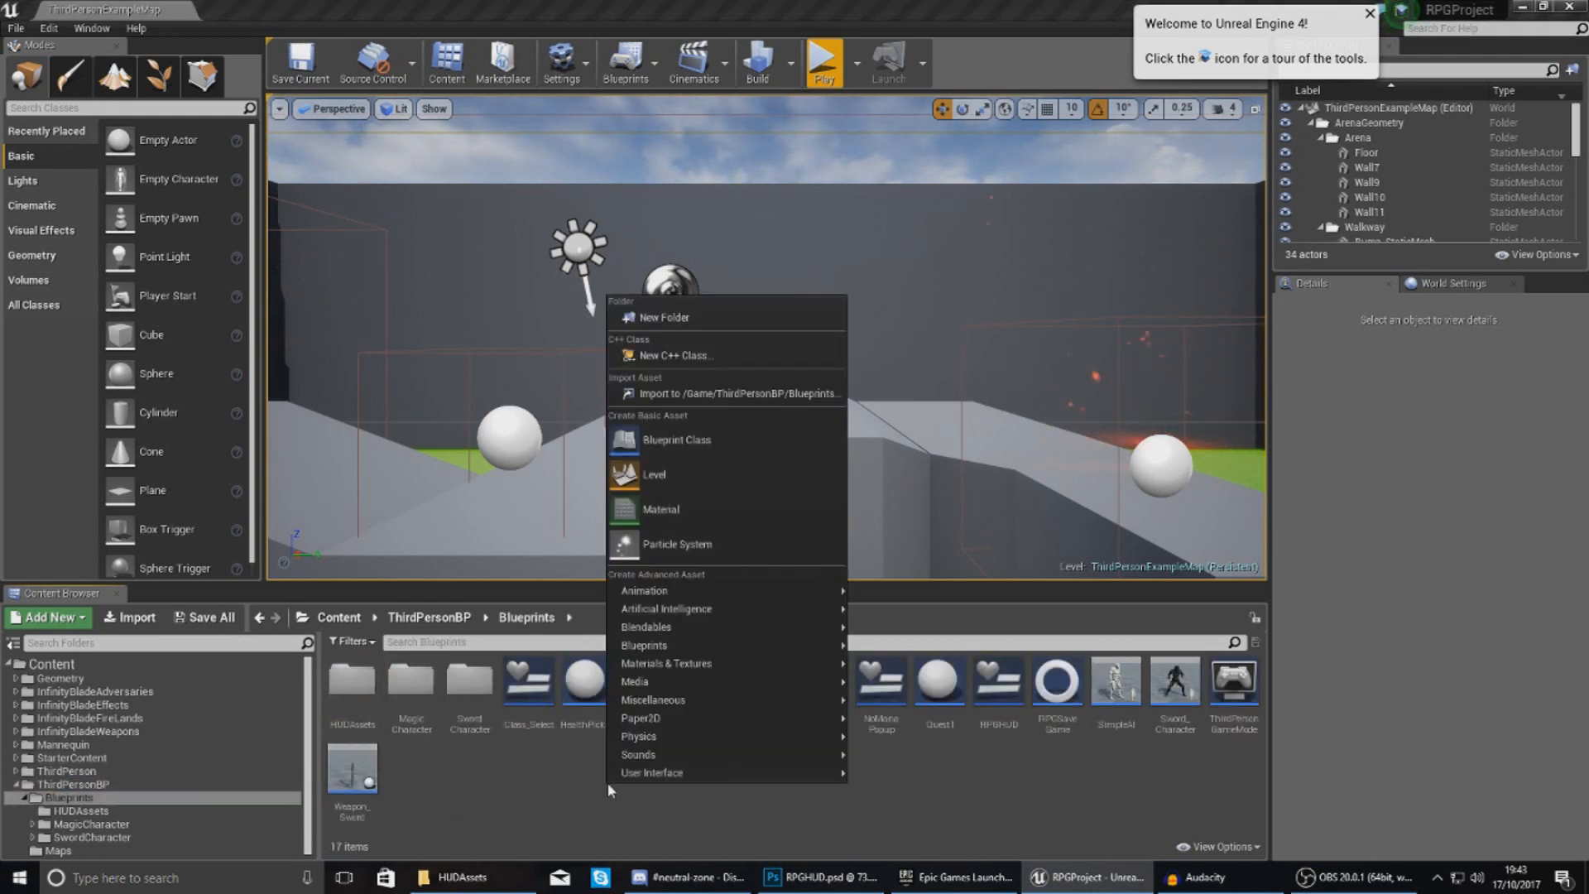
pyautogui.moveTo(652, 772)
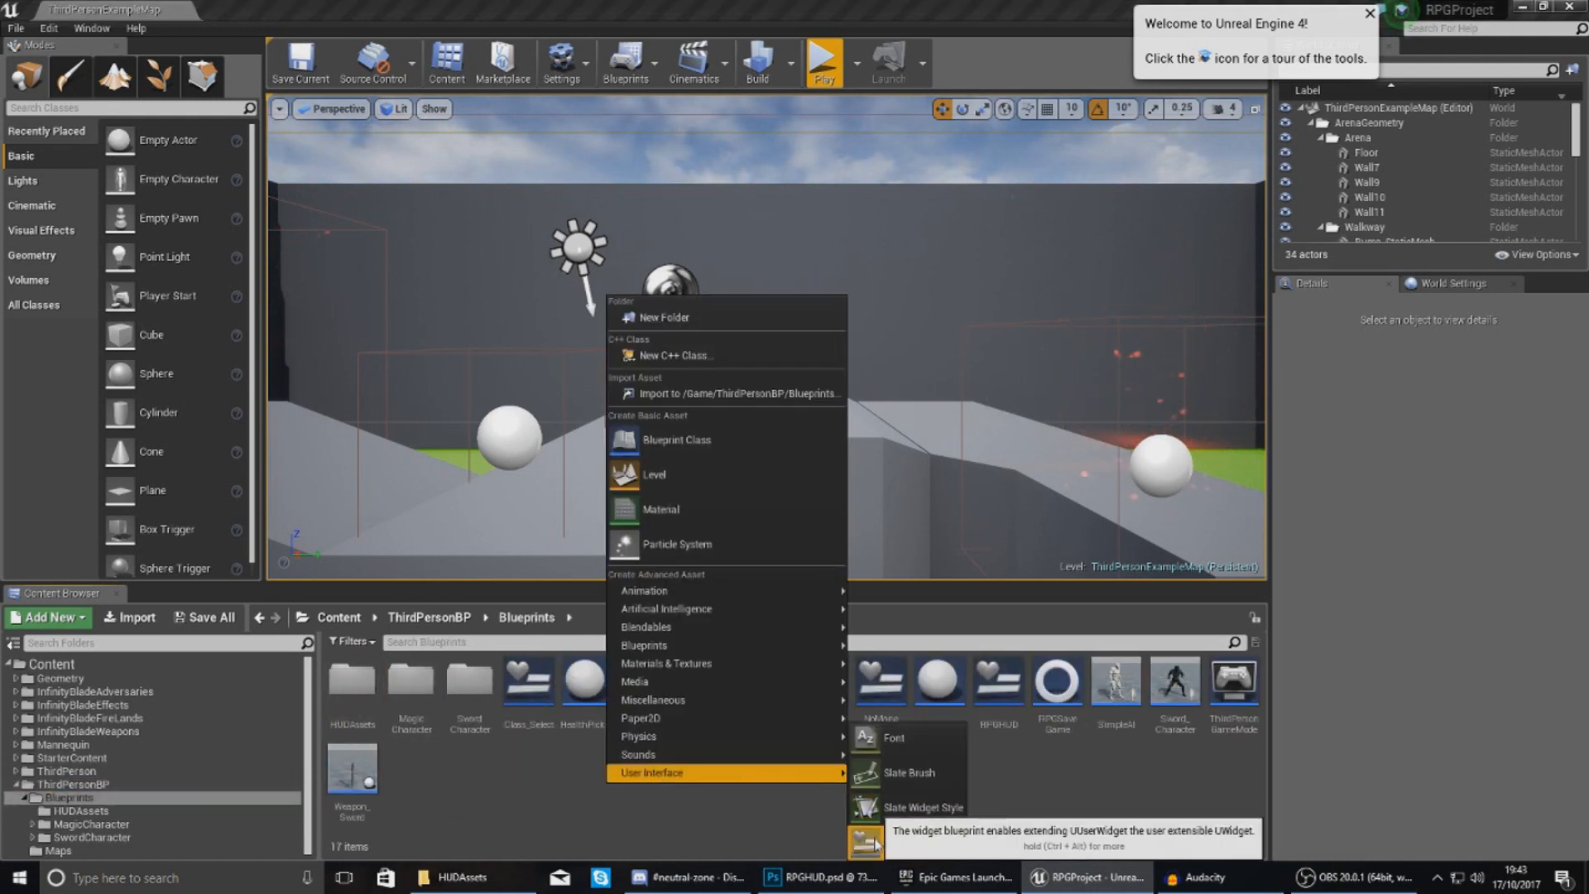
pyautogui.moveTo(920, 842)
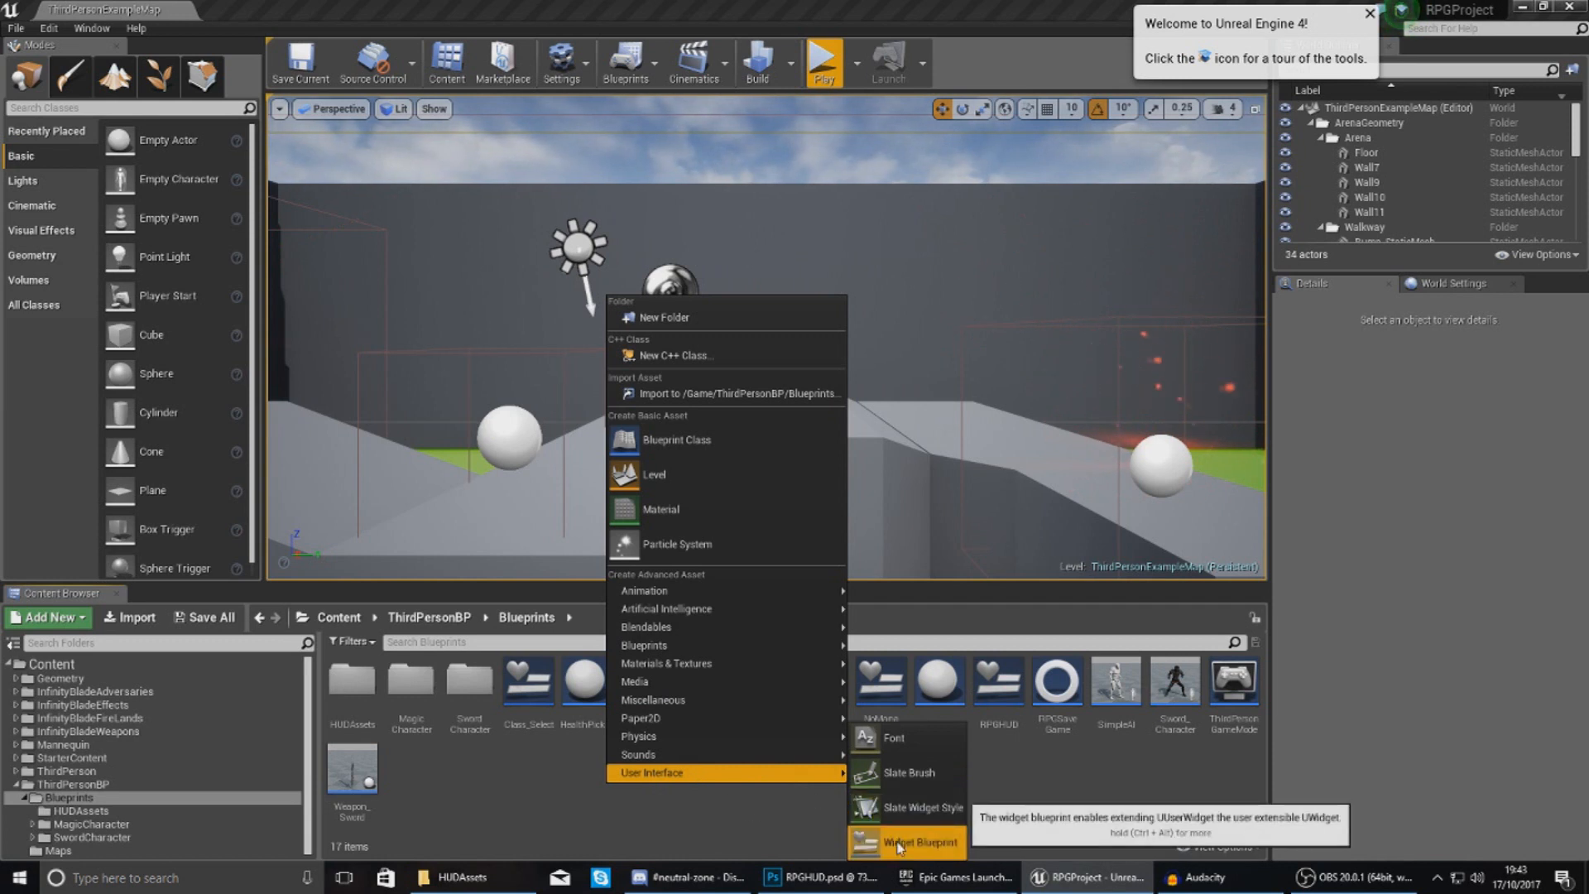
# Create a Widget Blueprint named LevelUp in Blueprints and open it.
pyautogui.click(921, 843)
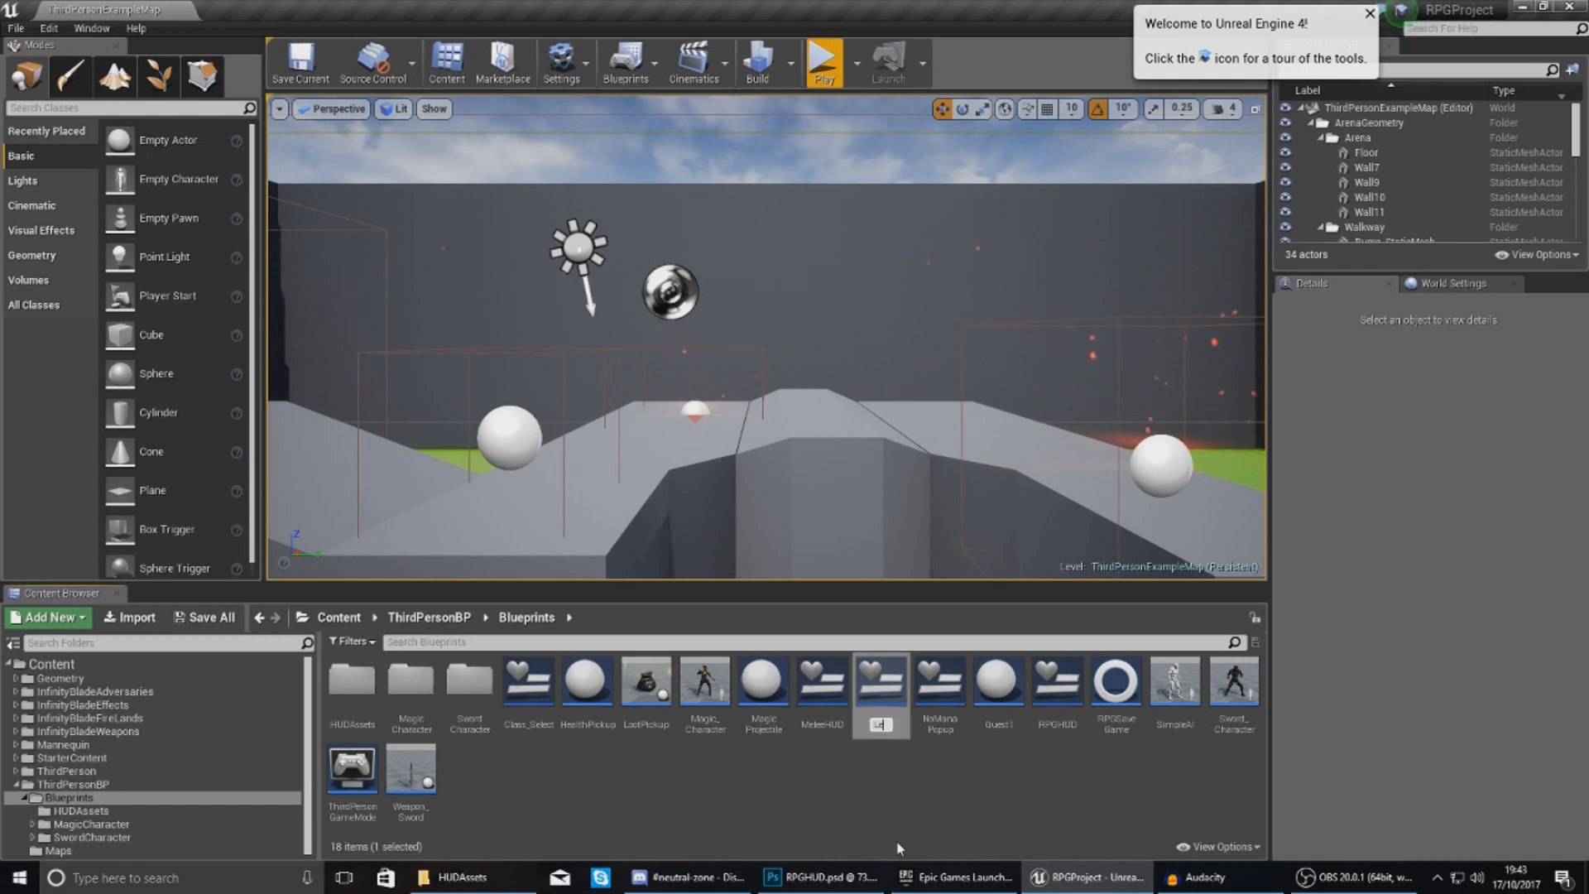
pyautogui.doubleClick(645, 681)
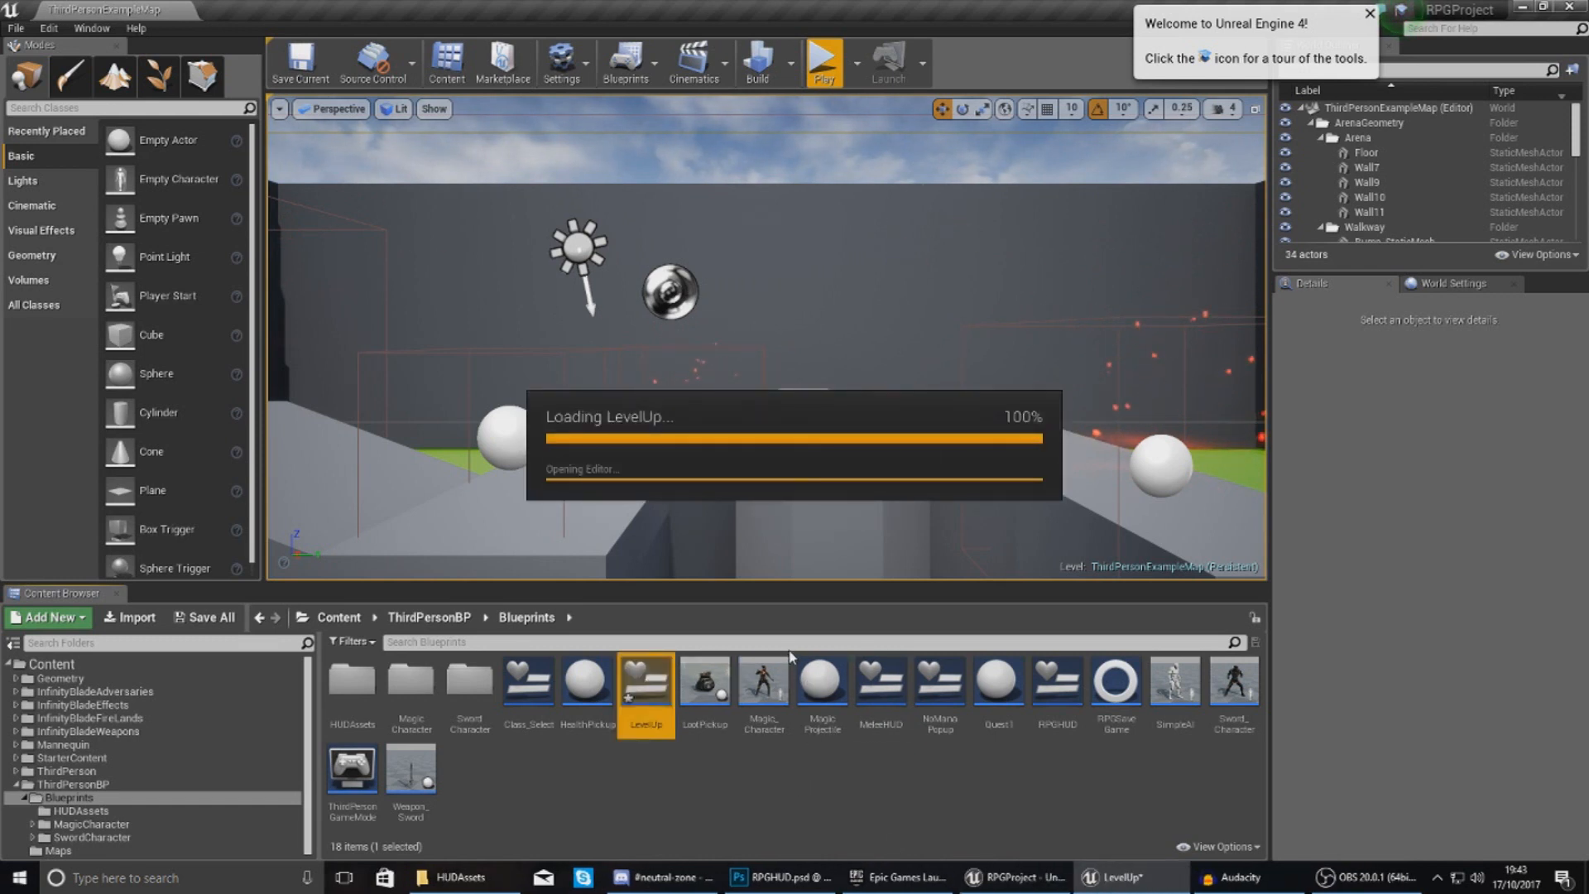
# Add a text block, and give the image the LevelPopup brush, 495 by 55, centre anchor.
pyautogui.doubleClick(646, 677)
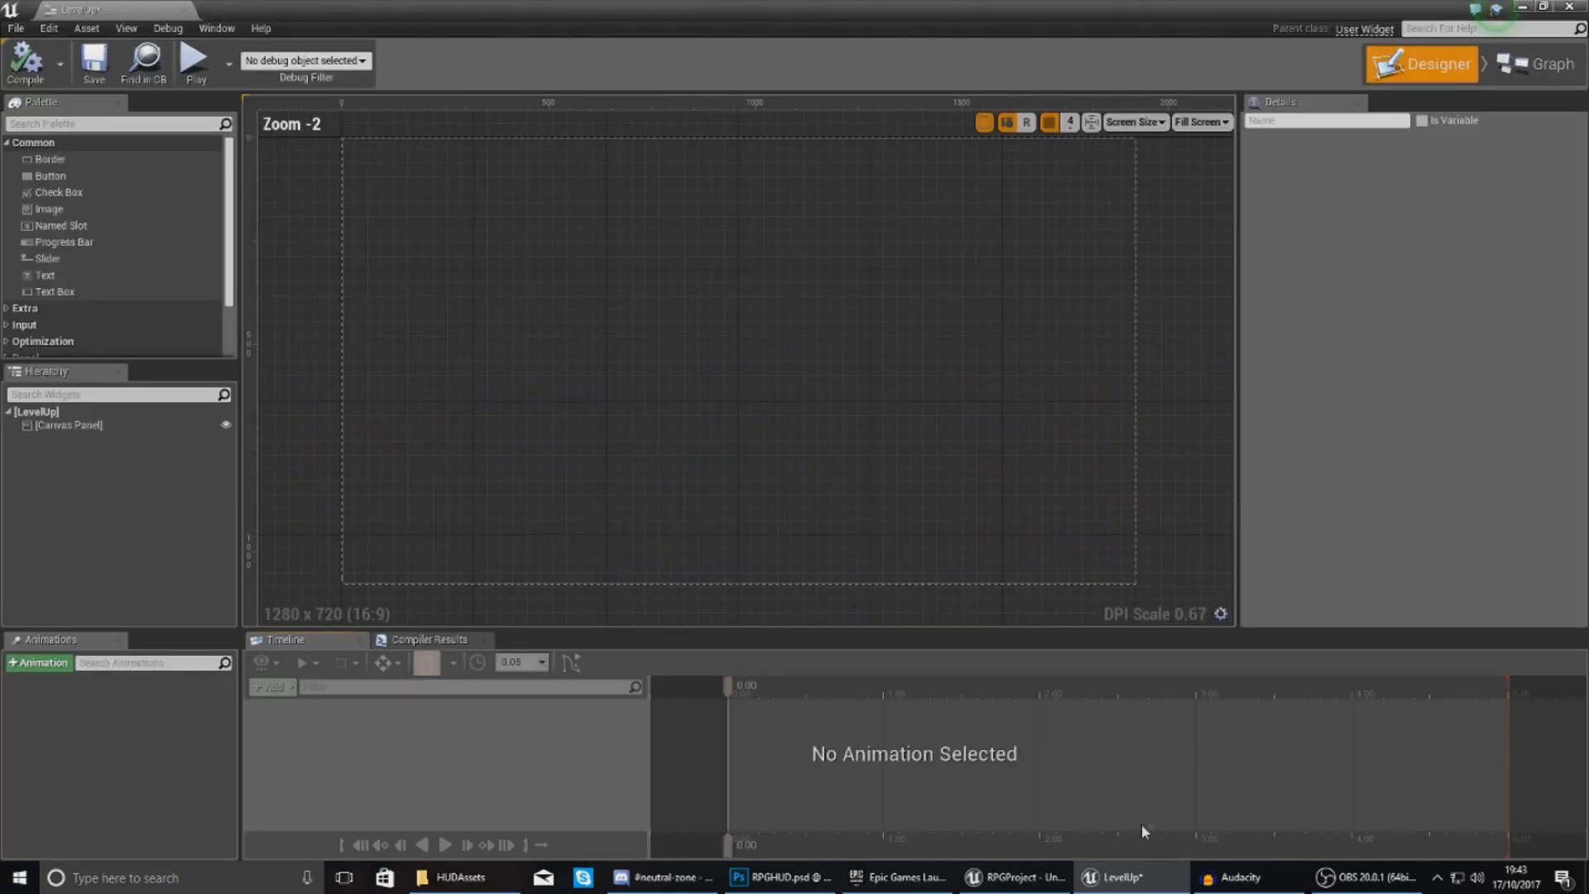
pyautogui.moveTo(64, 242)
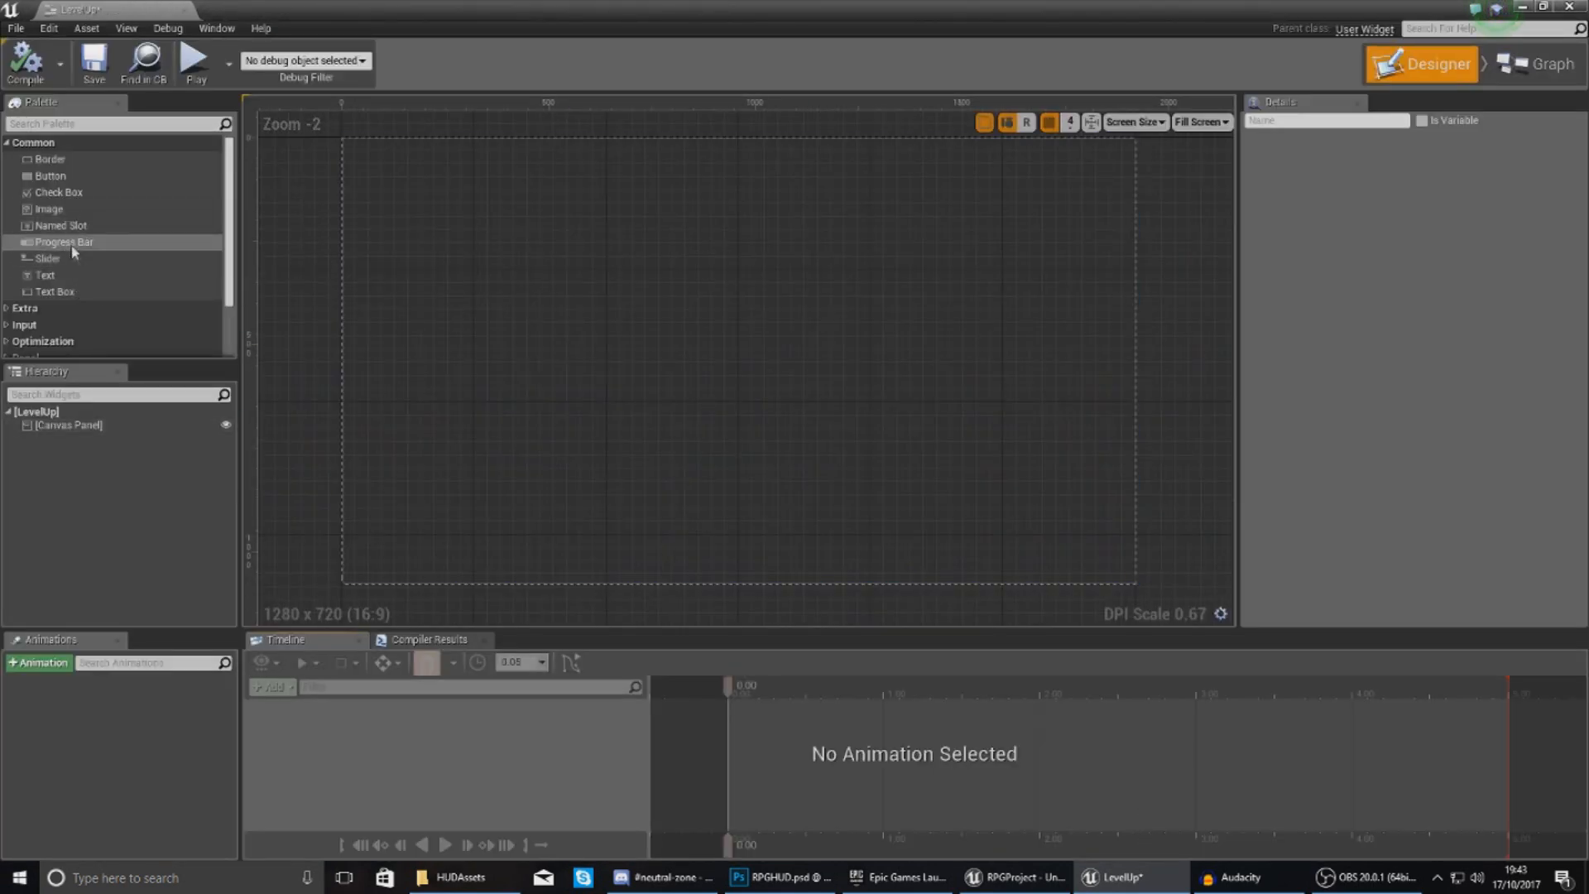
pyautogui.moveTo(91, 256)
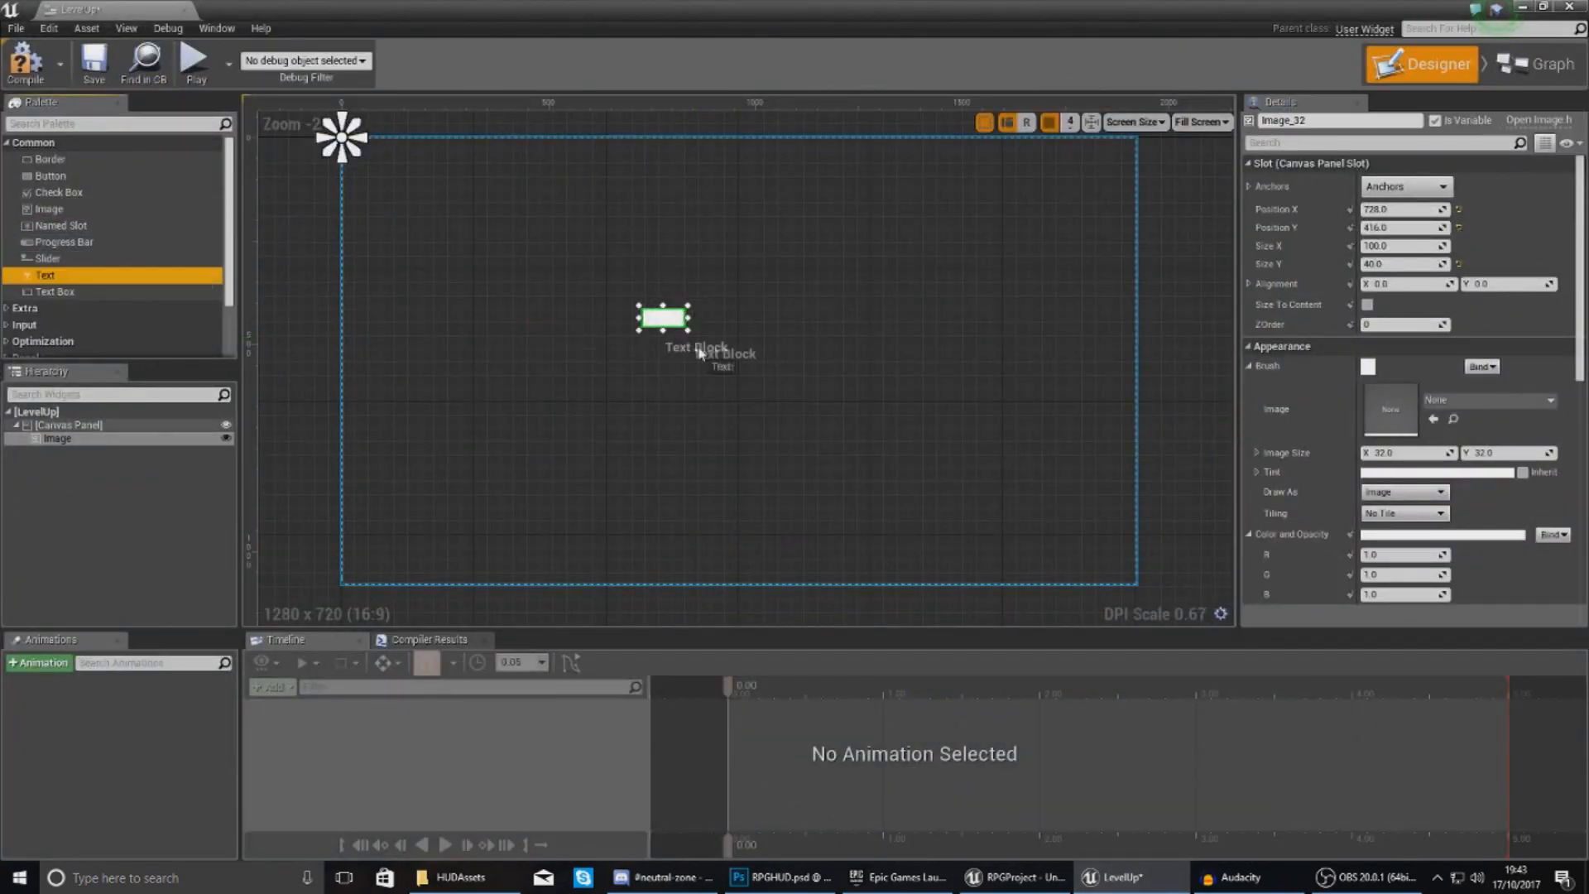
pyautogui.moveTo(44, 275); pyautogui.dragTo(781, 354)
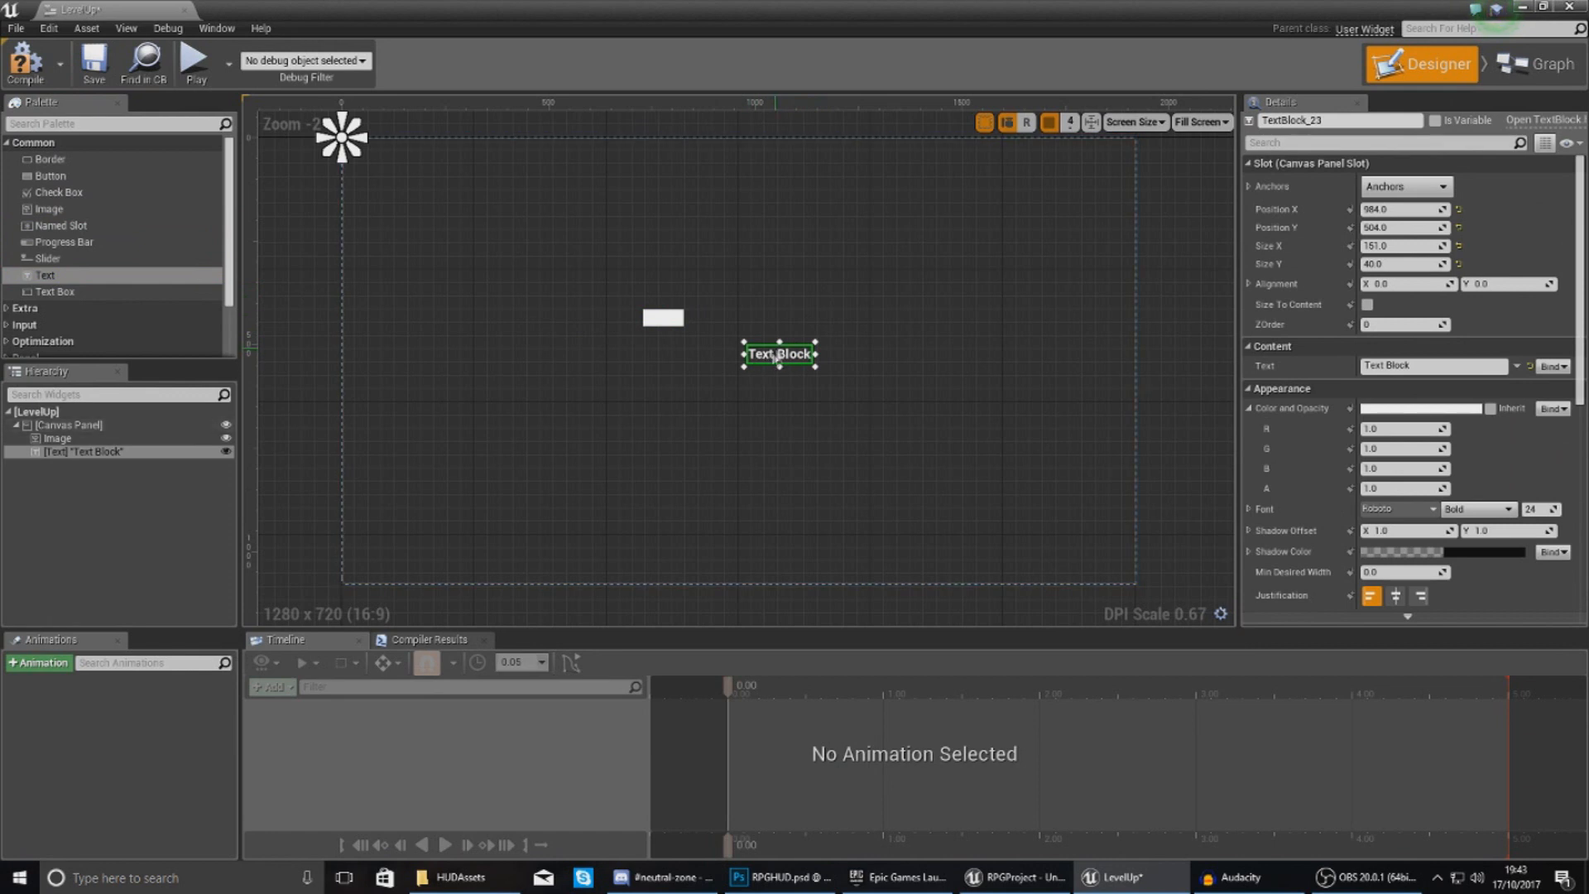
pyautogui.click(663, 317)
pyautogui.write('imag')
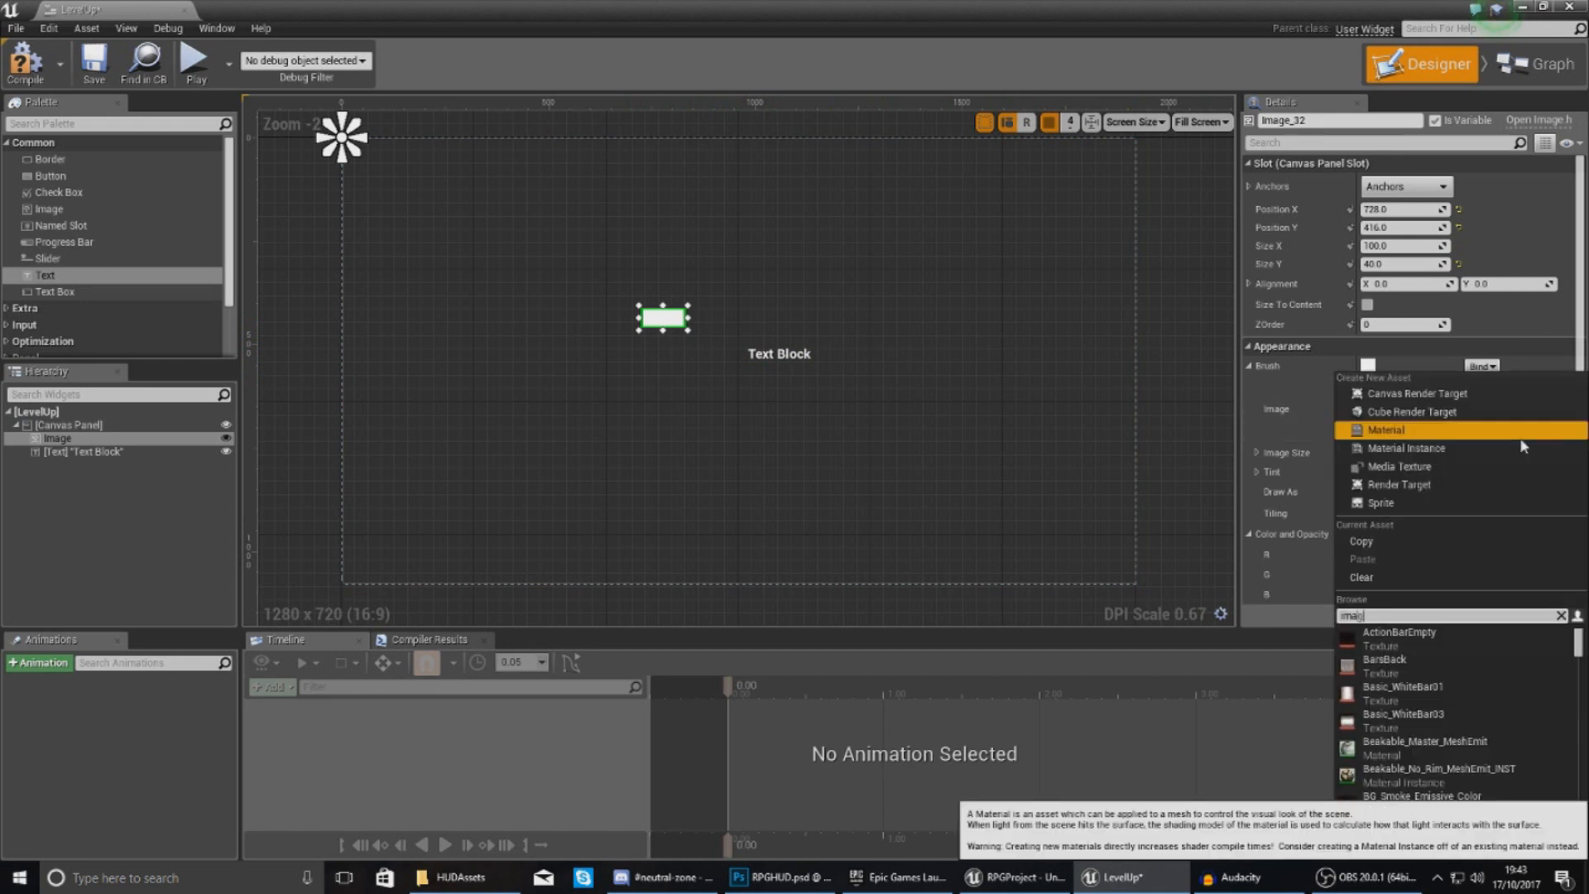
pyautogui.write('level')
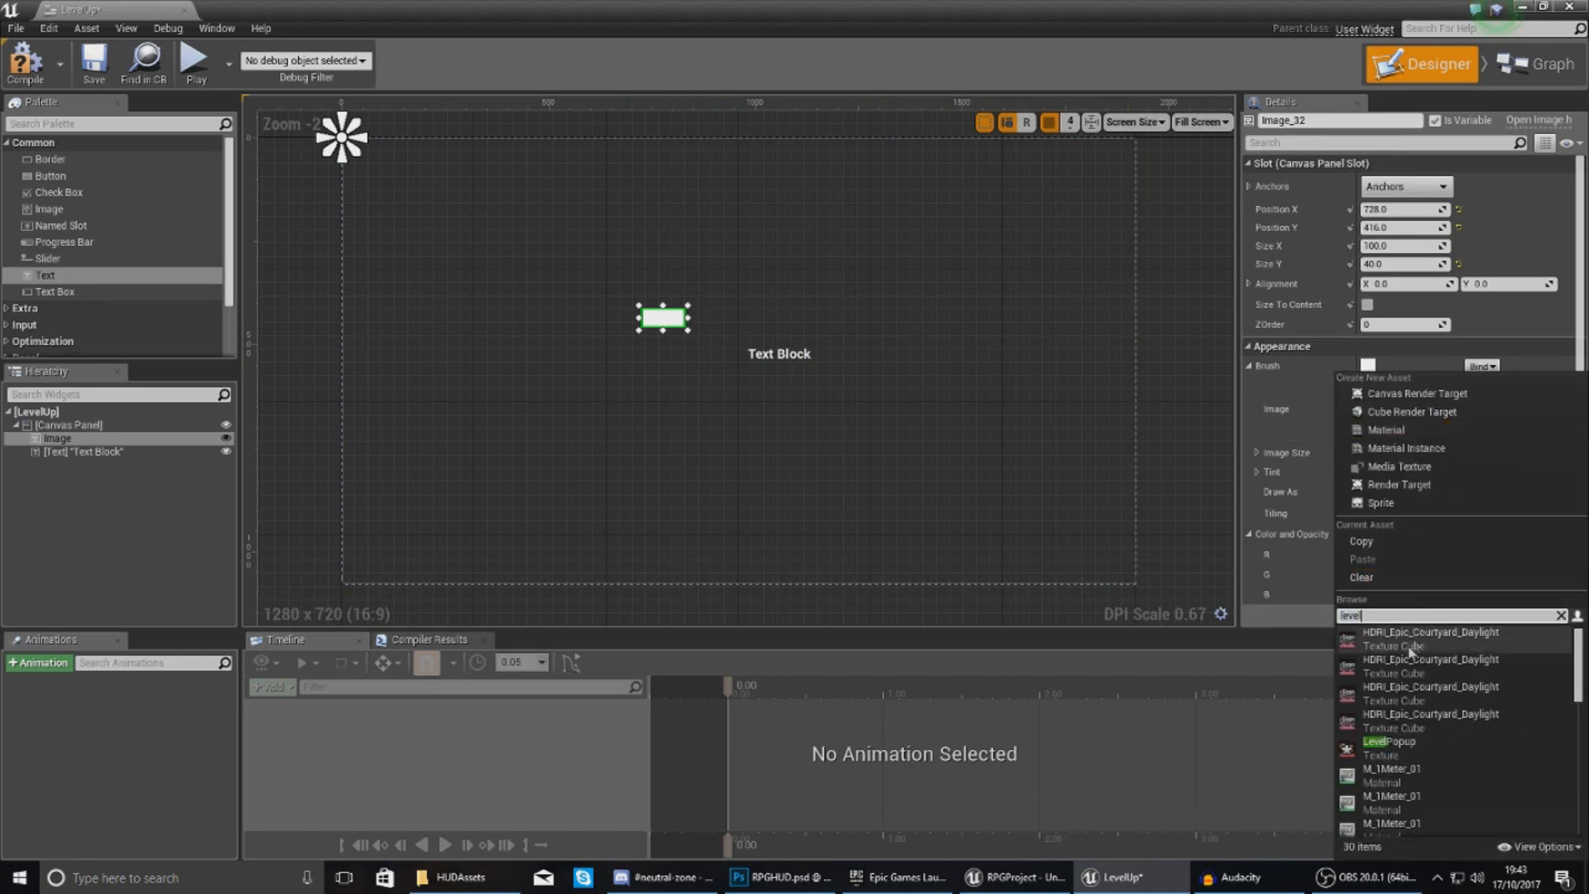
pyautogui.click(1389, 740)
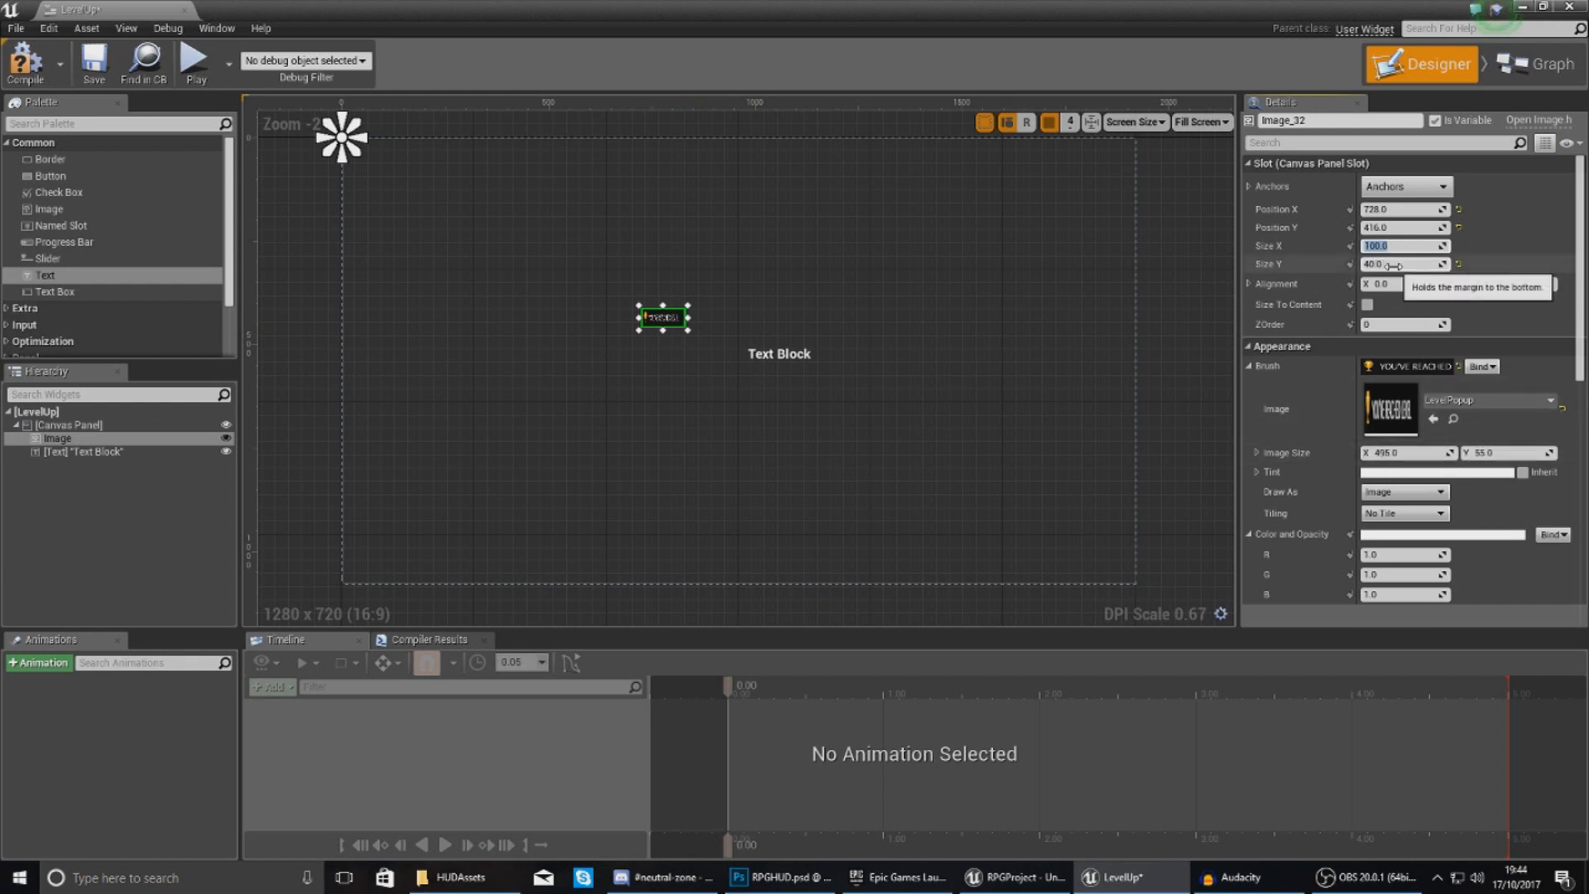
pyautogui.write('495.0')
pyautogui.click(1405, 264)
pyautogui.write('55')
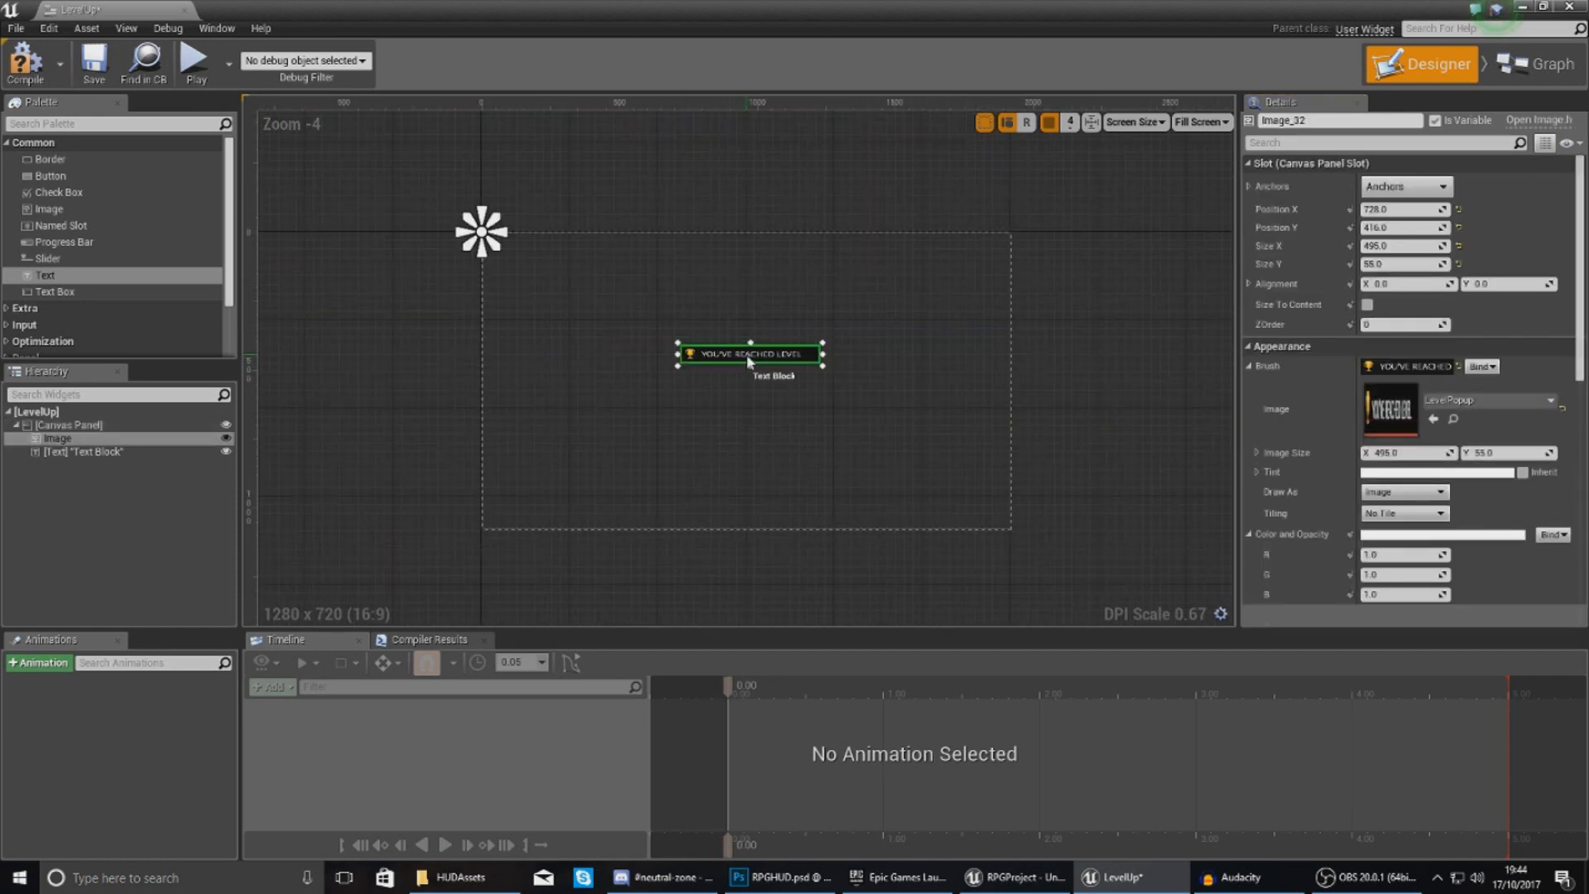
pyautogui.click(1404, 187)
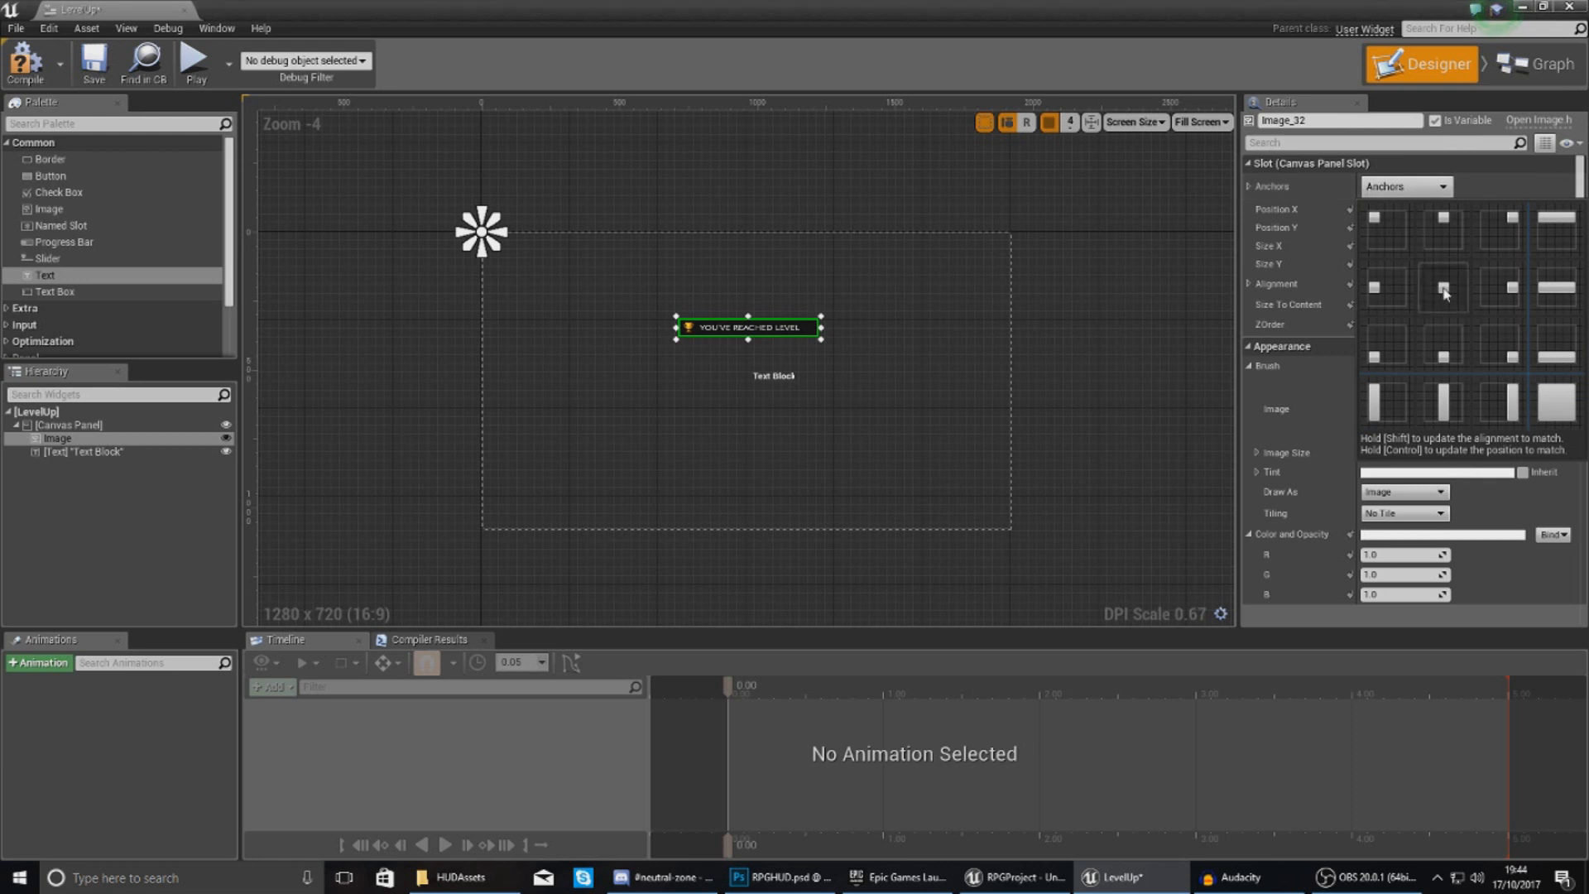
pyautogui.click(68, 425)
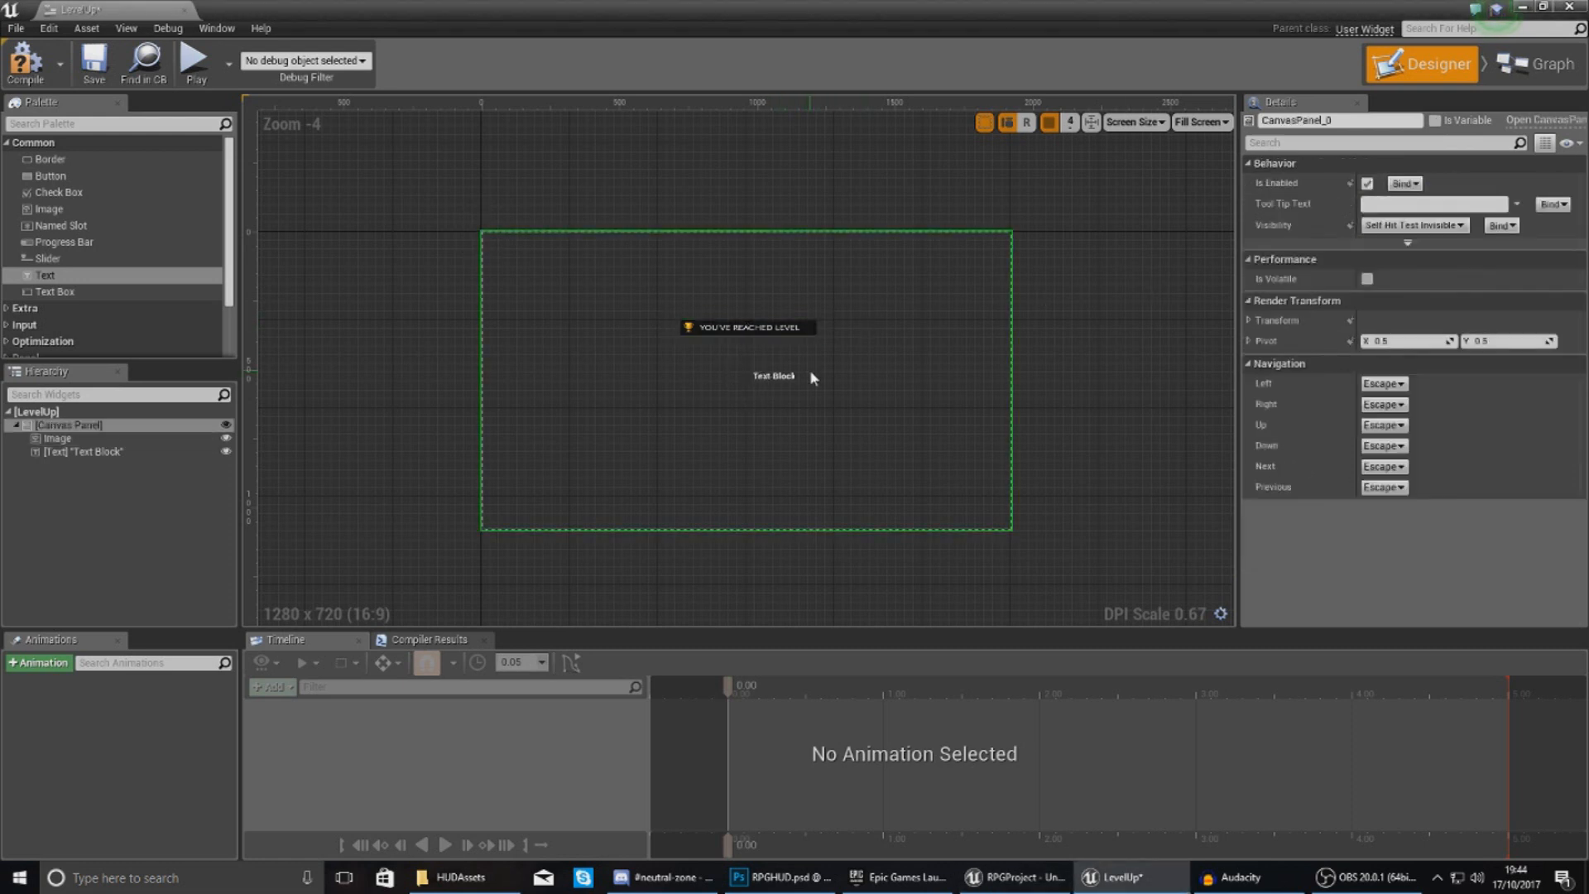
# Set the text to 22 in Light weight and place it after YOU'VE REACHED LEVEL.
pyautogui.click(776, 375)
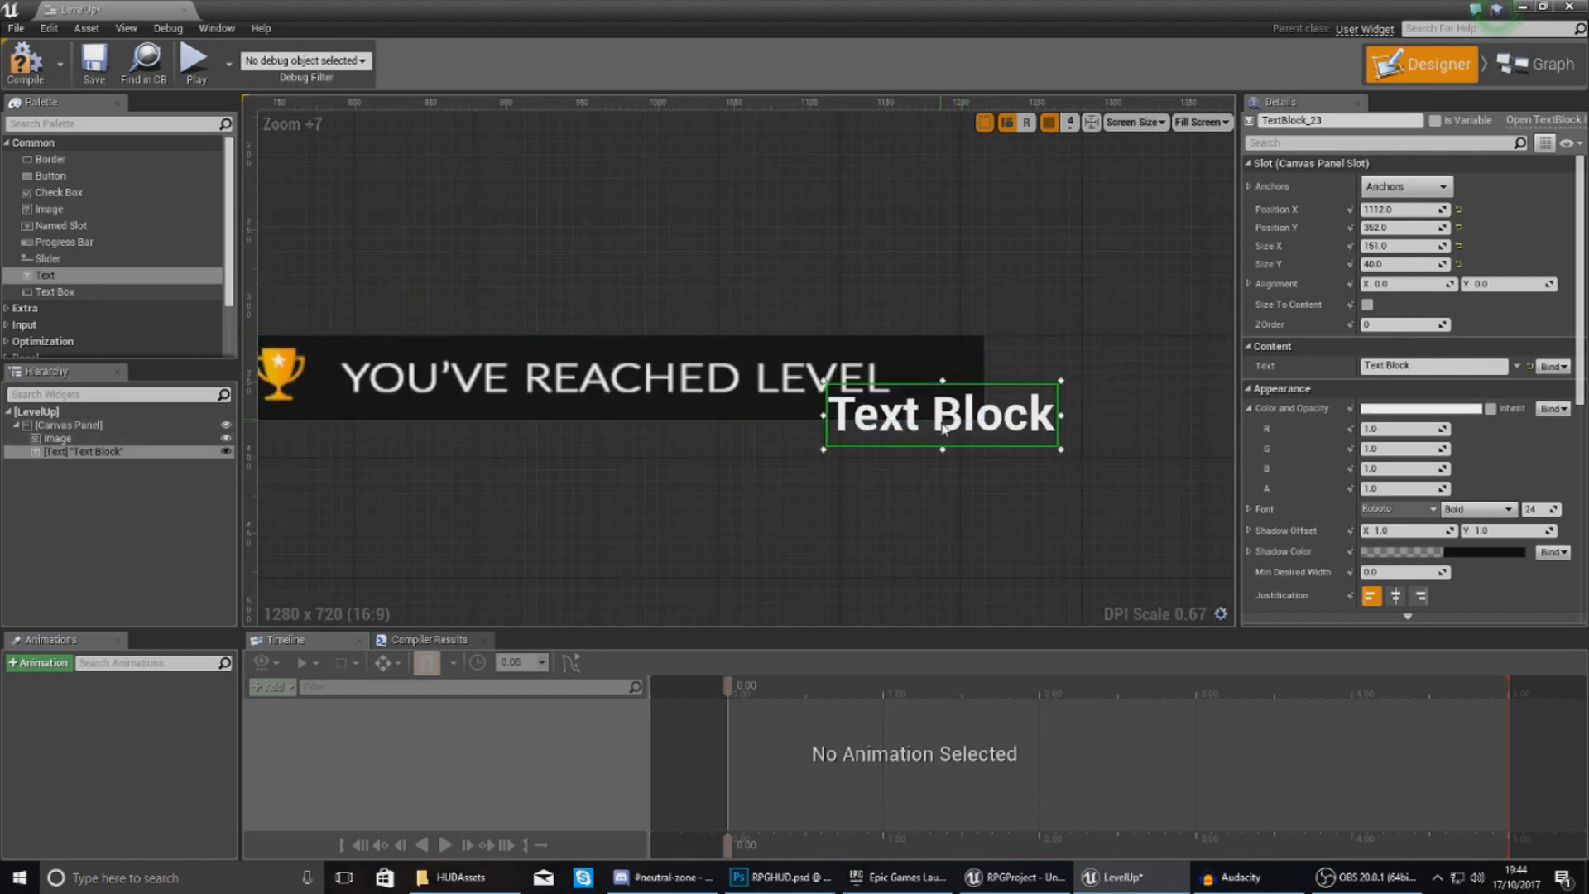
pyautogui.moveTo(940, 414); pyautogui.dragTo(970, 475)
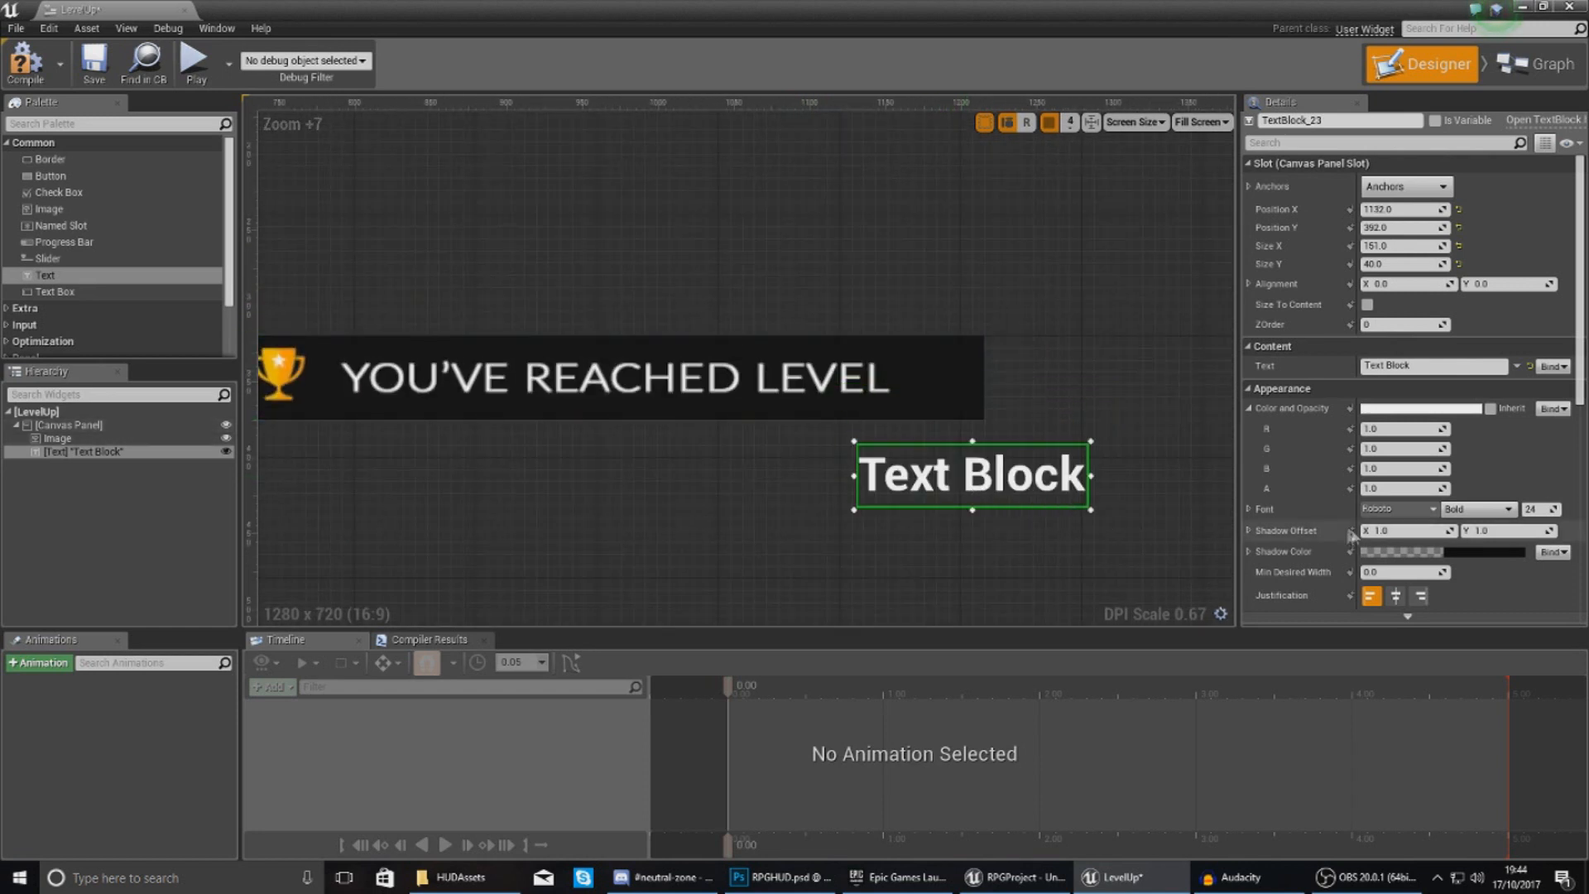
pyautogui.click(1505, 509)
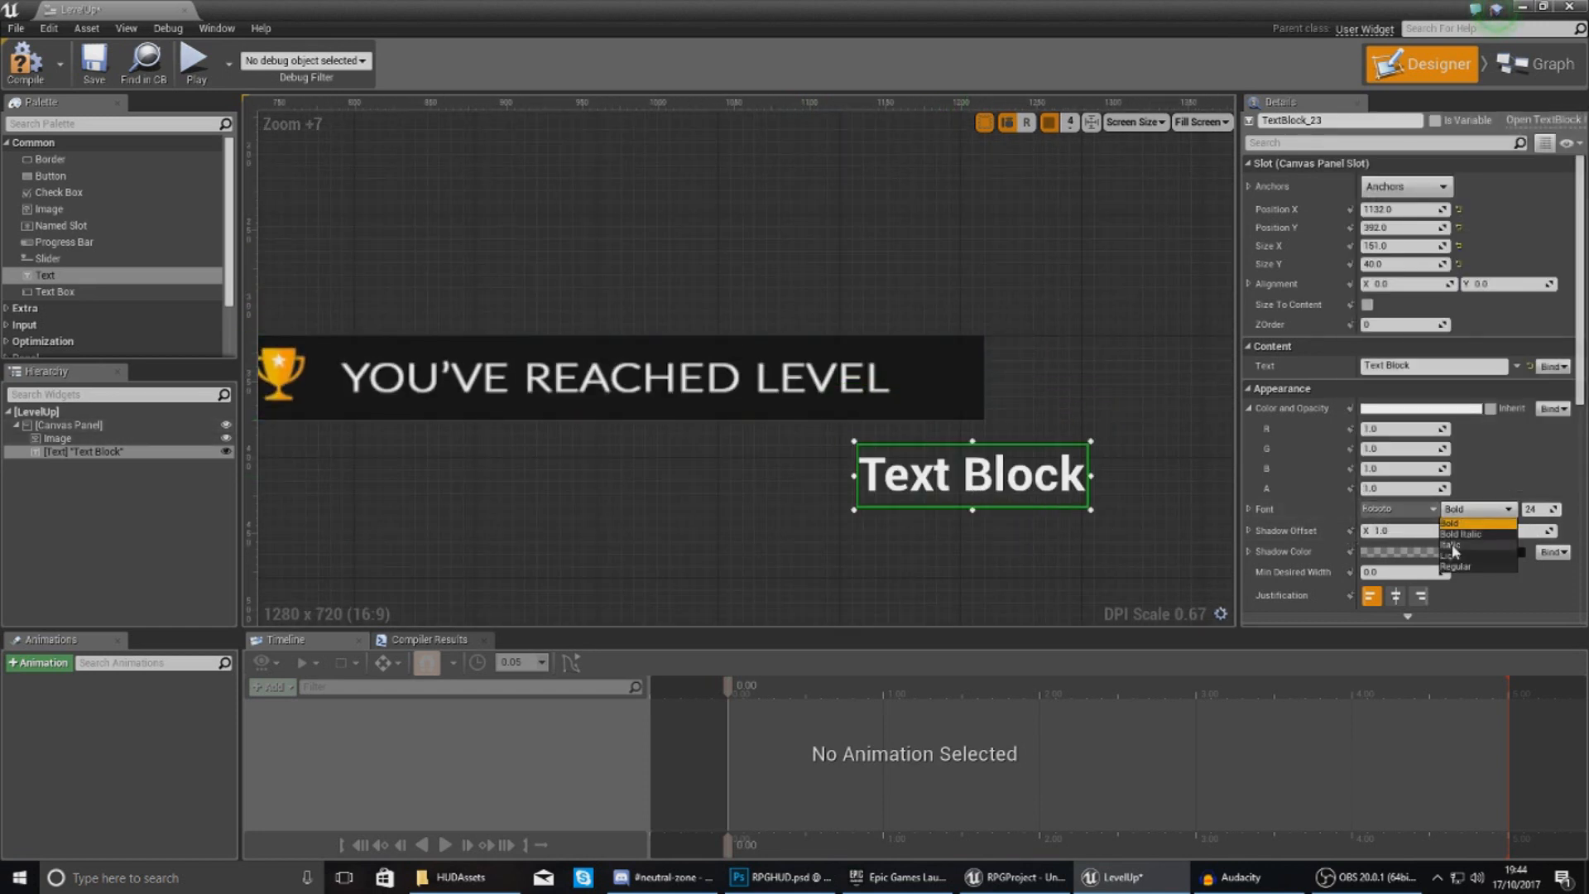
pyautogui.moveTo(970, 474); pyautogui.dragTo(1006, 377)
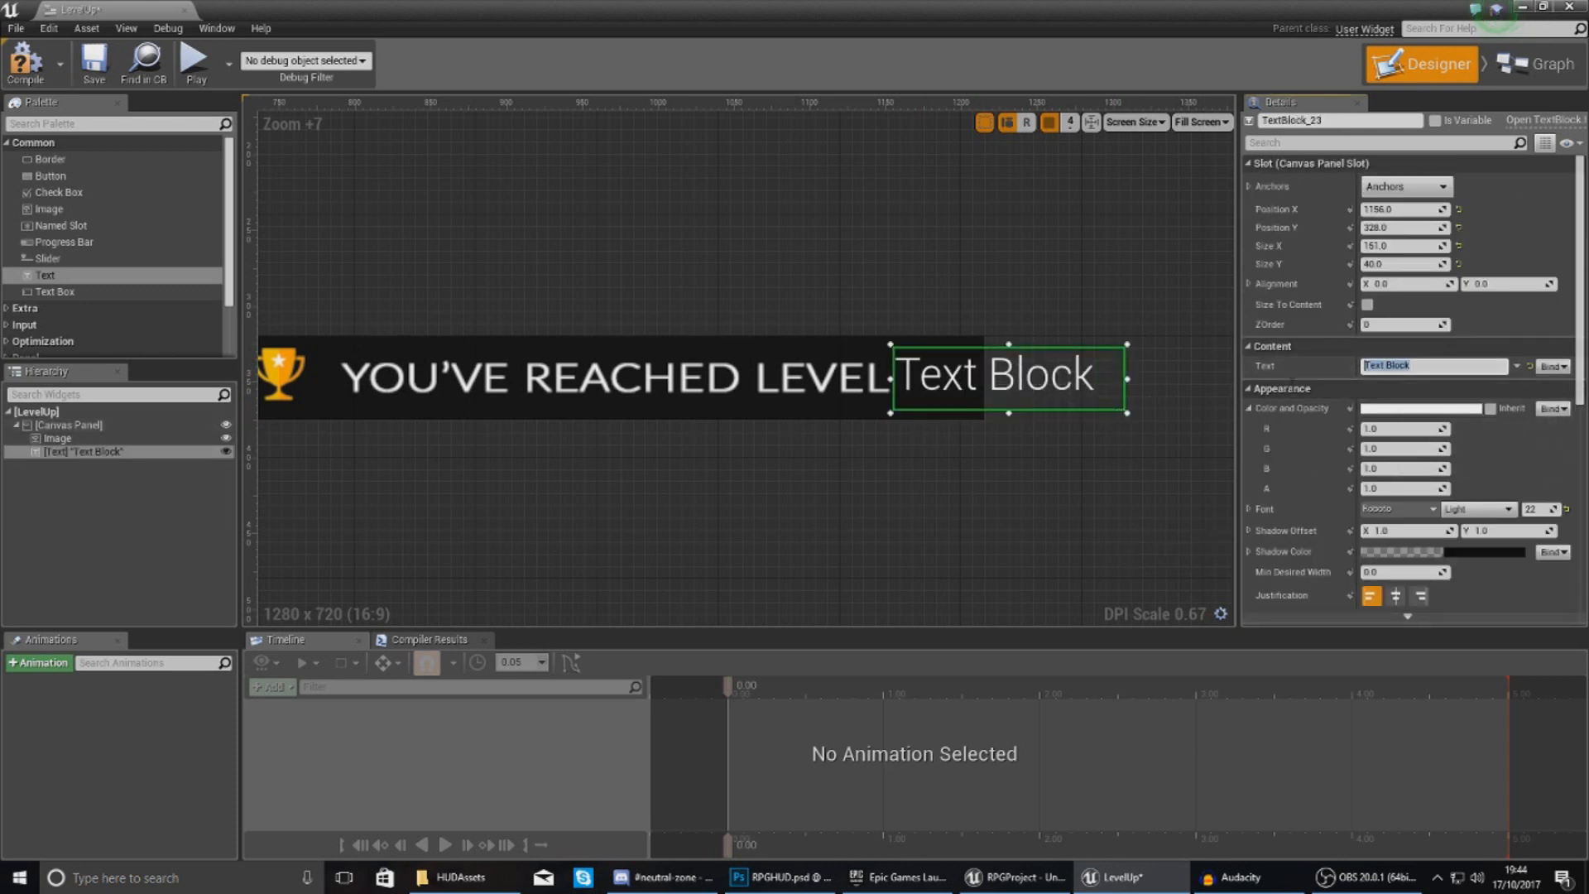
pyautogui.write('22')
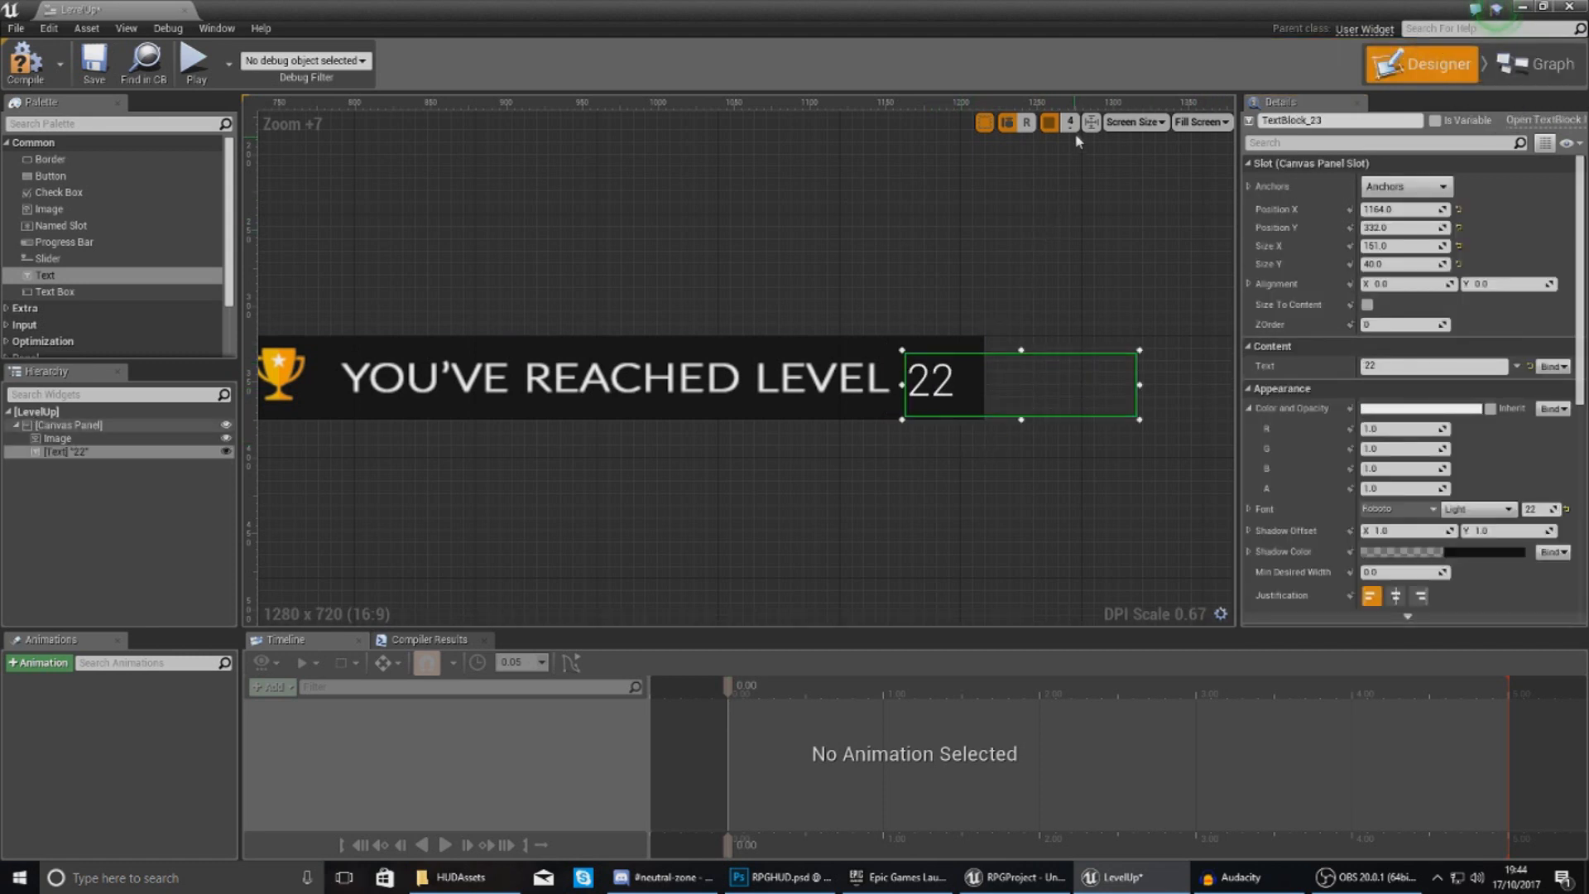
pyautogui.click(1091, 122)
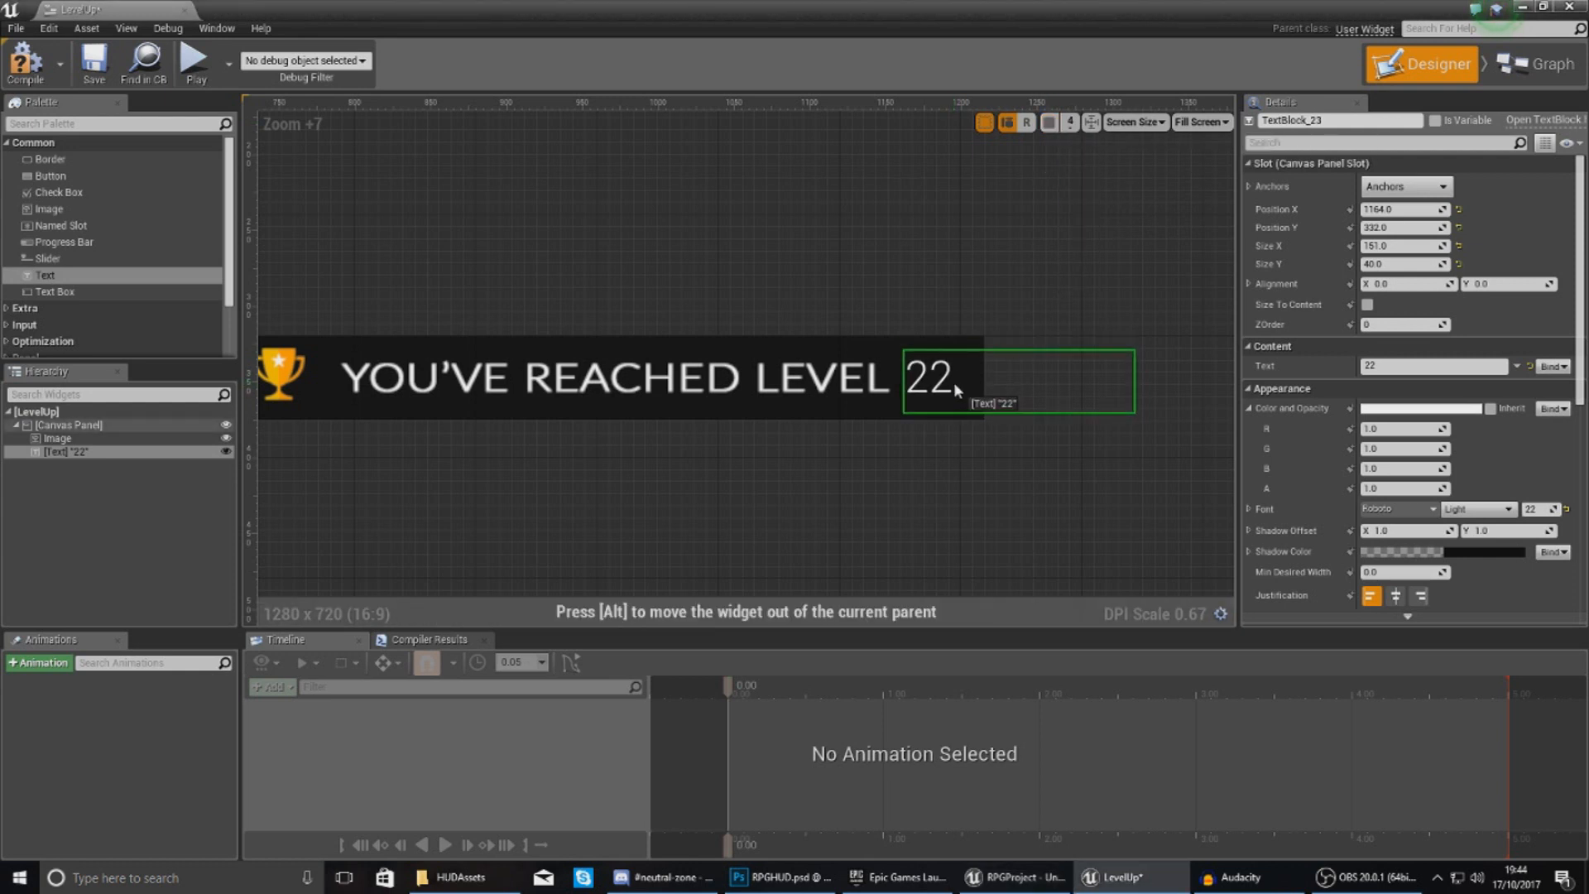
pyautogui.click(67, 425)
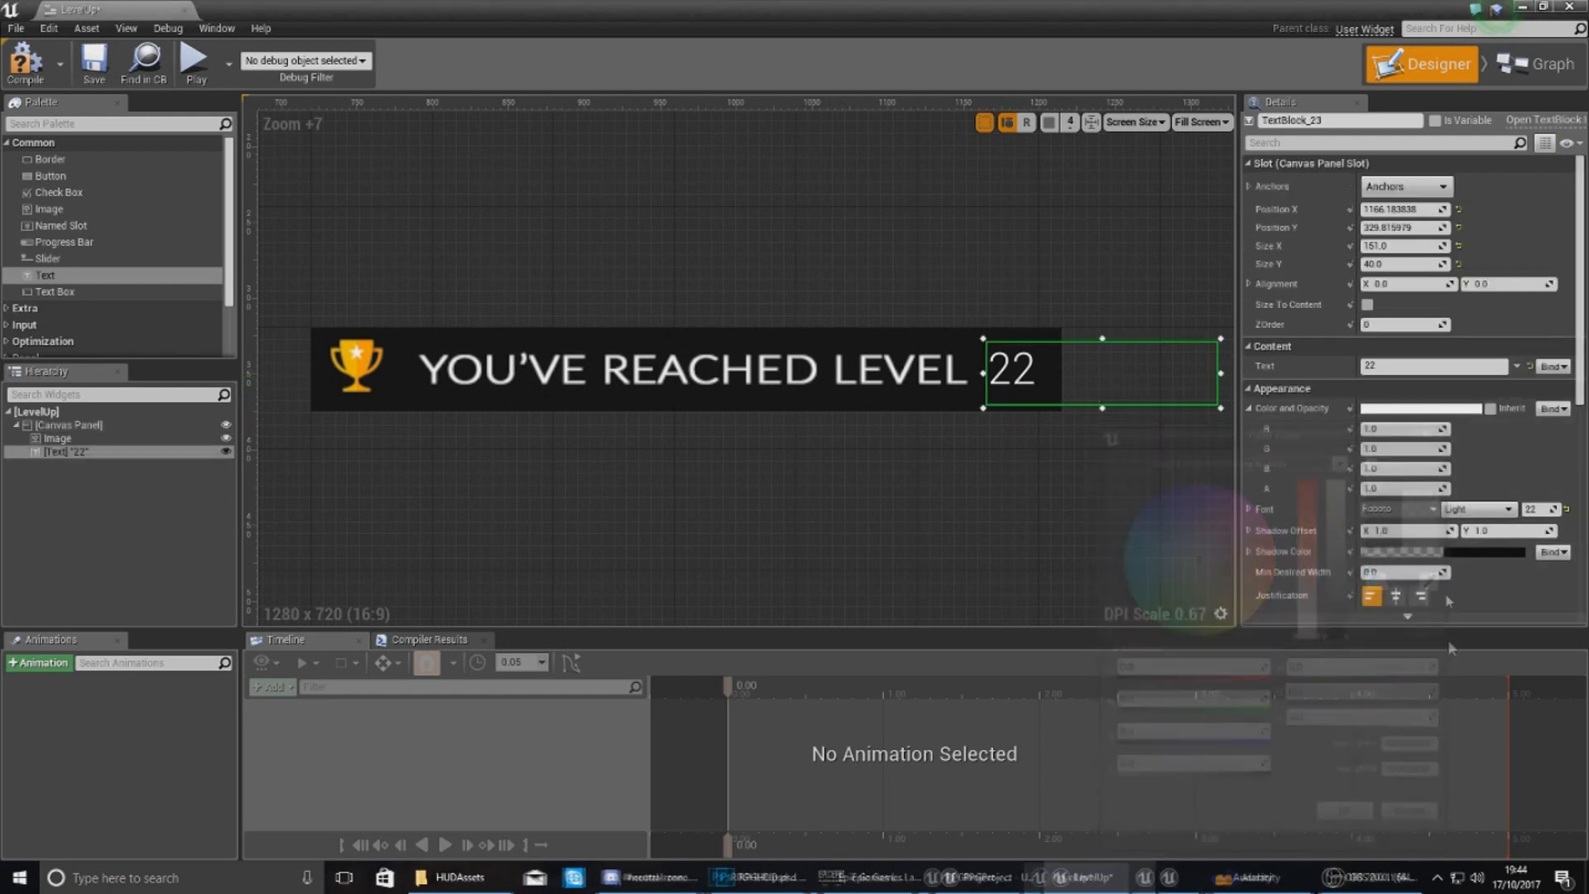
# Tint the number warm yellow in Color and Opacity.
pyautogui.click(1421, 408)
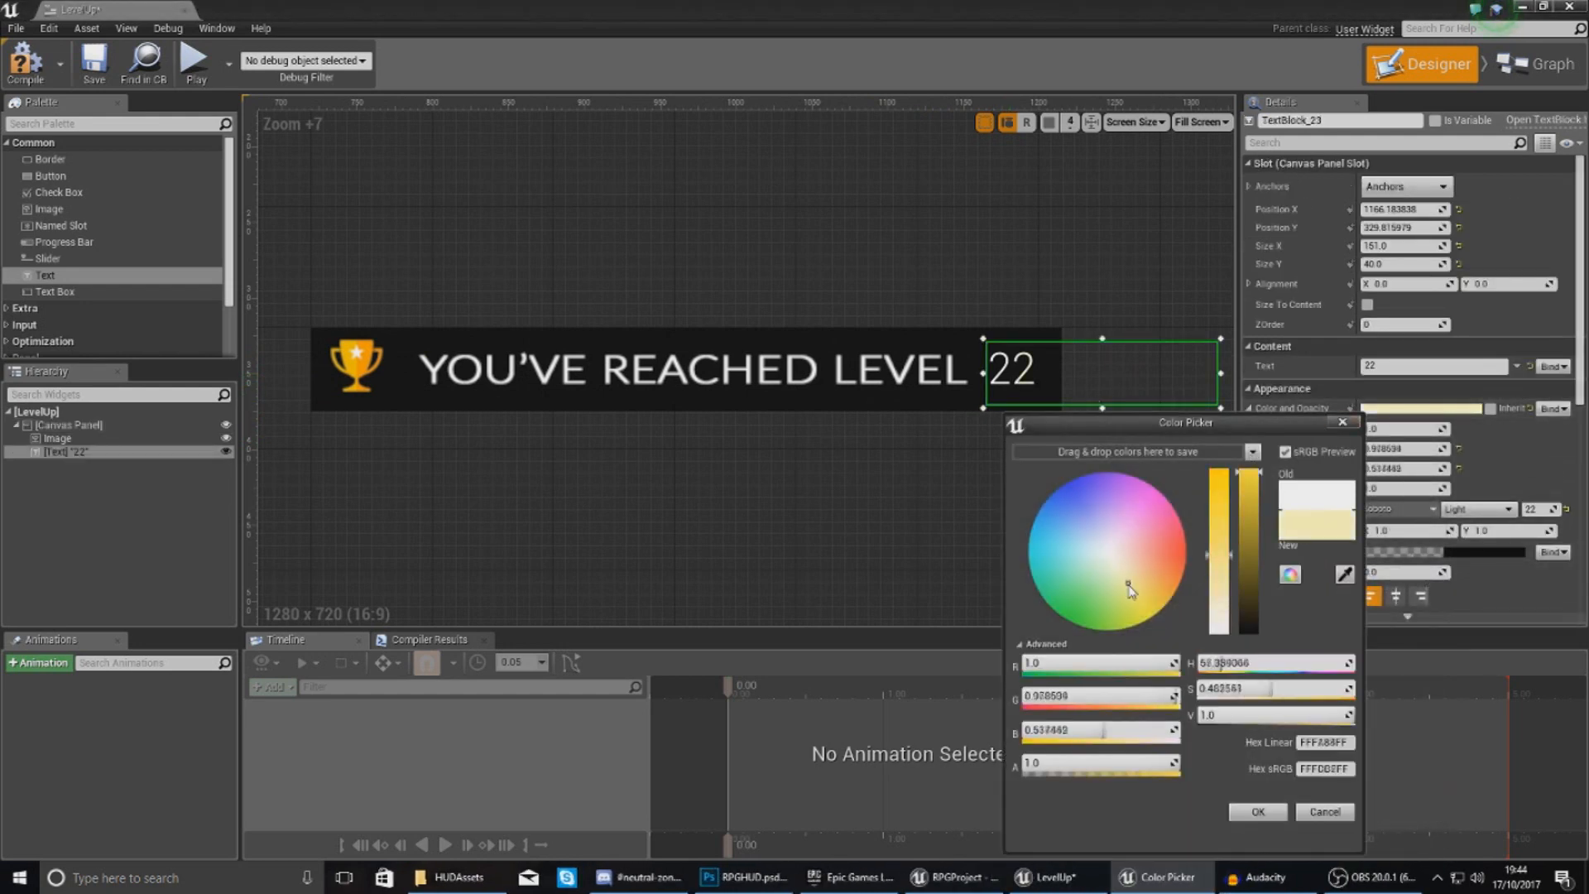
pyautogui.moveTo(1129, 590); pyautogui.dragTo(1147, 601)
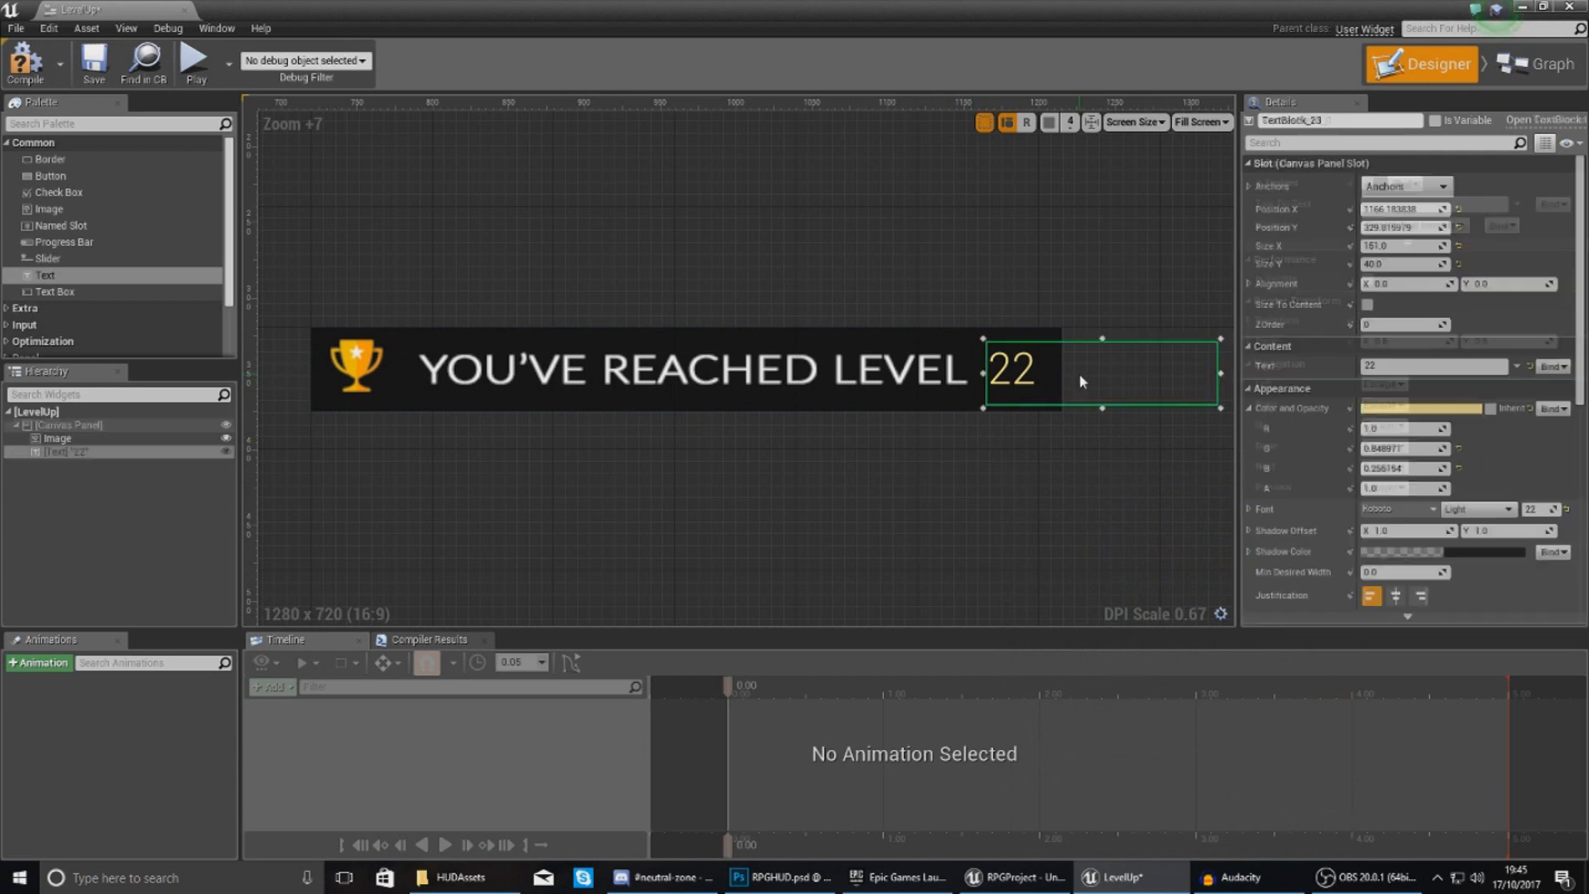
pyautogui.click(1396, 595)
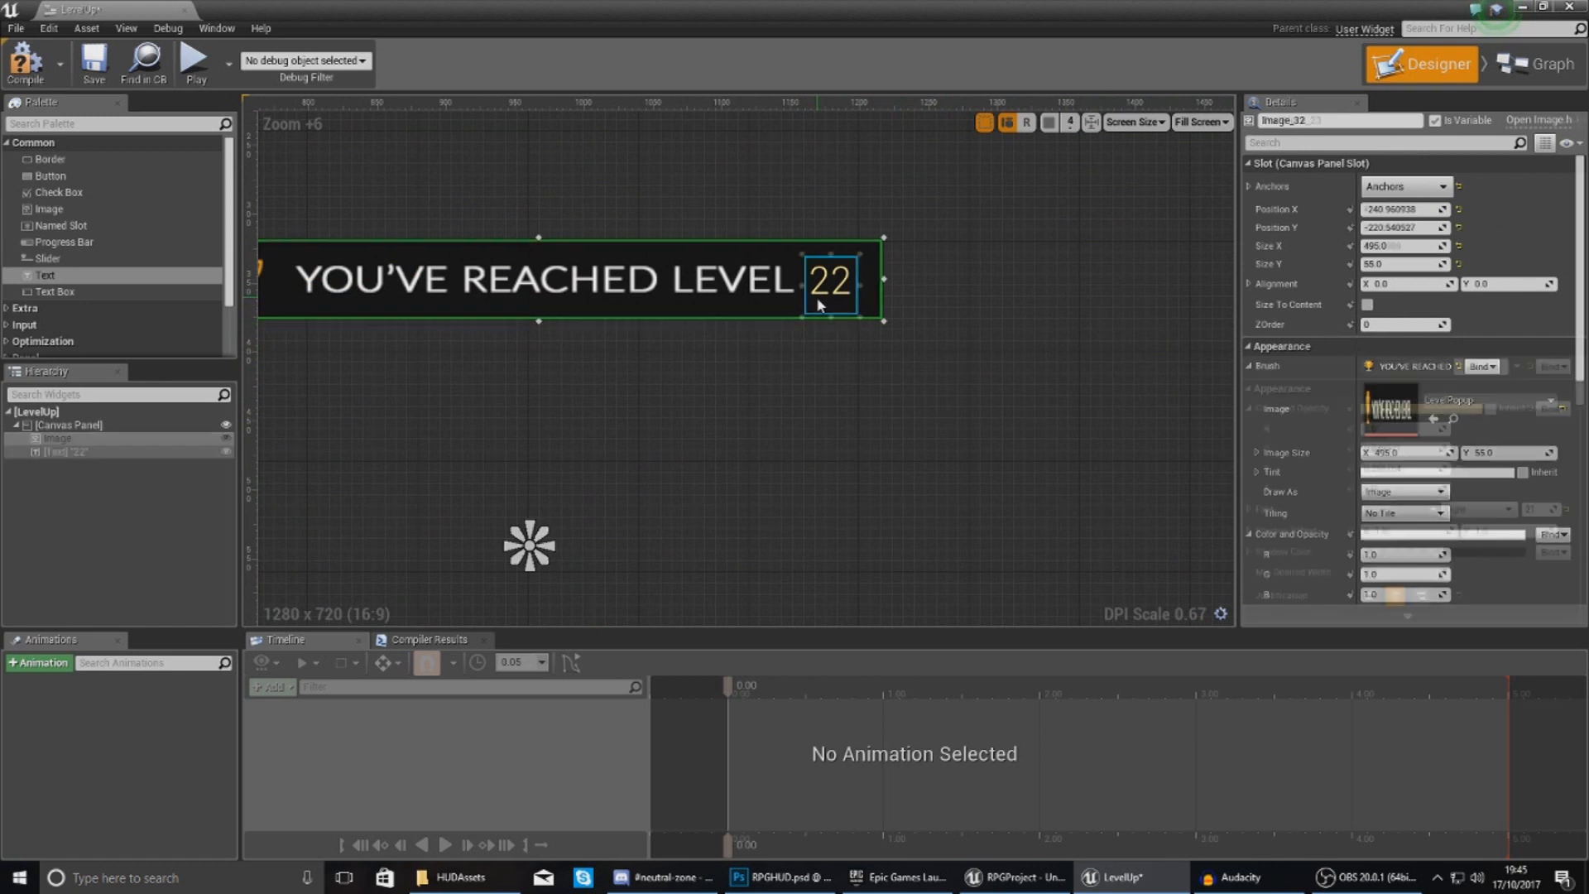
# Size the number to content, centre-justify it, and set text and image opacity to 0.
pyautogui.click(58, 438)
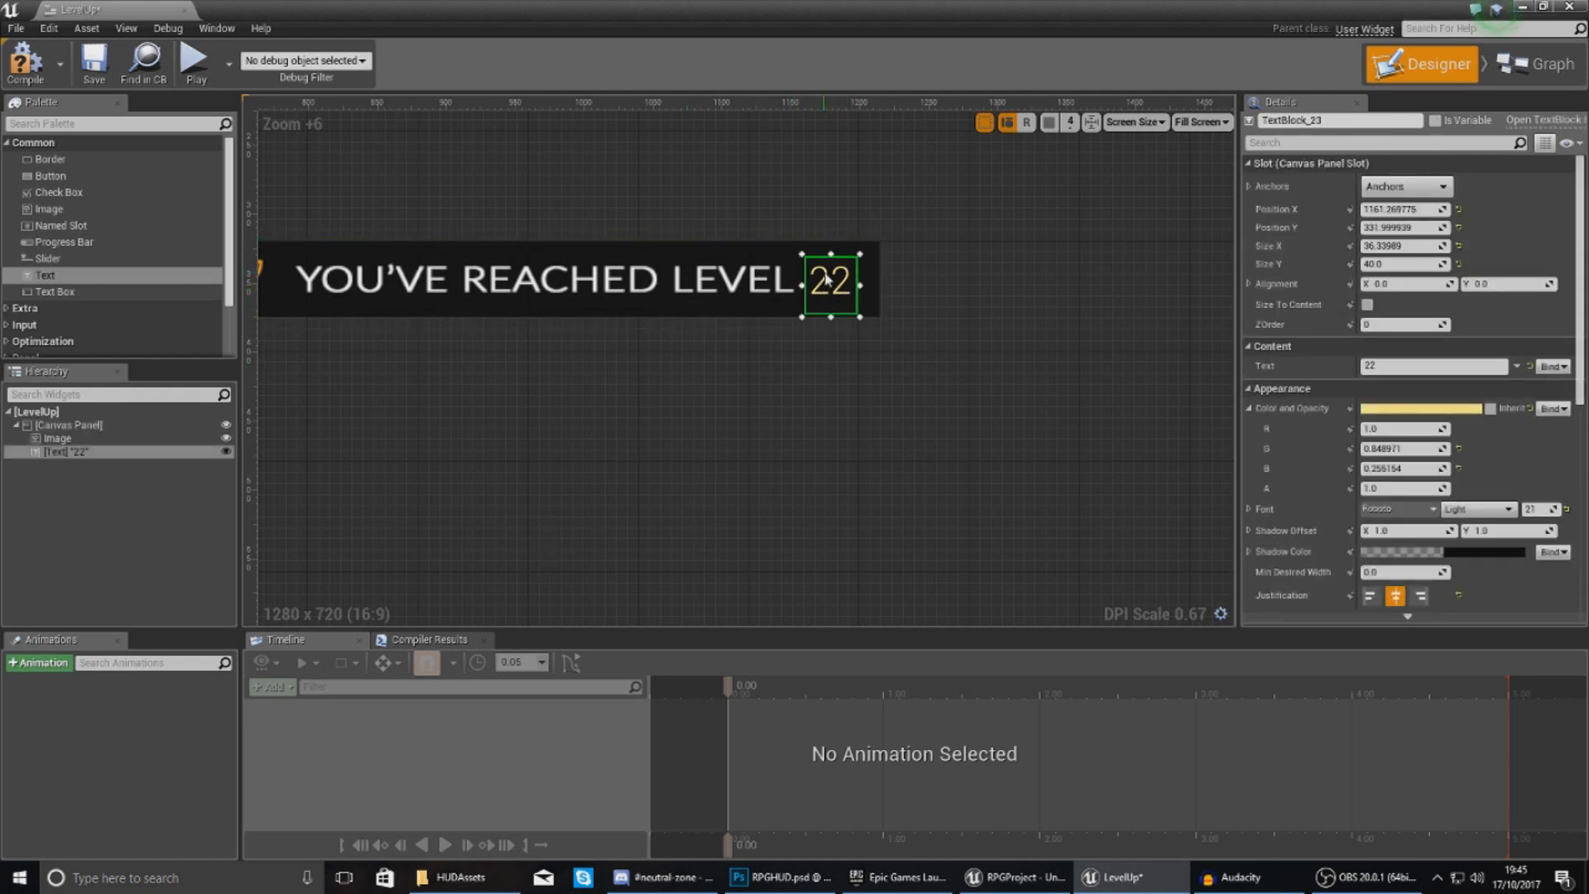
pyautogui.click(57, 438)
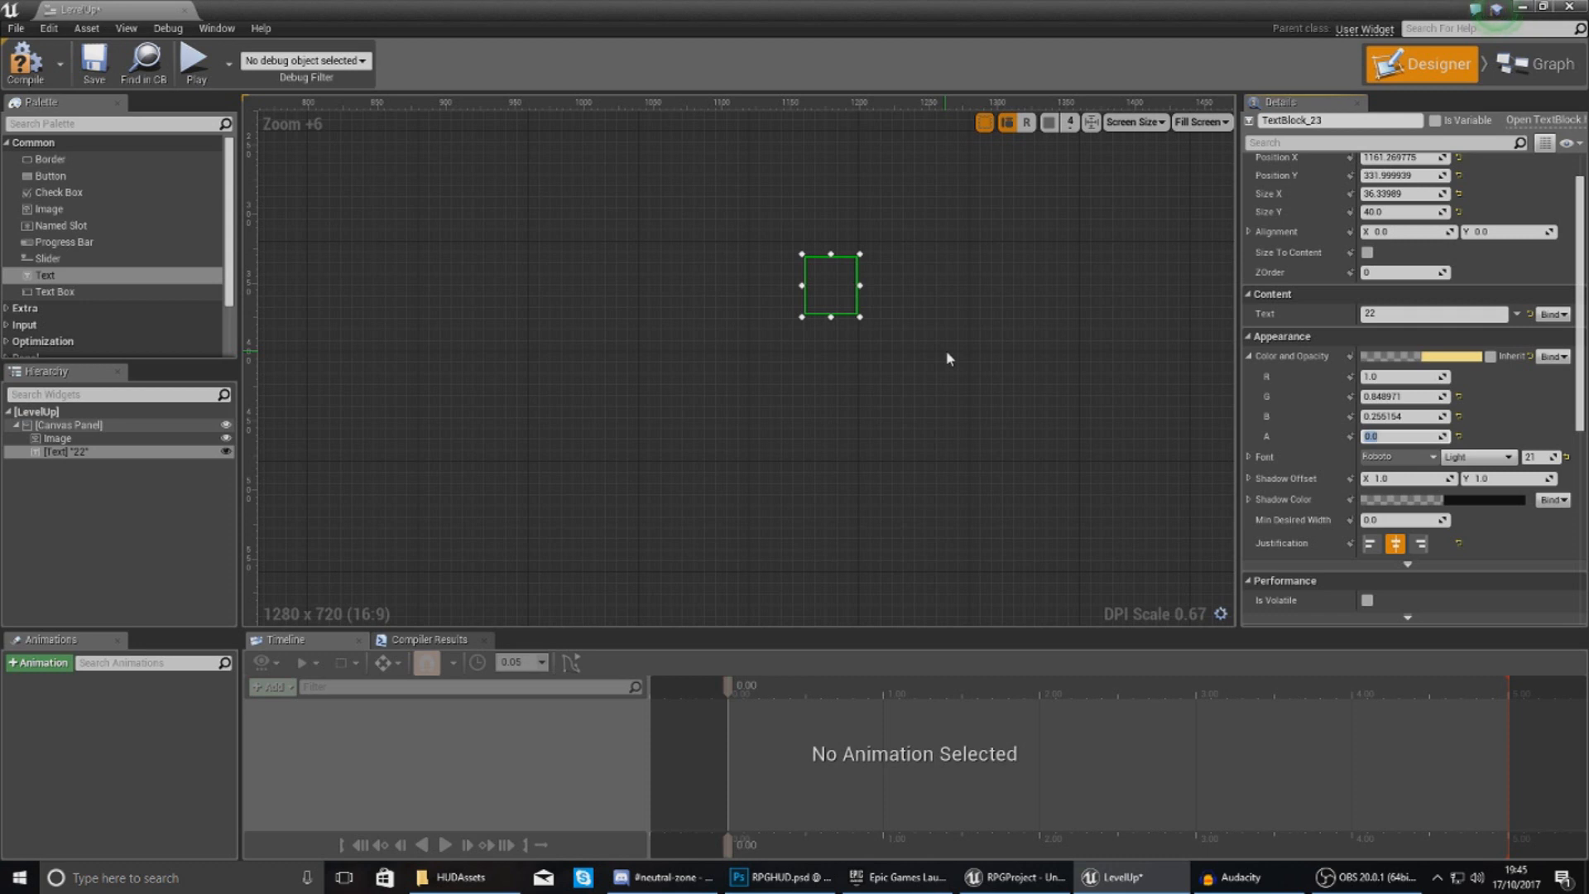
pyautogui.moveTo(719, 339)
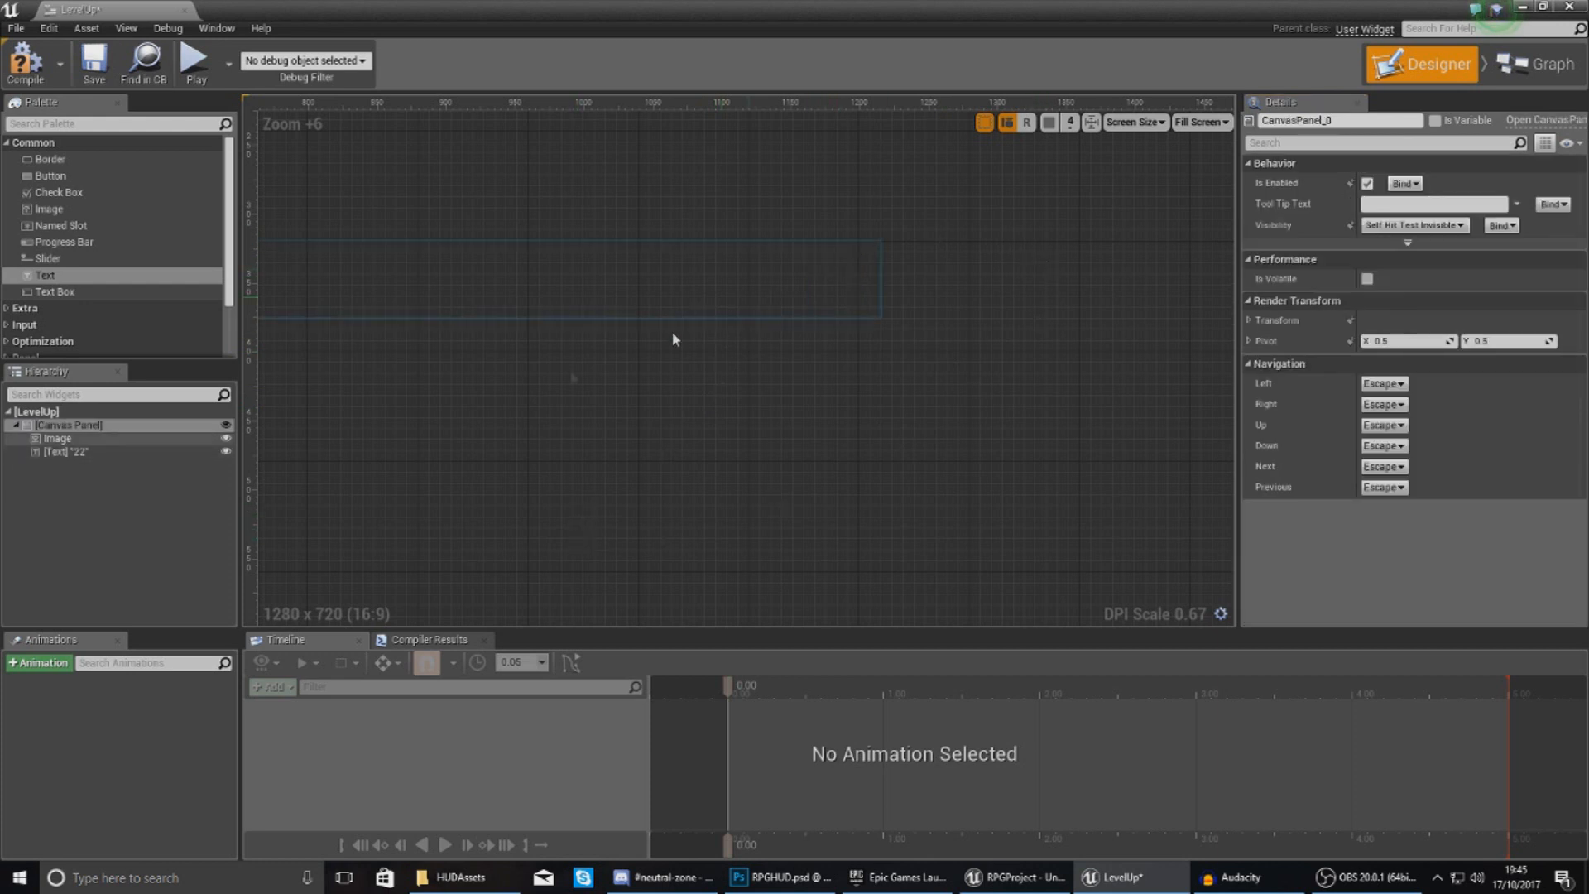
# Create a FadeInOut animation and add Image_32 and TextBlock_23 to it.
pyautogui.click(38, 663)
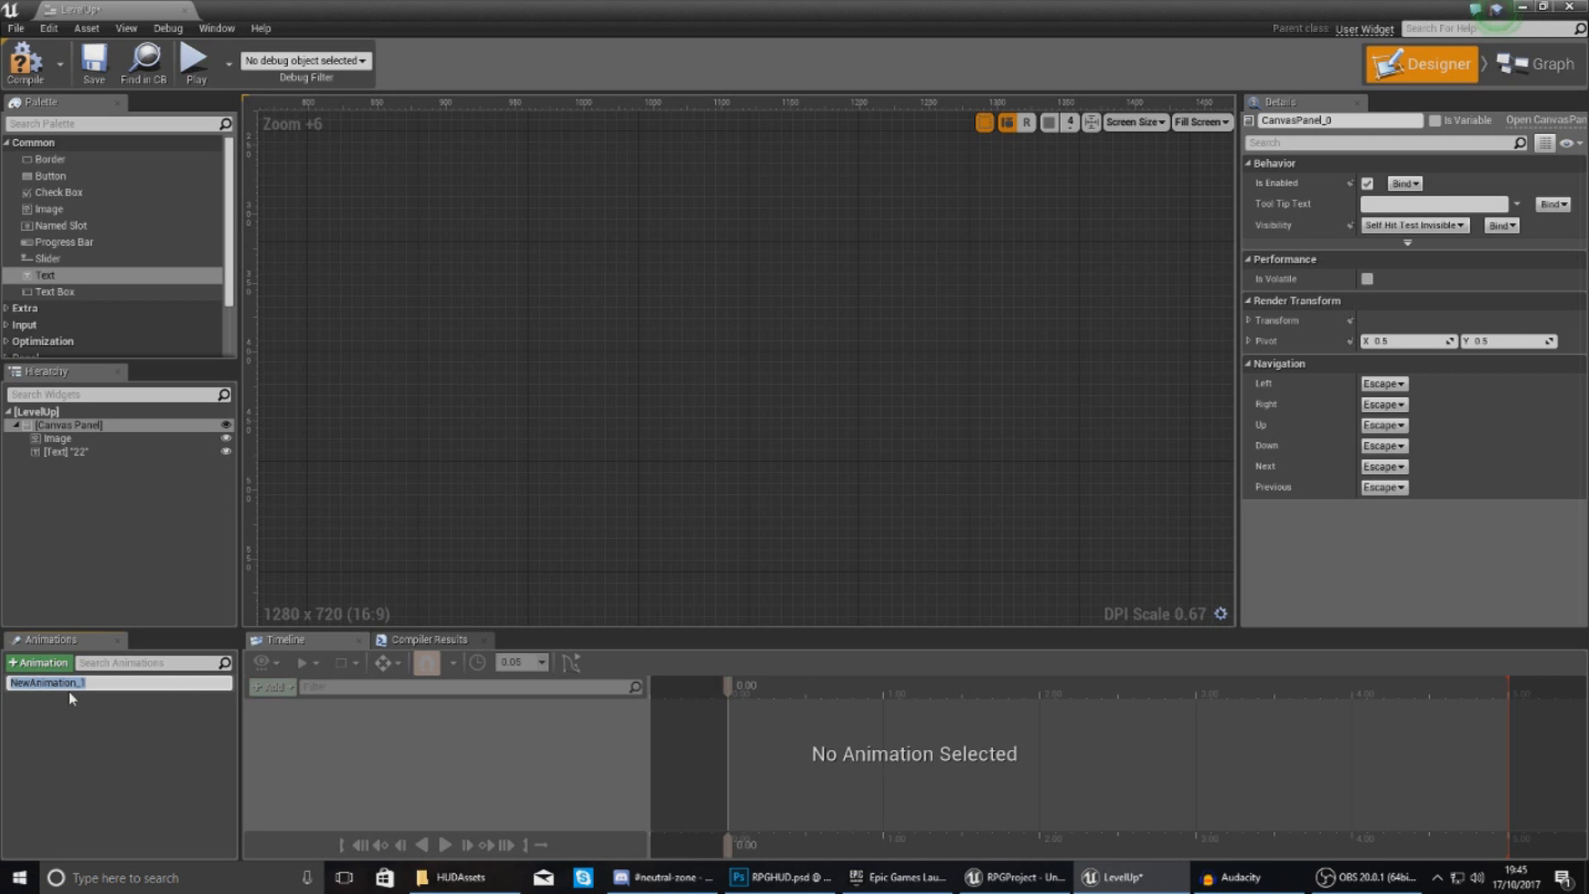
pyautogui.write('FadeI')
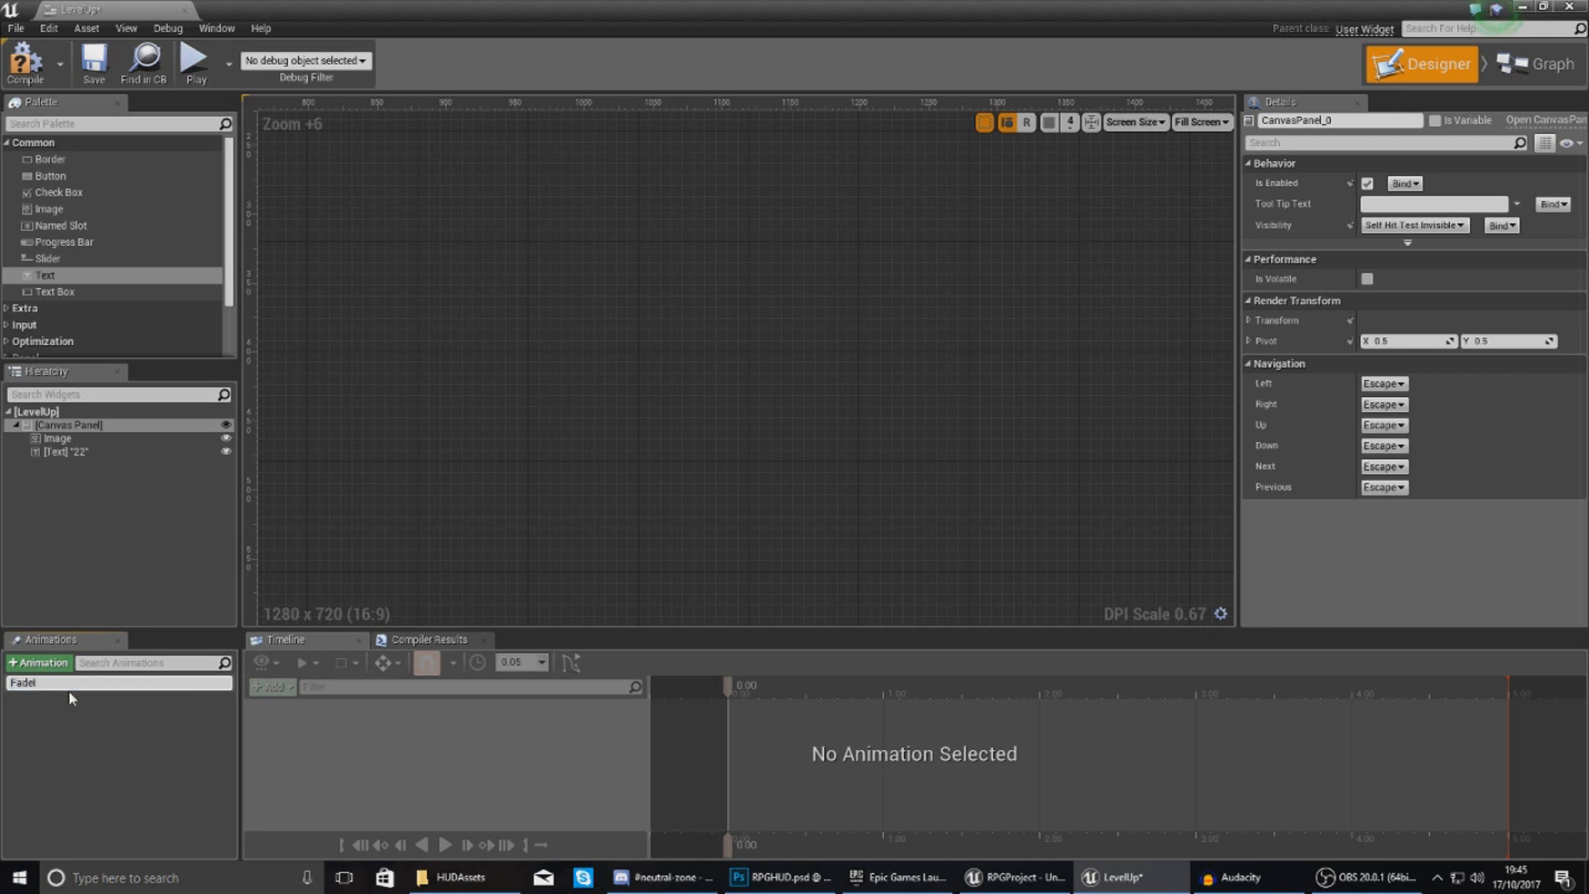
pyautogui.write('FadeInOut')
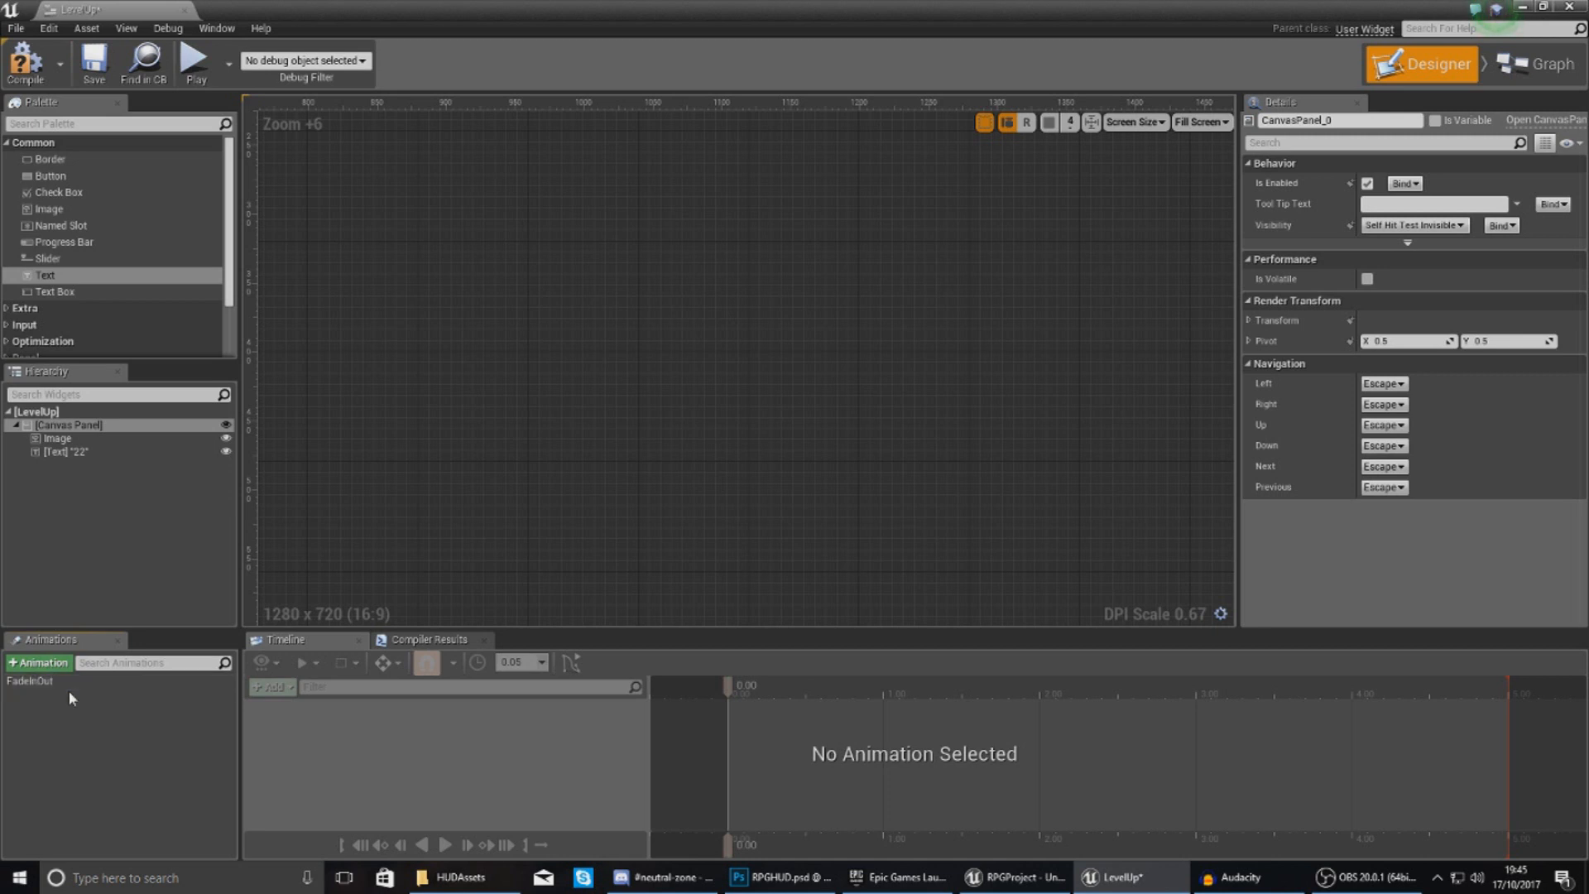
pyautogui.click(270, 686)
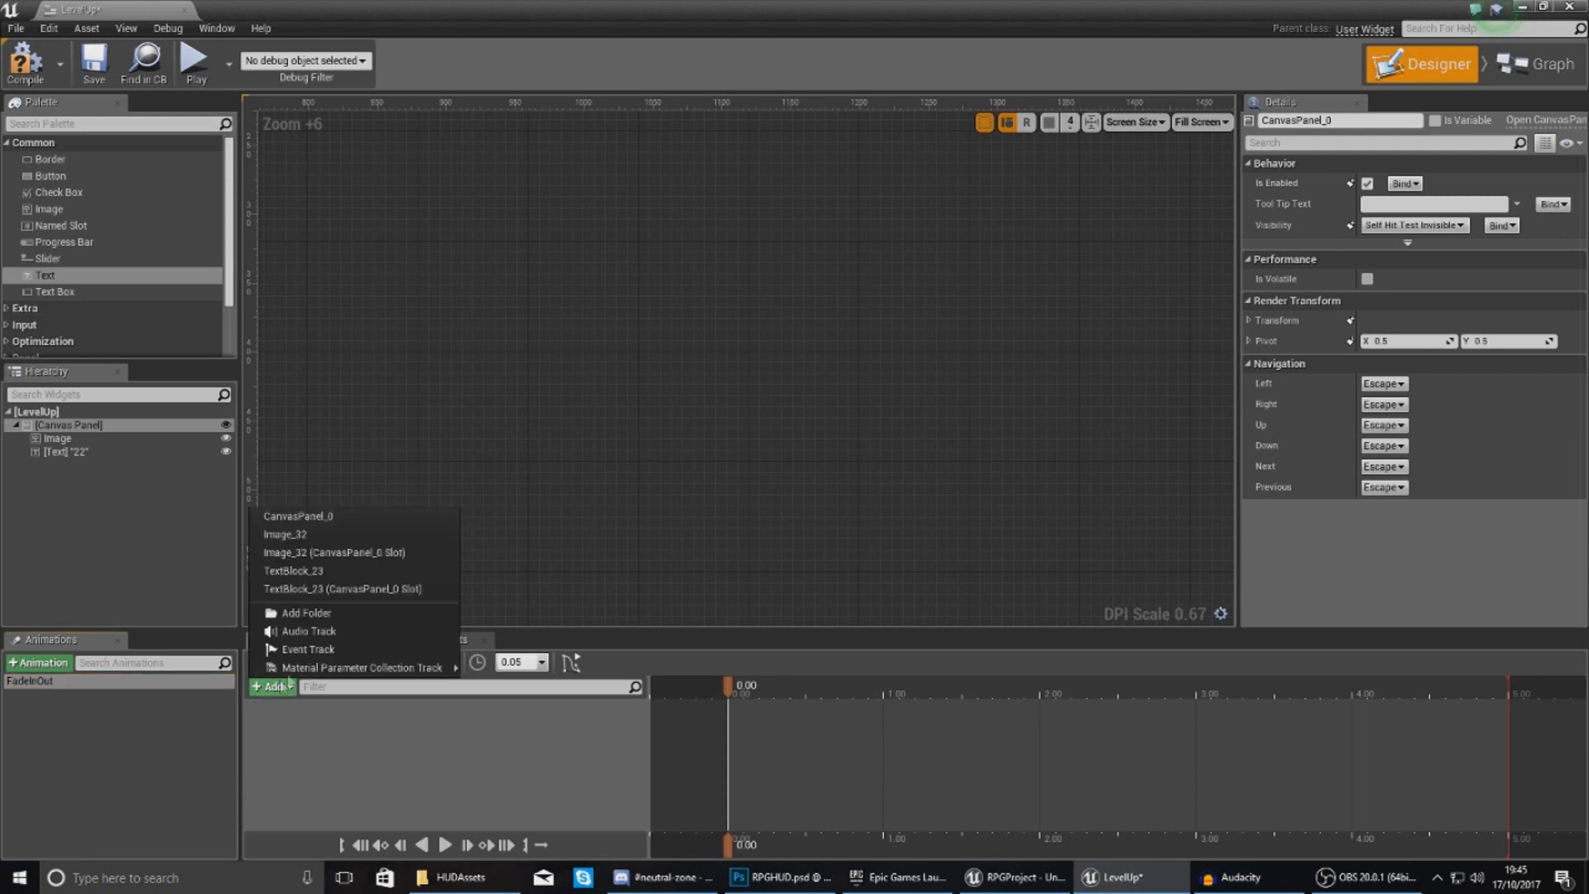
pyautogui.click(285, 534)
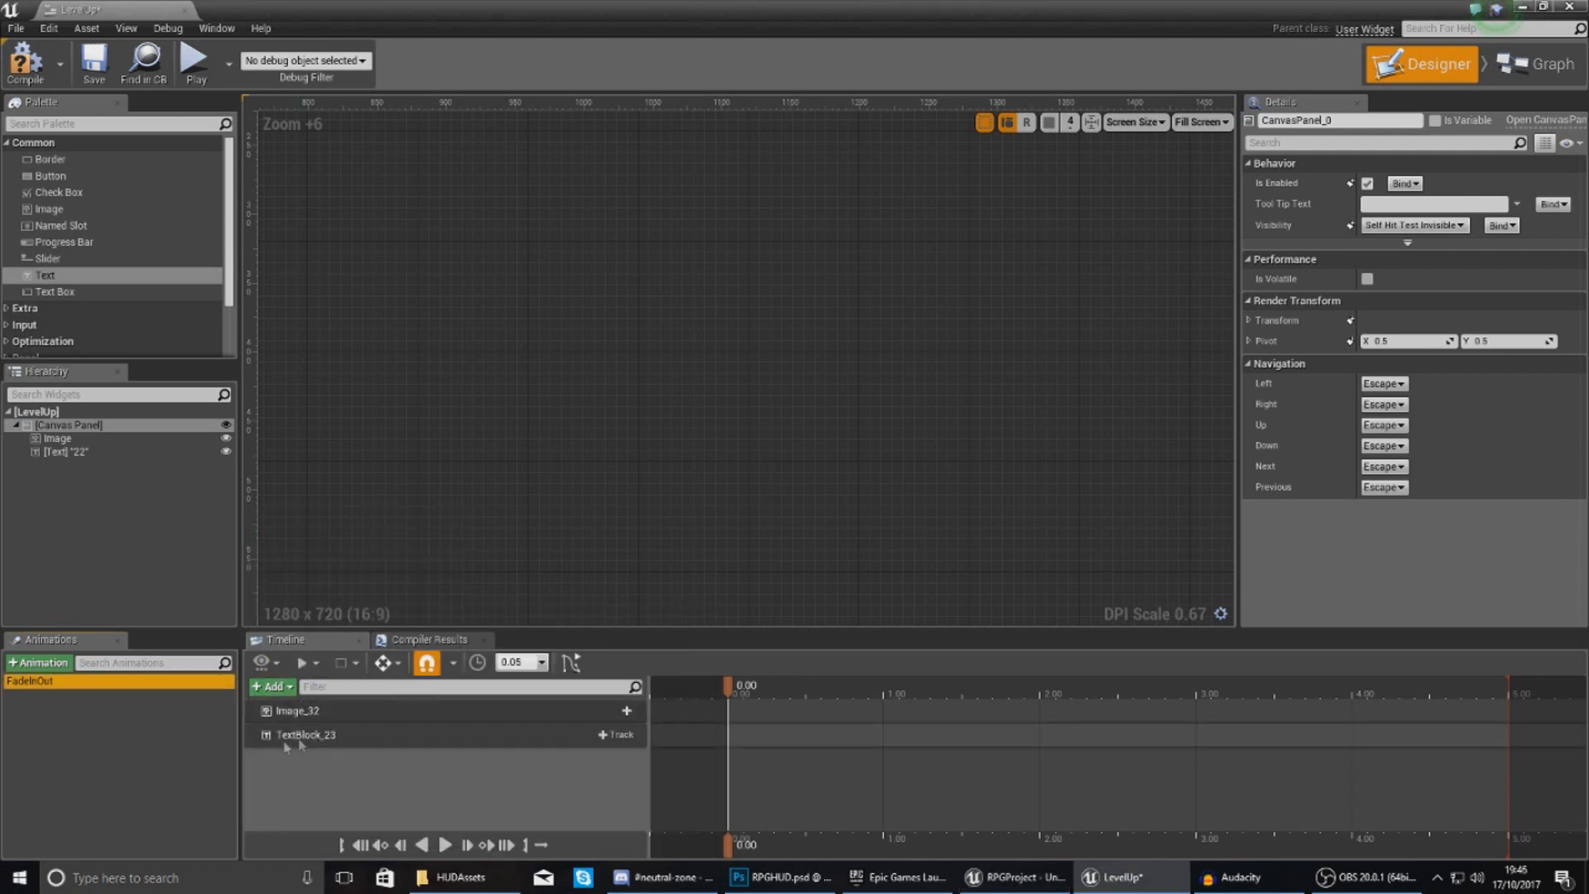
# Key Image_32's Color and Opacity track 0→1→0, then preview the fade.
pyautogui.click(619, 734)
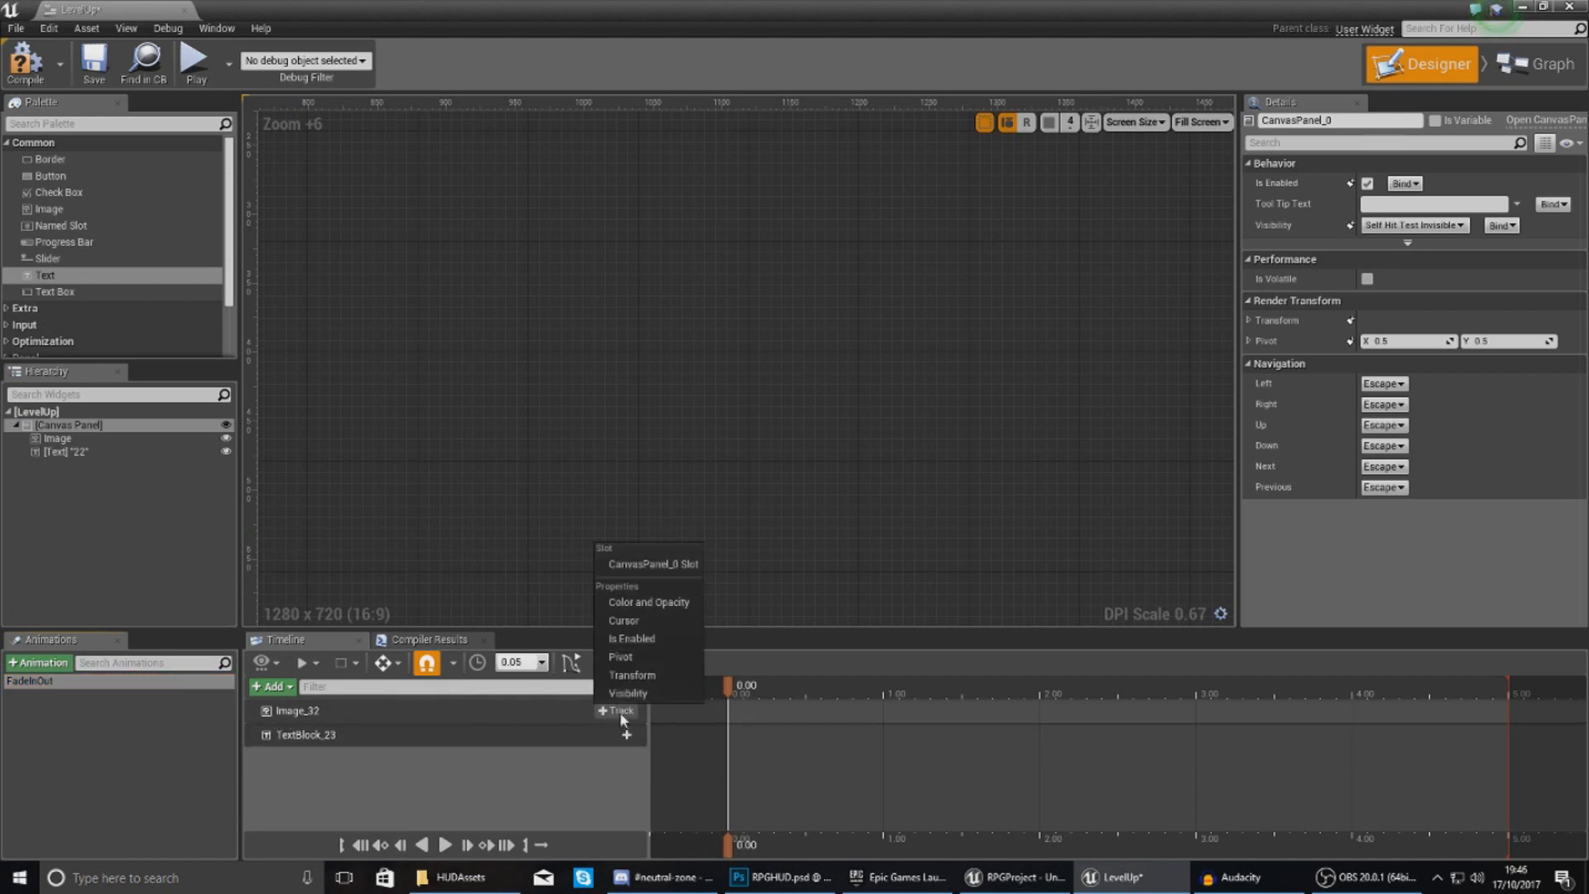
pyautogui.click(647, 602)
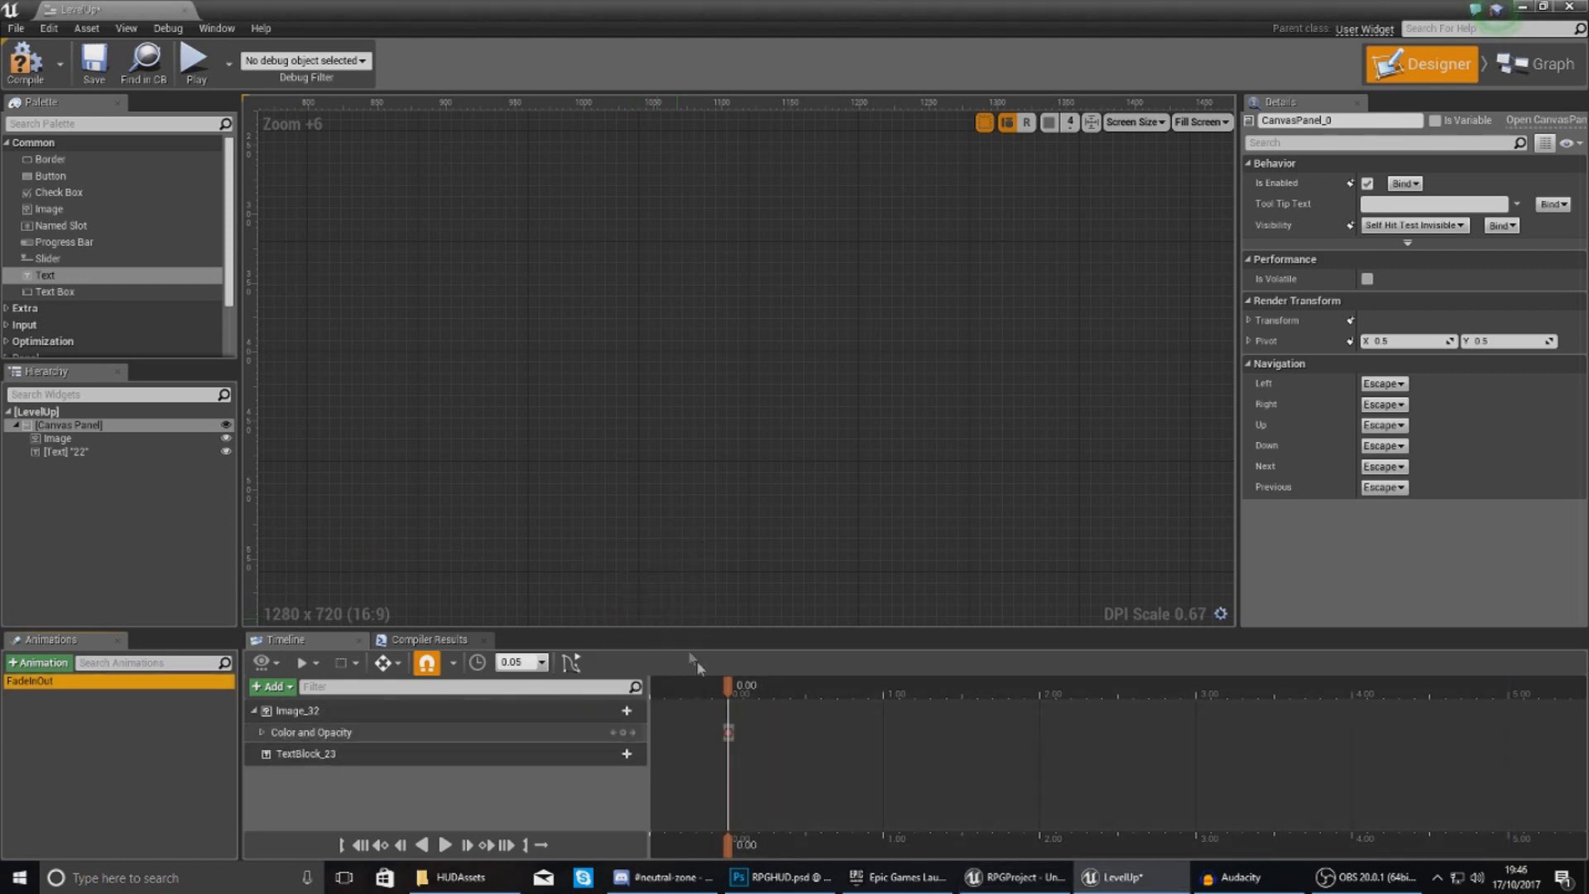
pyautogui.click(262, 731)
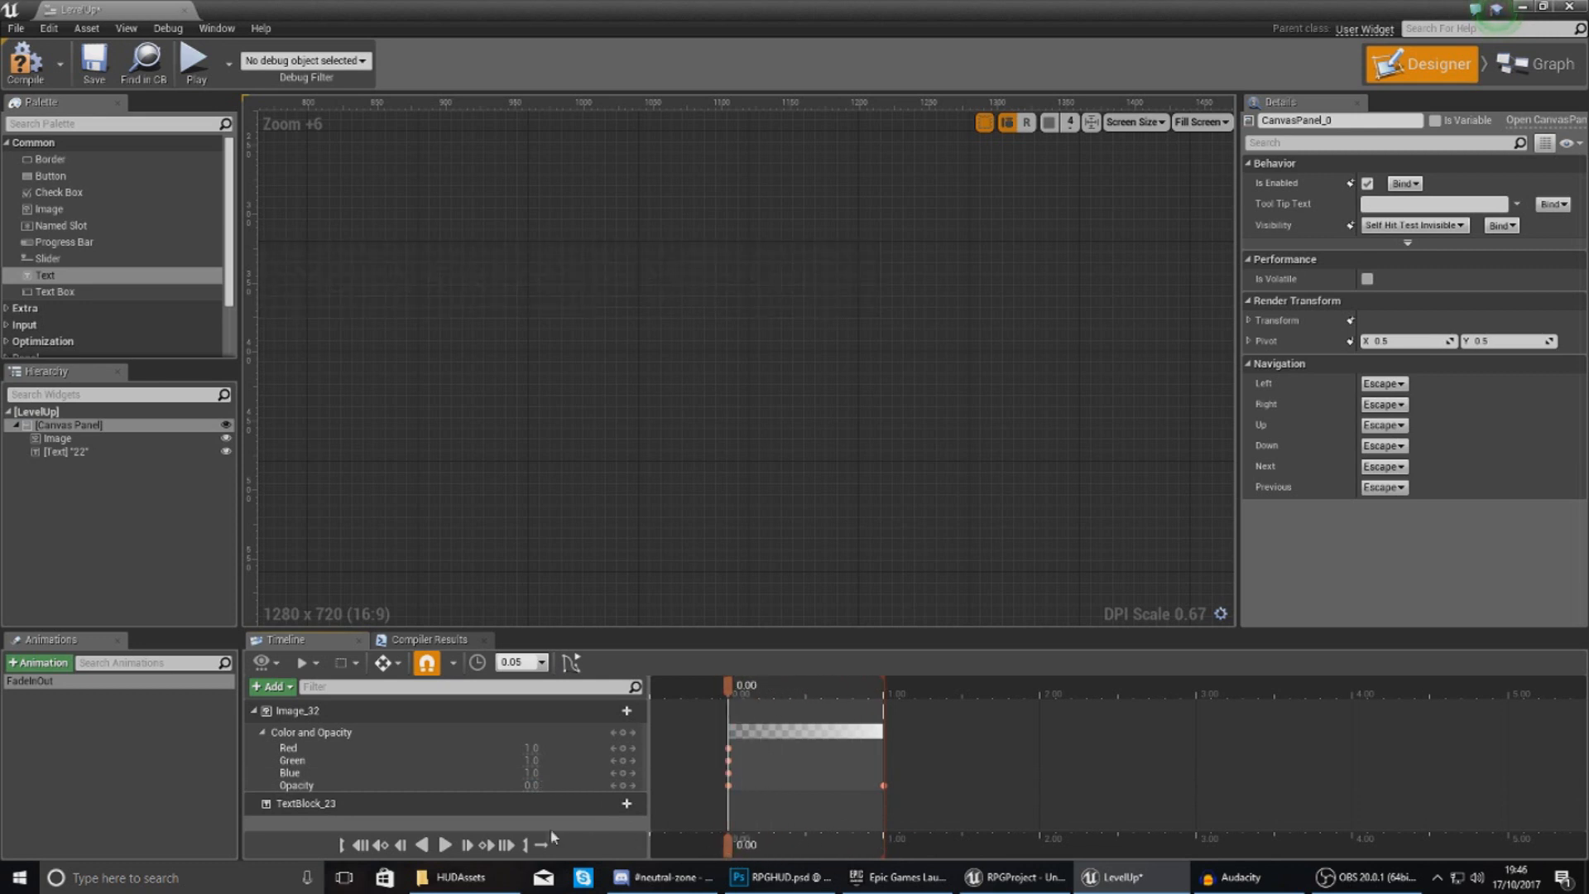
pyautogui.click(443, 844)
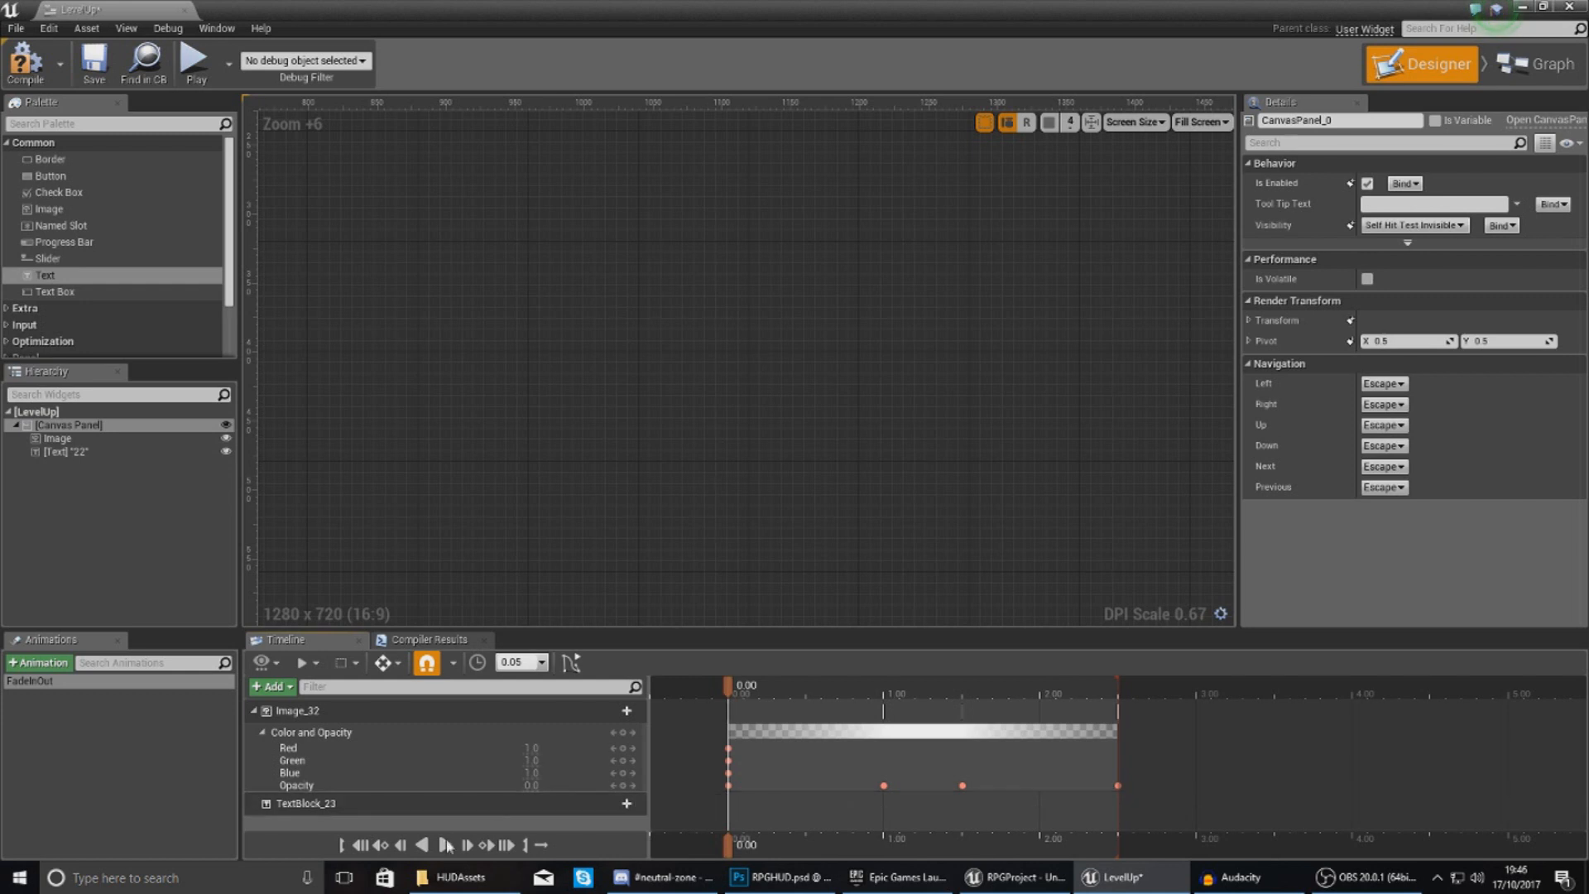
pyautogui.click(444, 844)
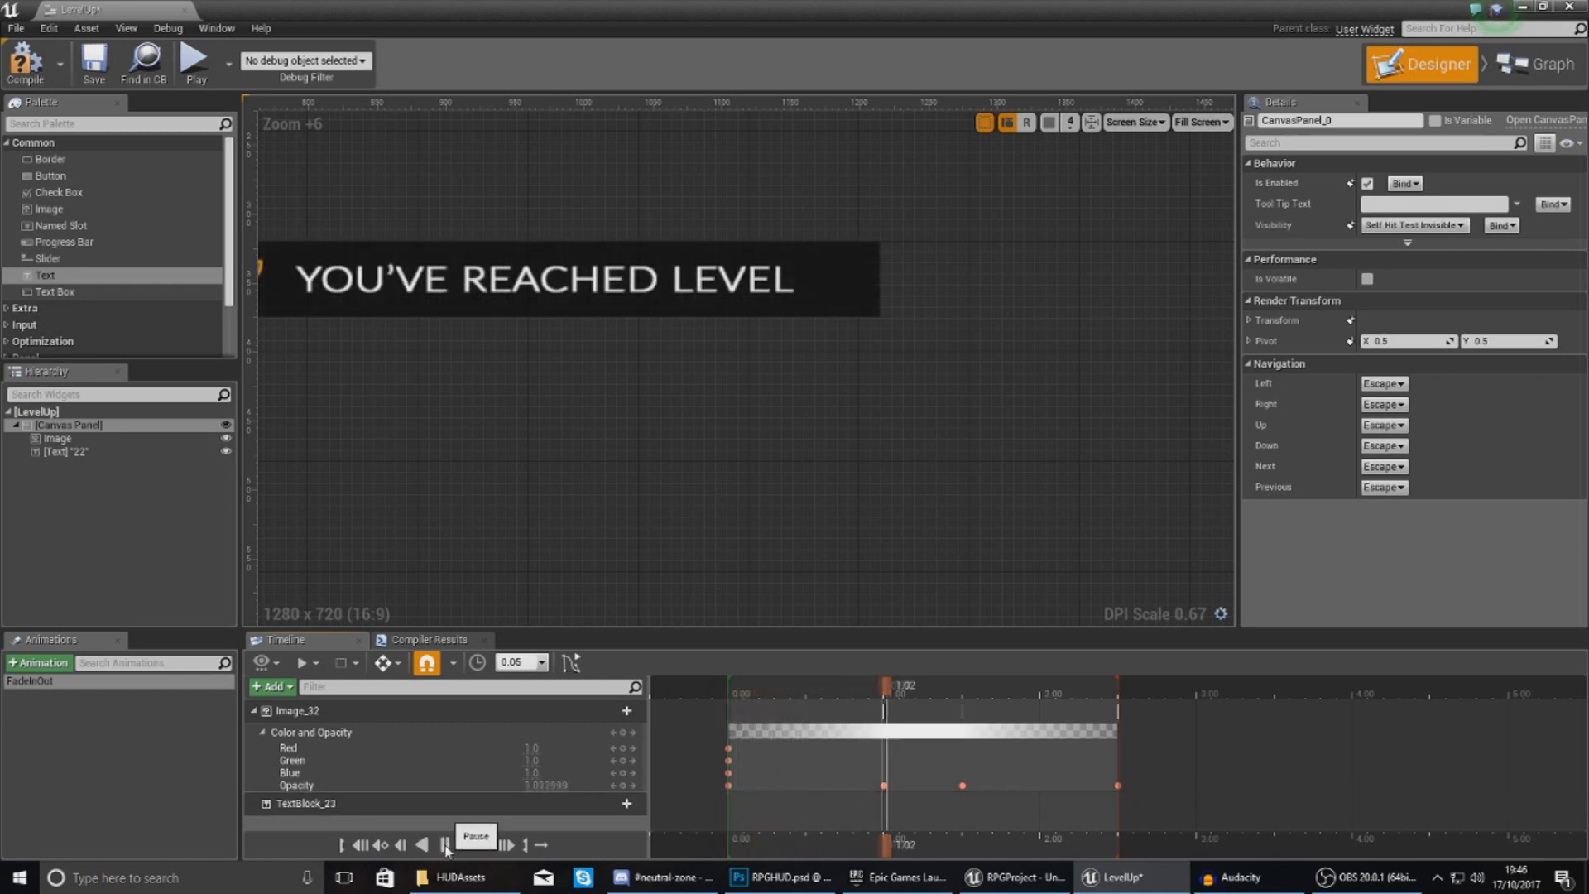
pyautogui.click(444, 845)
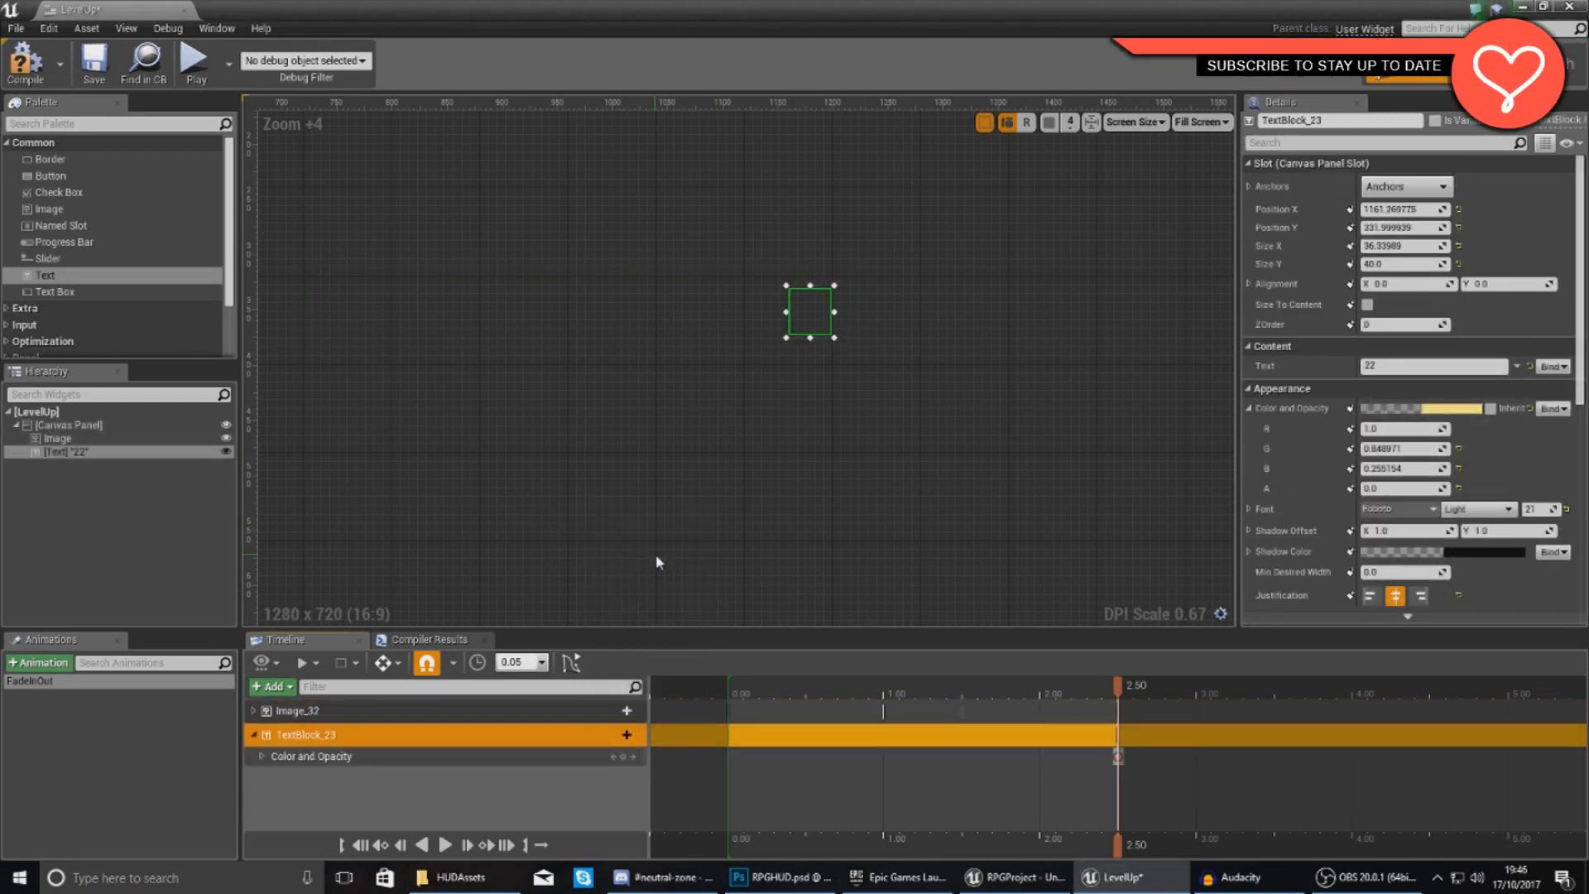
# Key TextBlock_23 opacity at 0, 1, 1.5 and 2.5 seconds.
pyautogui.click(253, 755)
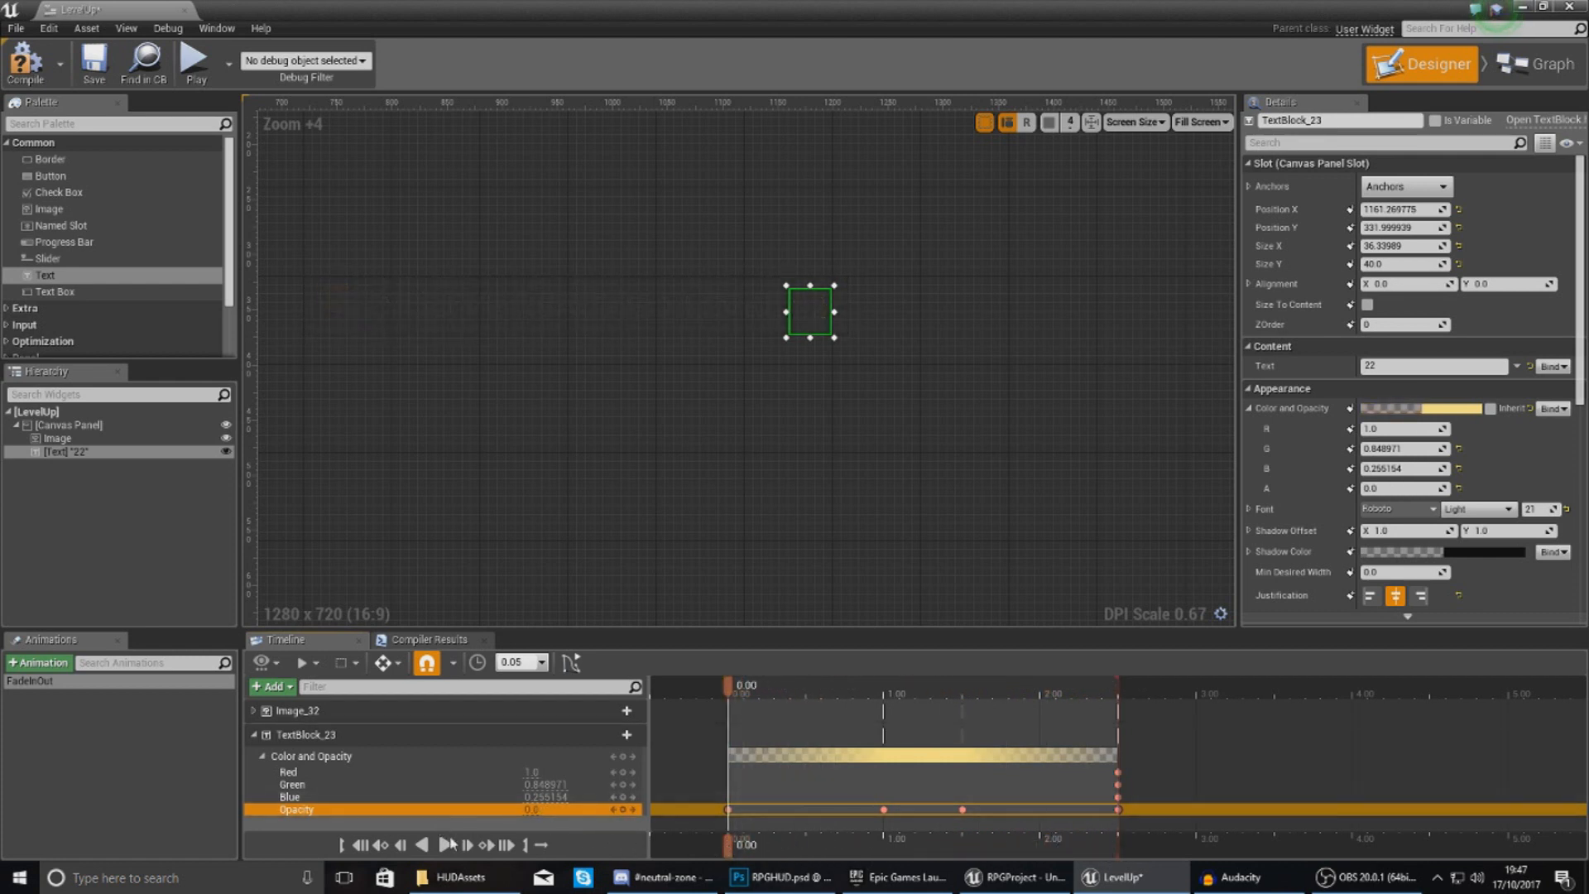
pyautogui.click(305, 662)
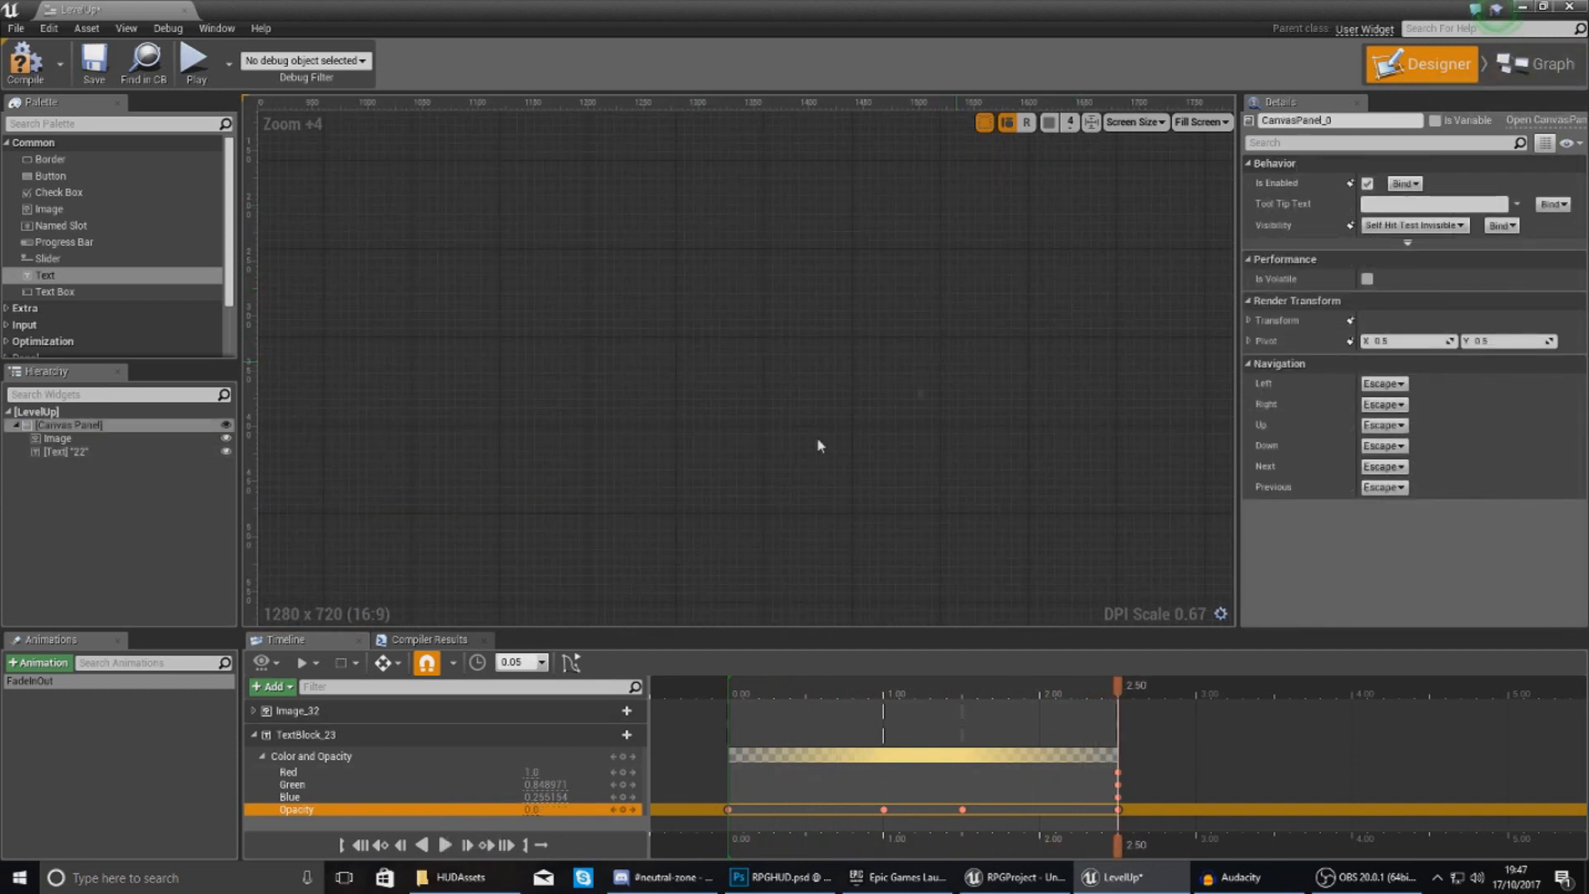
pyautogui.moveTo(1545, 63)
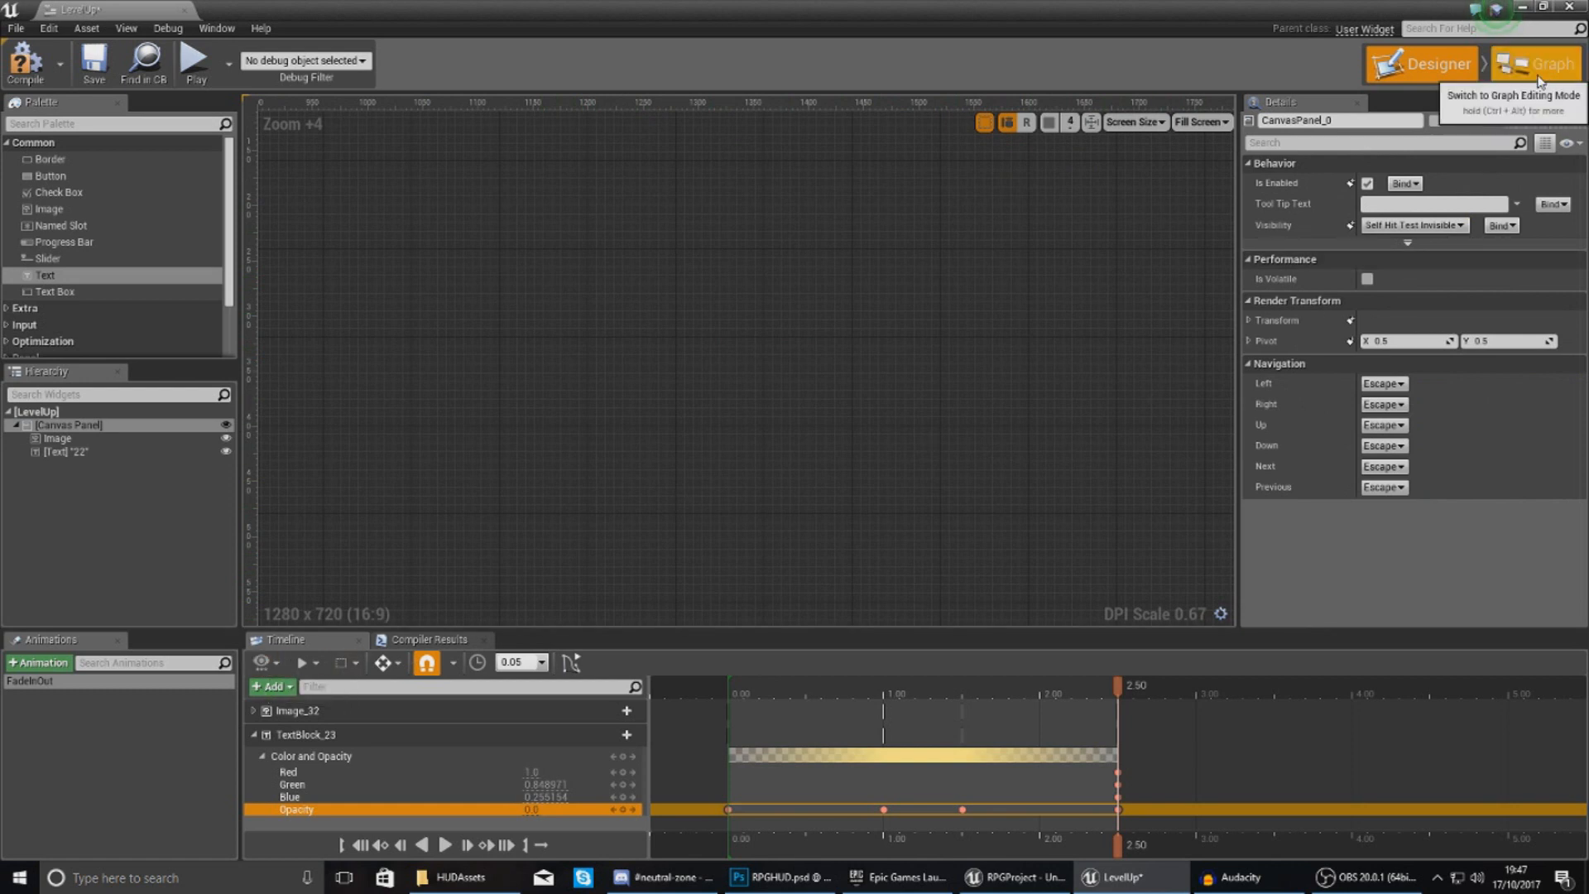
# Wire Event Construct into Play Animation with FadeInOut, then compile LevelUp.
pyautogui.click(1541, 63)
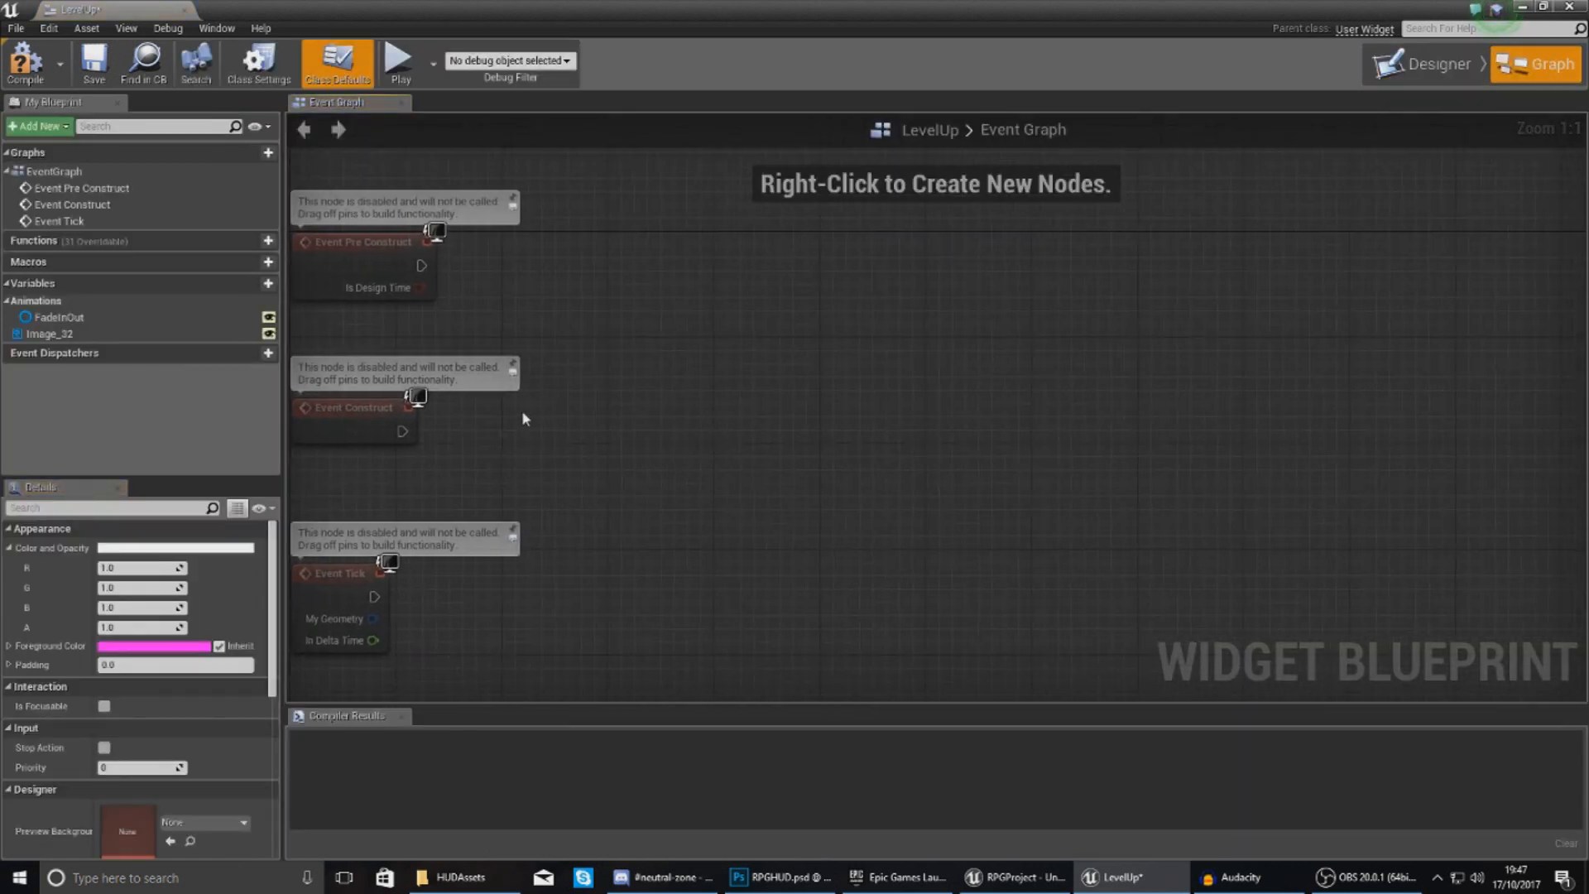
pyautogui.moveTo(402, 432); pyautogui.dragTo(622, 403)
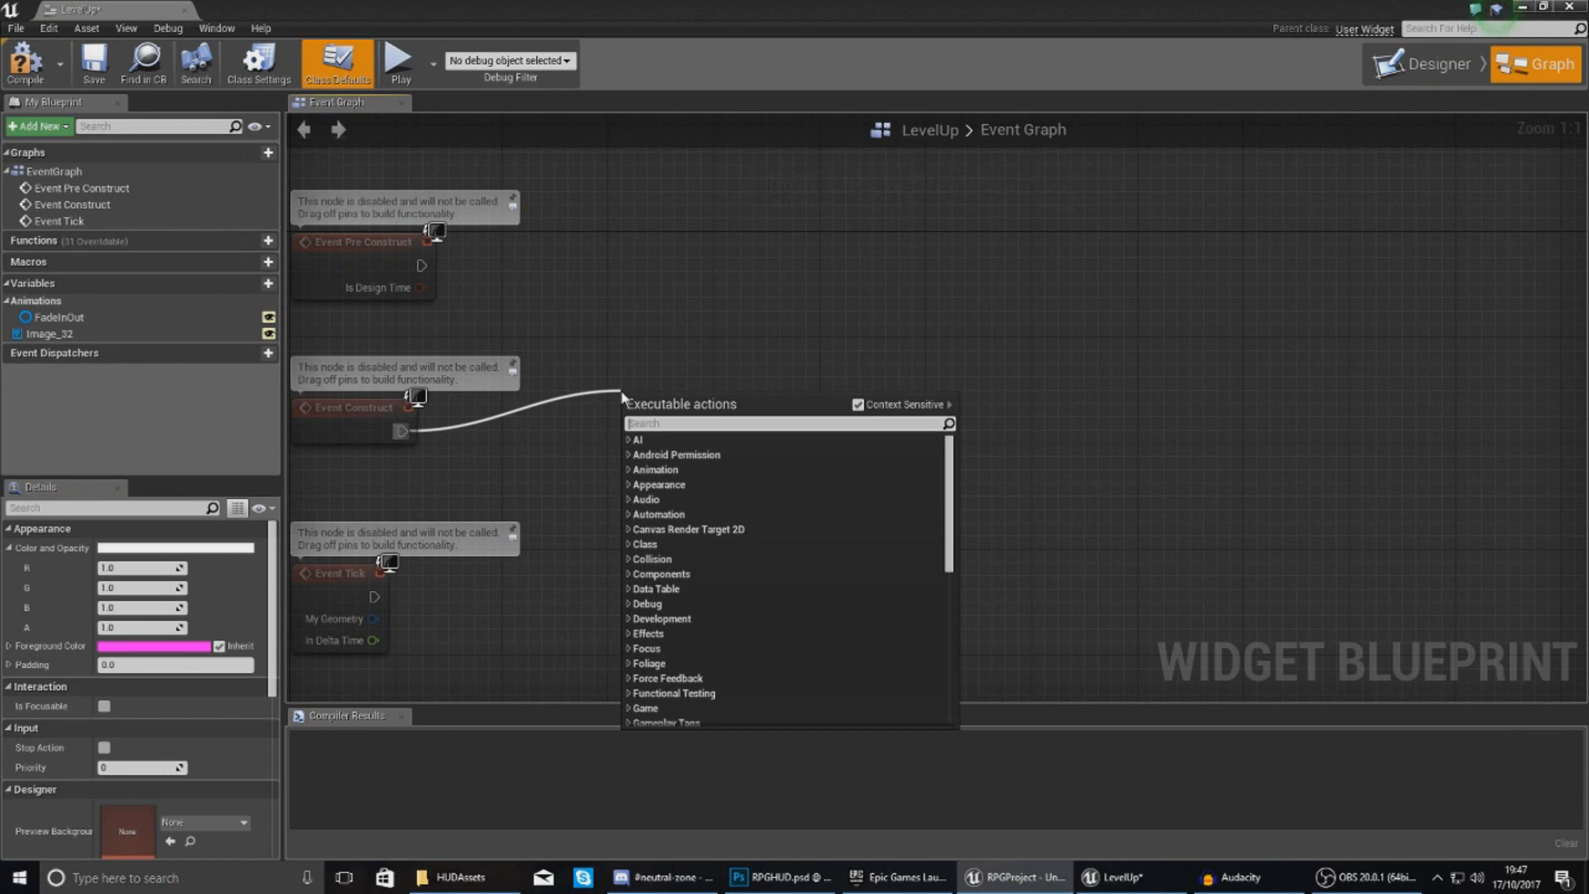
pyautogui.write('playanimat')
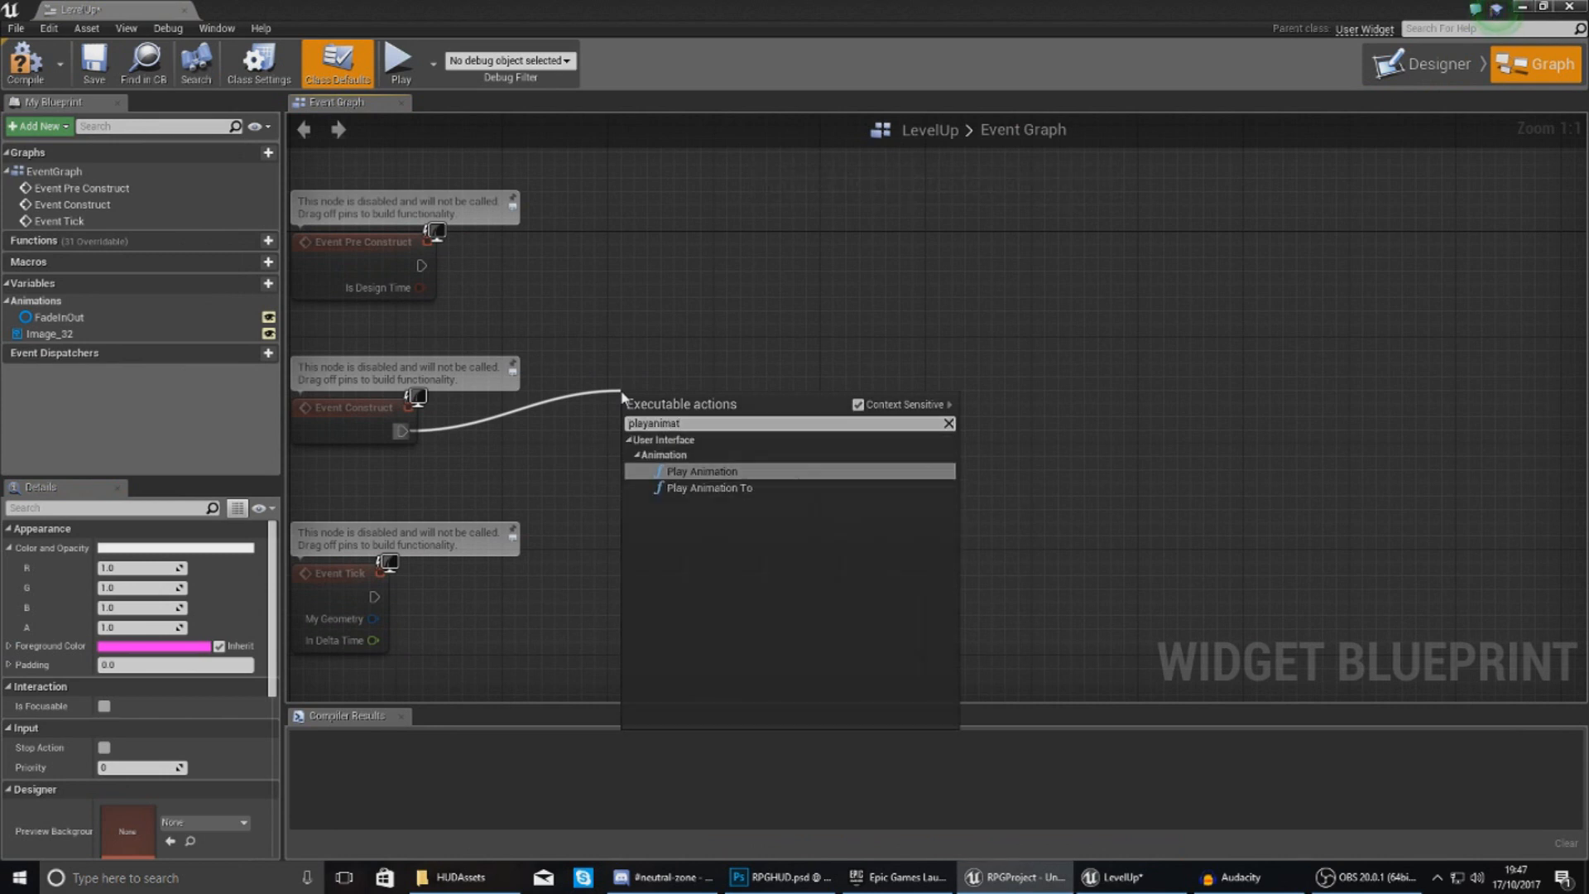
pyautogui.click(701, 471)
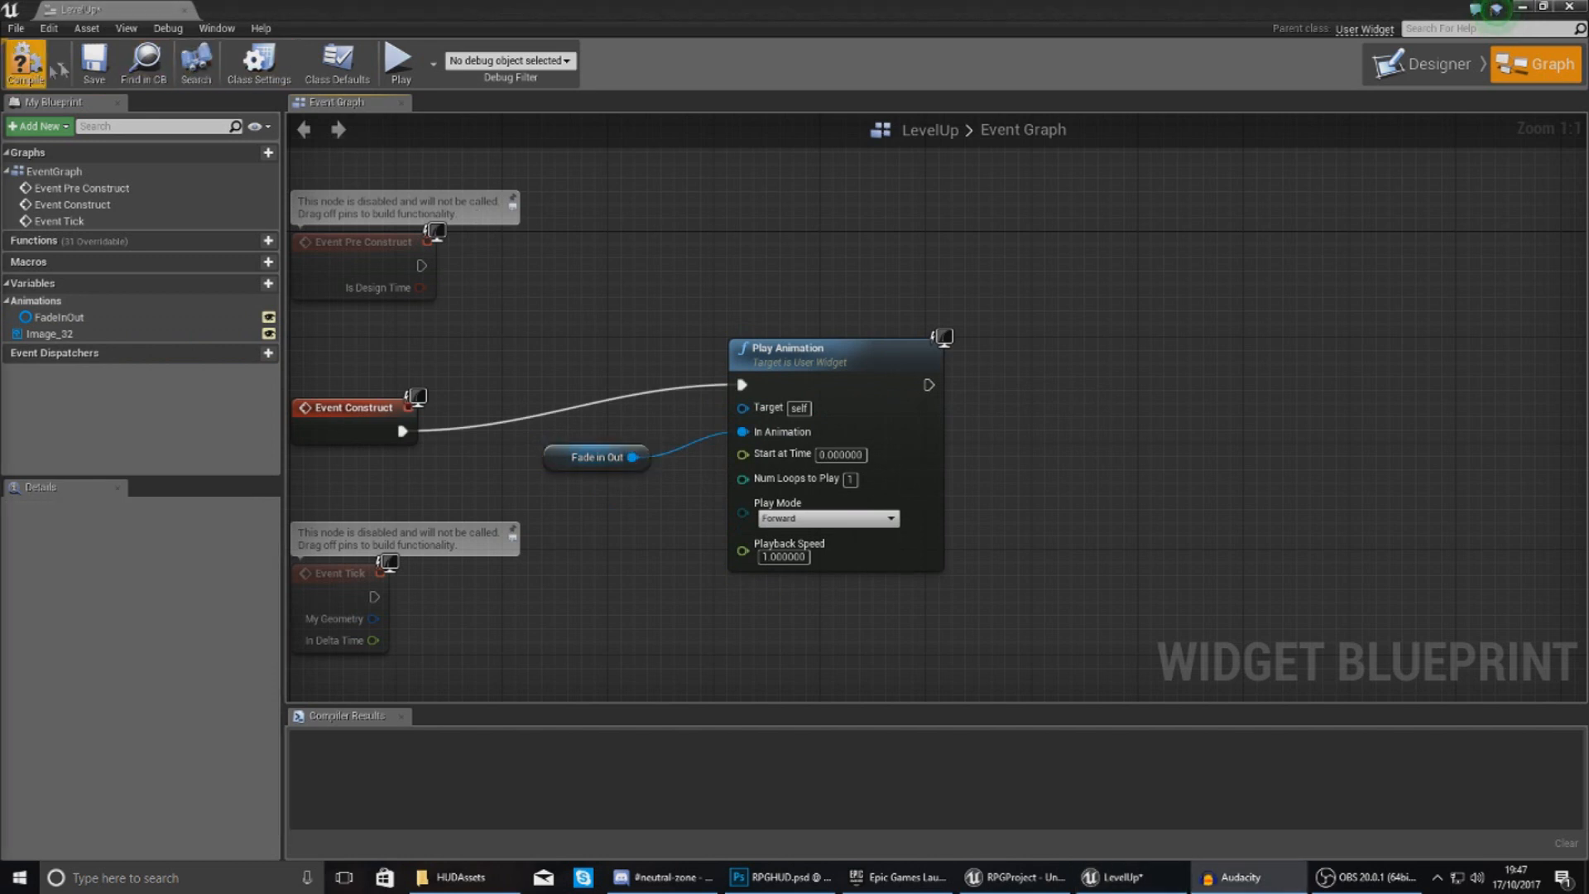
pyautogui.click(24, 63)
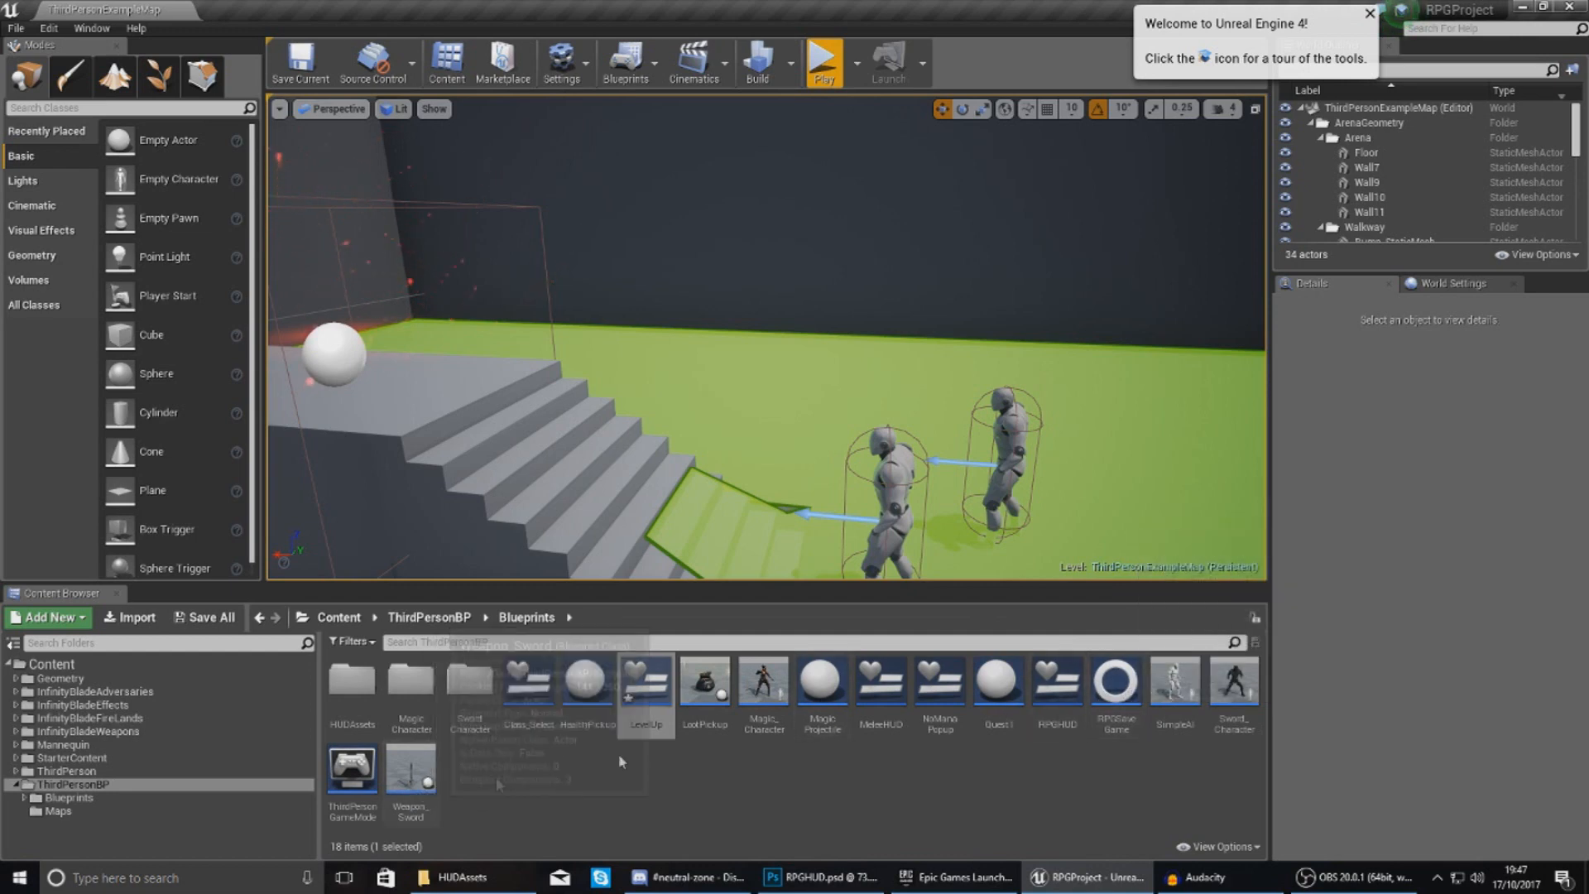
# Open the SimpleAI blueprint's Death function graph.
pyautogui.doubleClick(1175, 678)
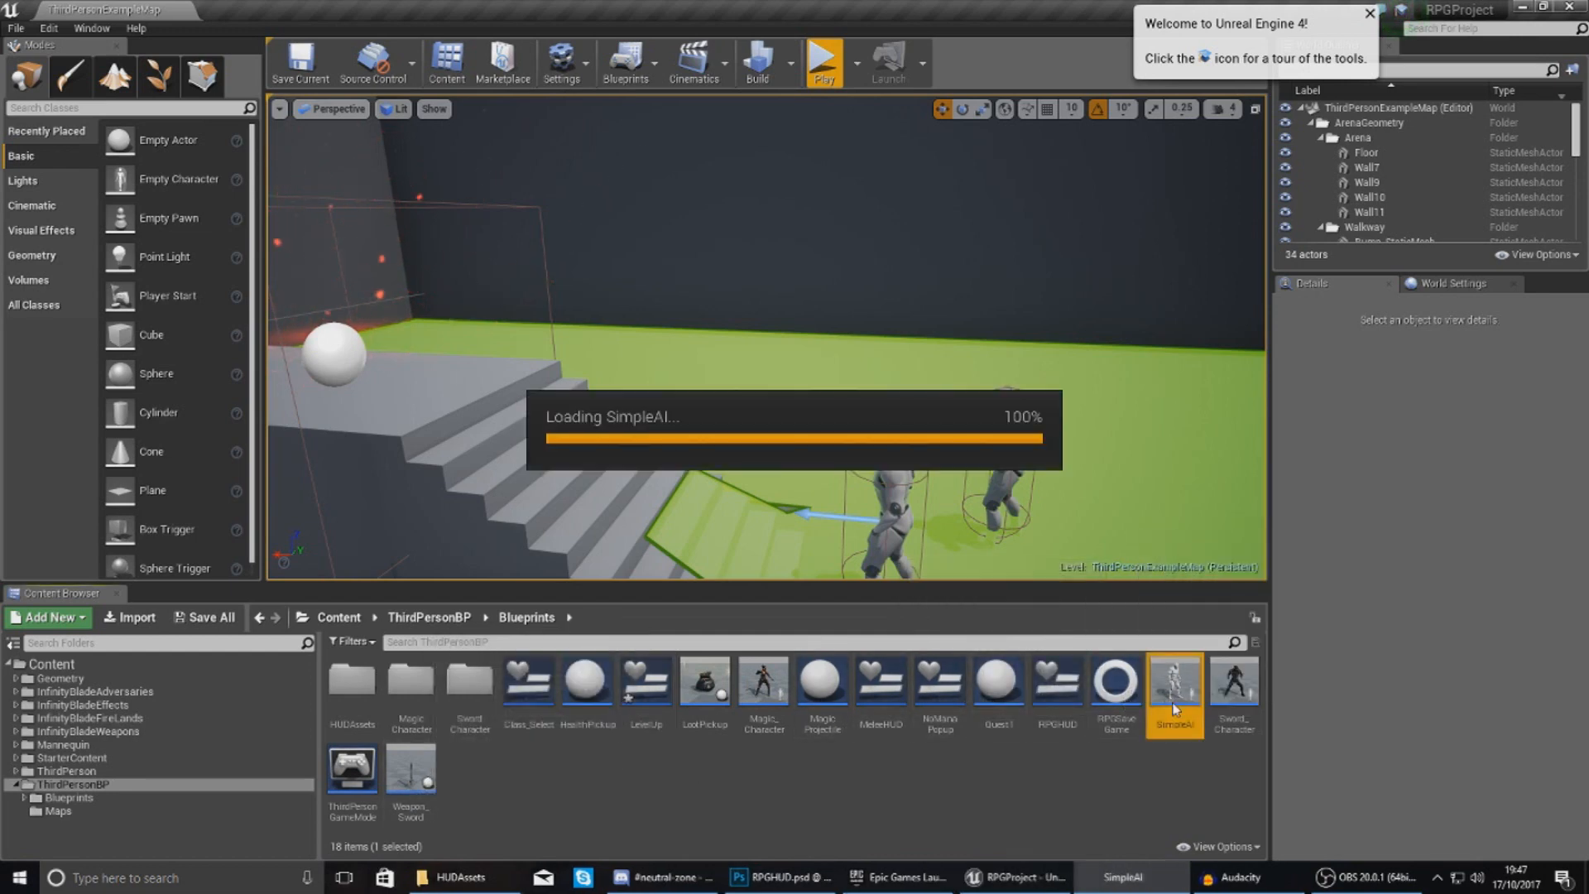
pyautogui.doubleClick(1173, 685)
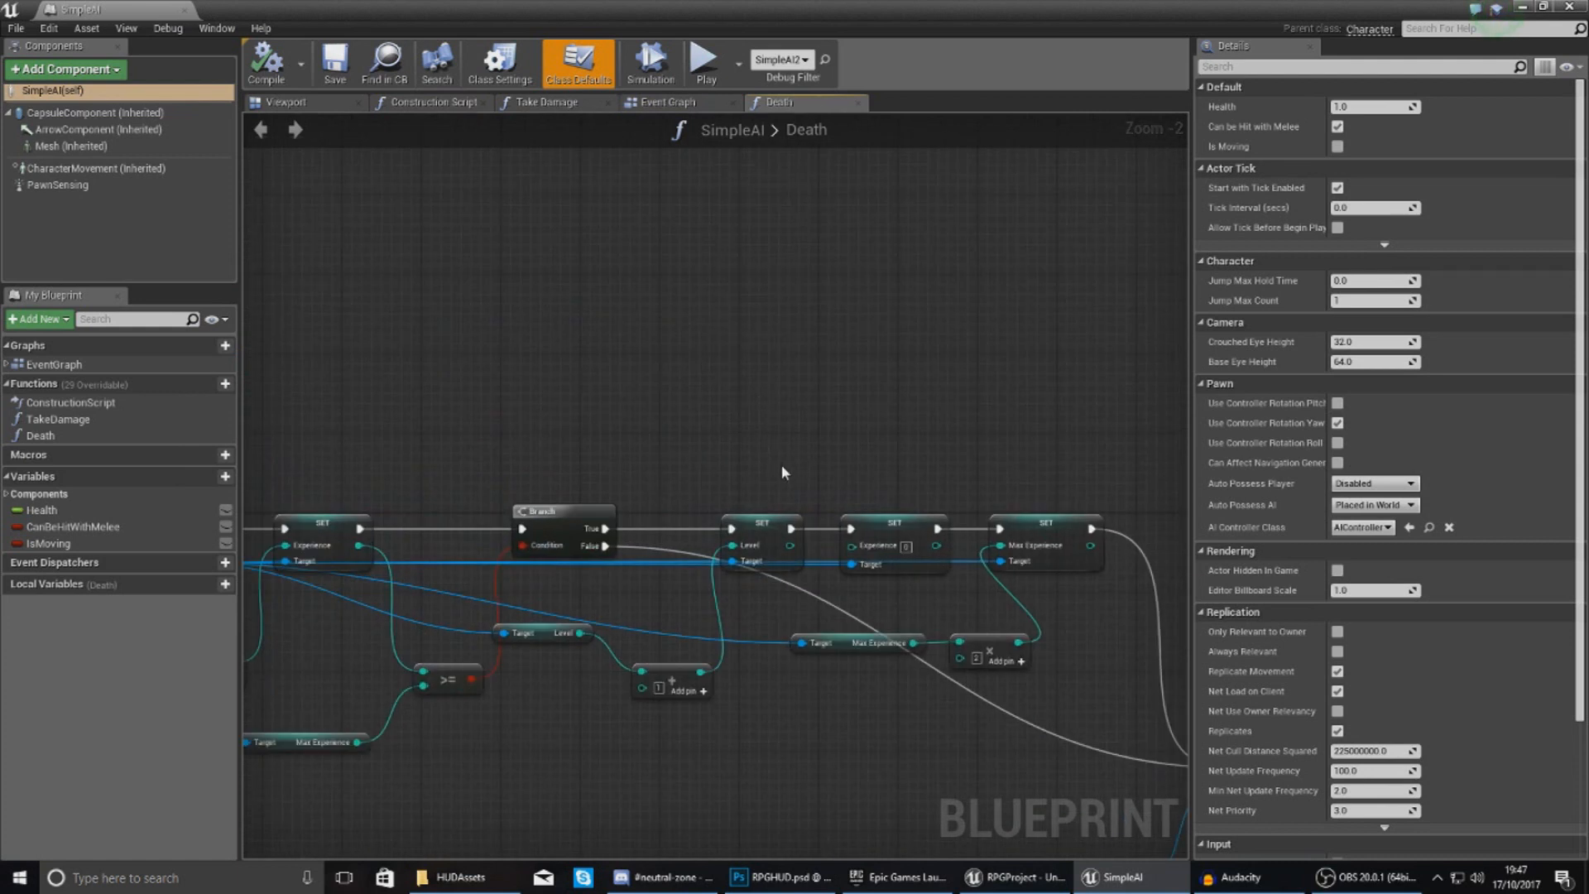
pyautogui.moveTo(963, 430)
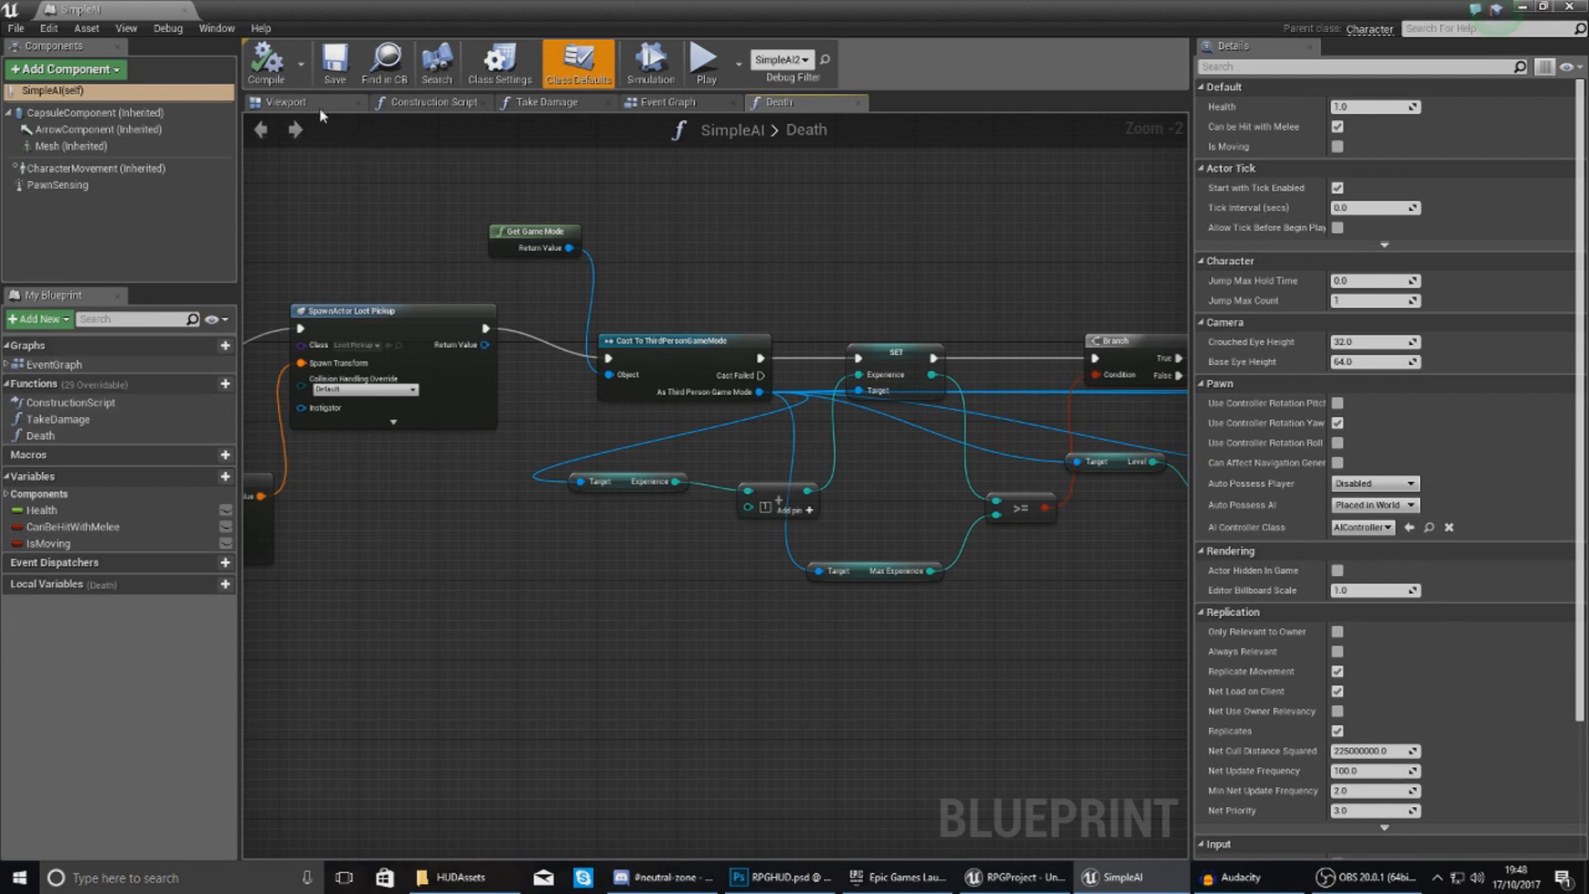
pyautogui.click(668, 101)
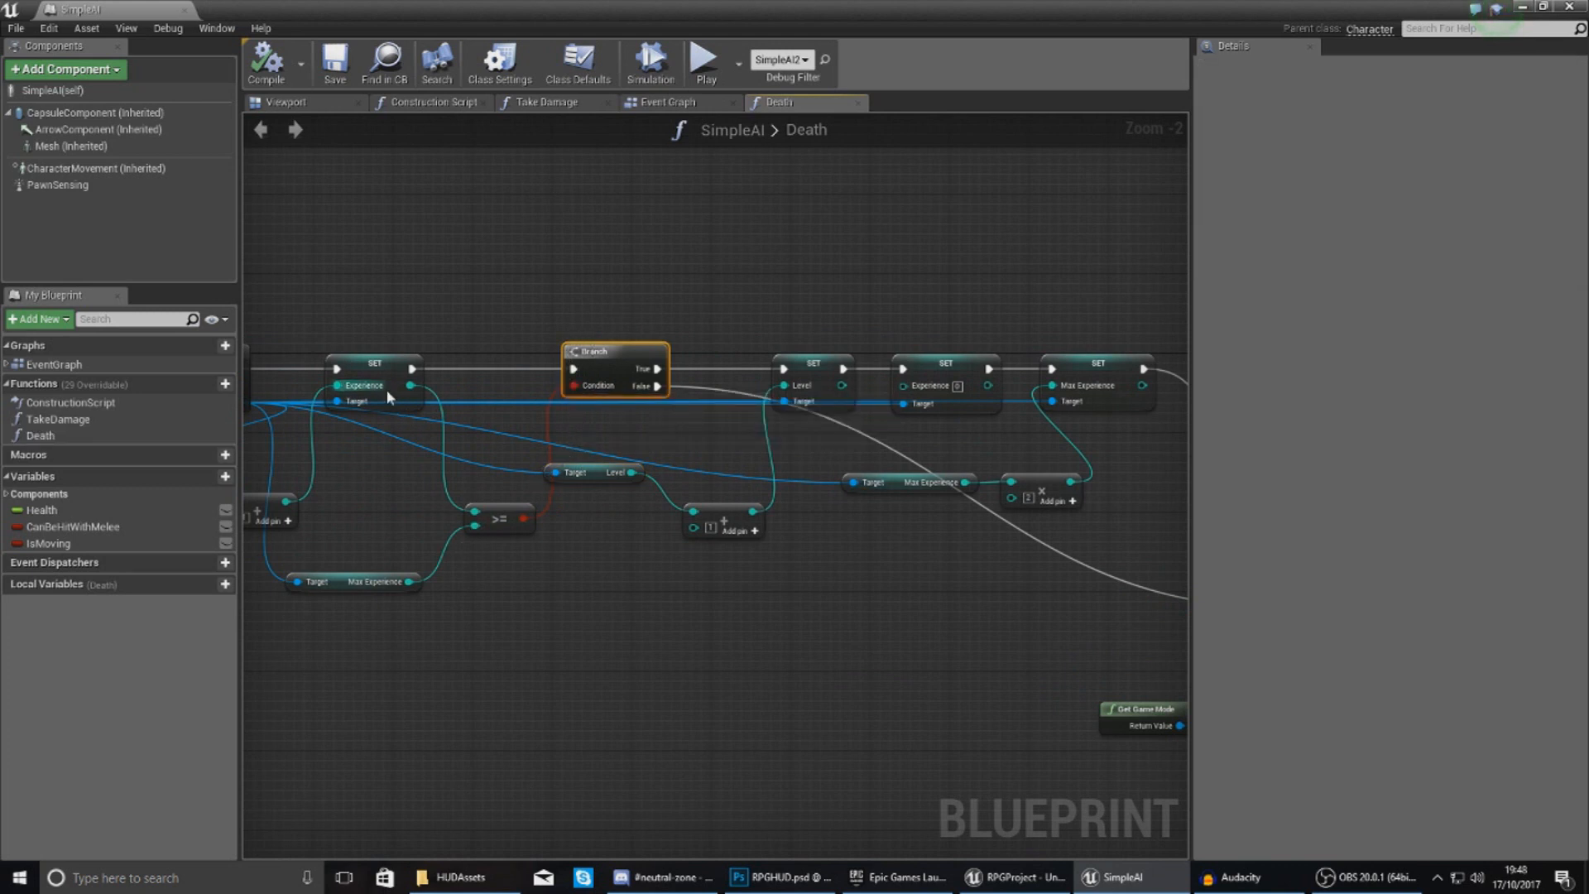
pyautogui.moveTo(345, 583)
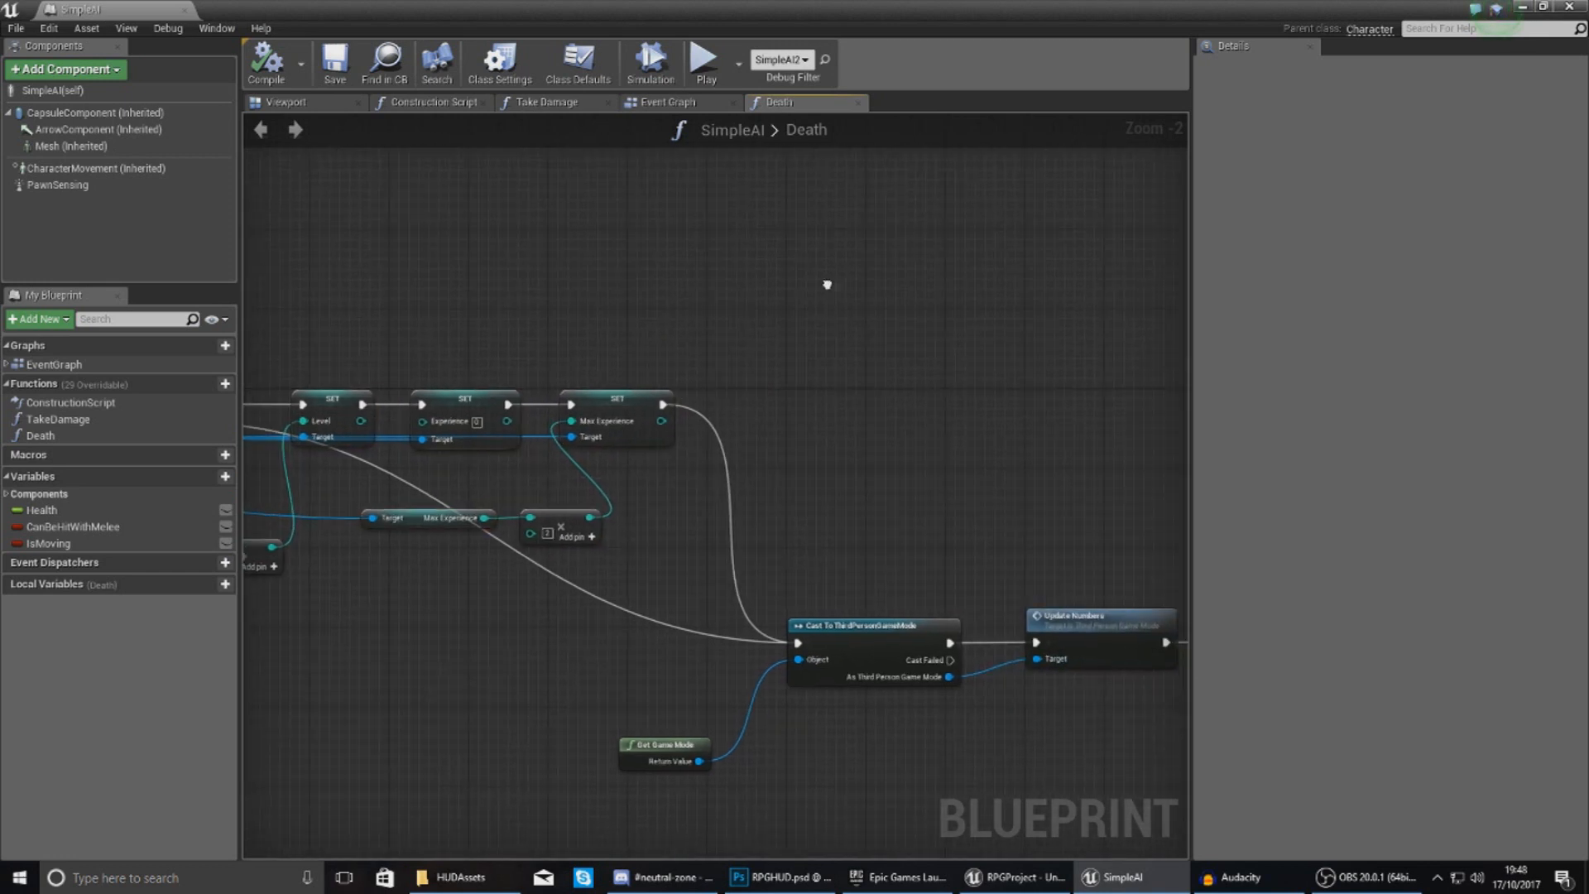
# After the Max Experience SET, add a Create Widget node with class LevelUp.
pyautogui.click(613, 409)
pyautogui.write('create wid')
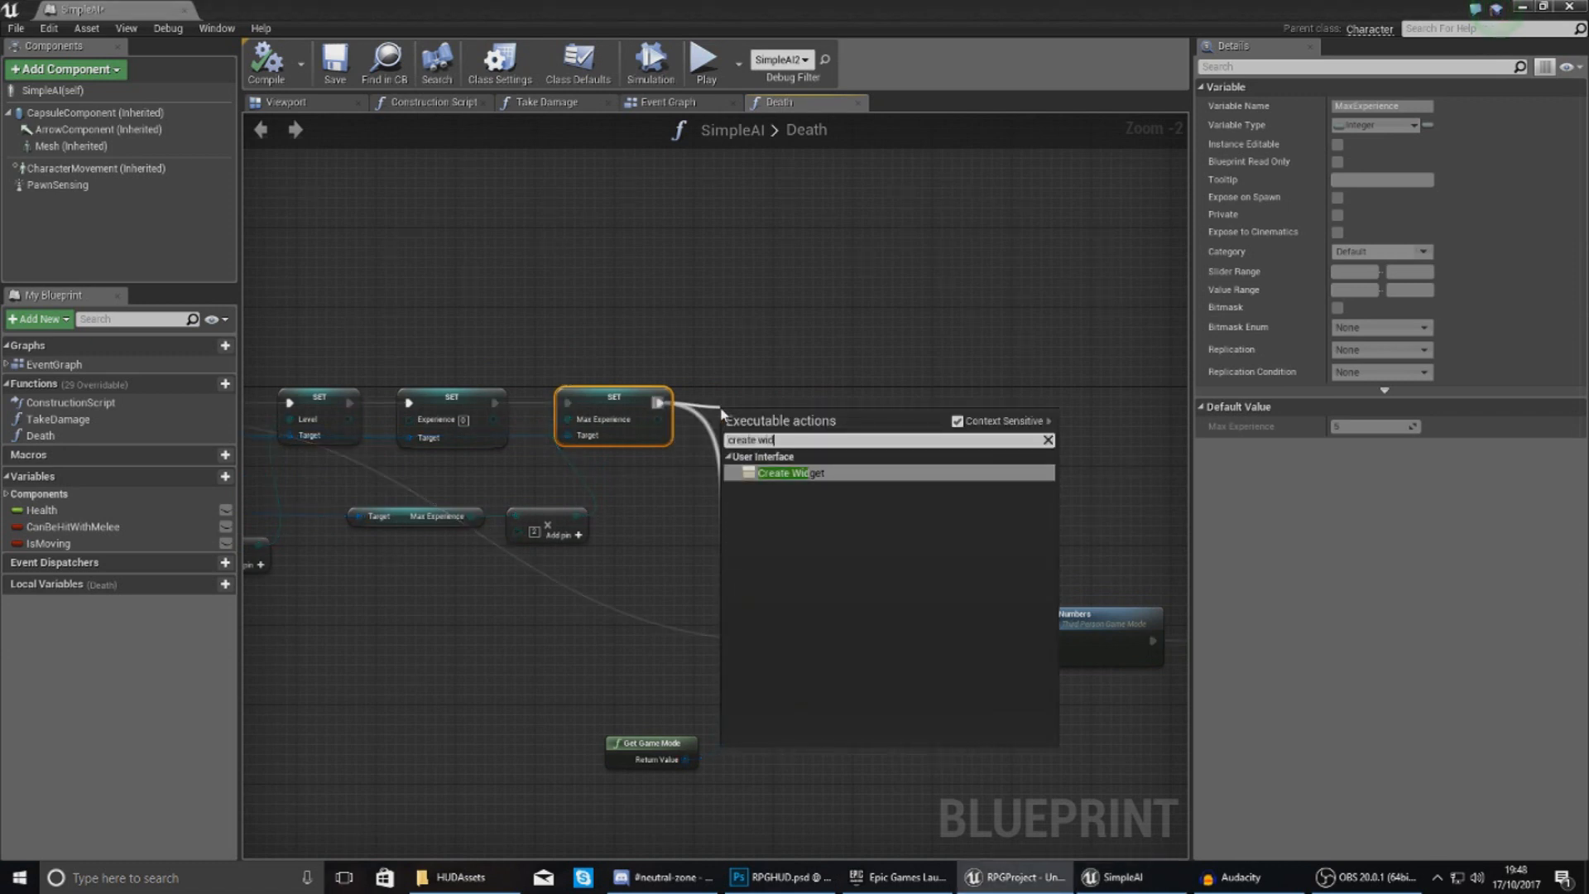
pyautogui.click(791, 473)
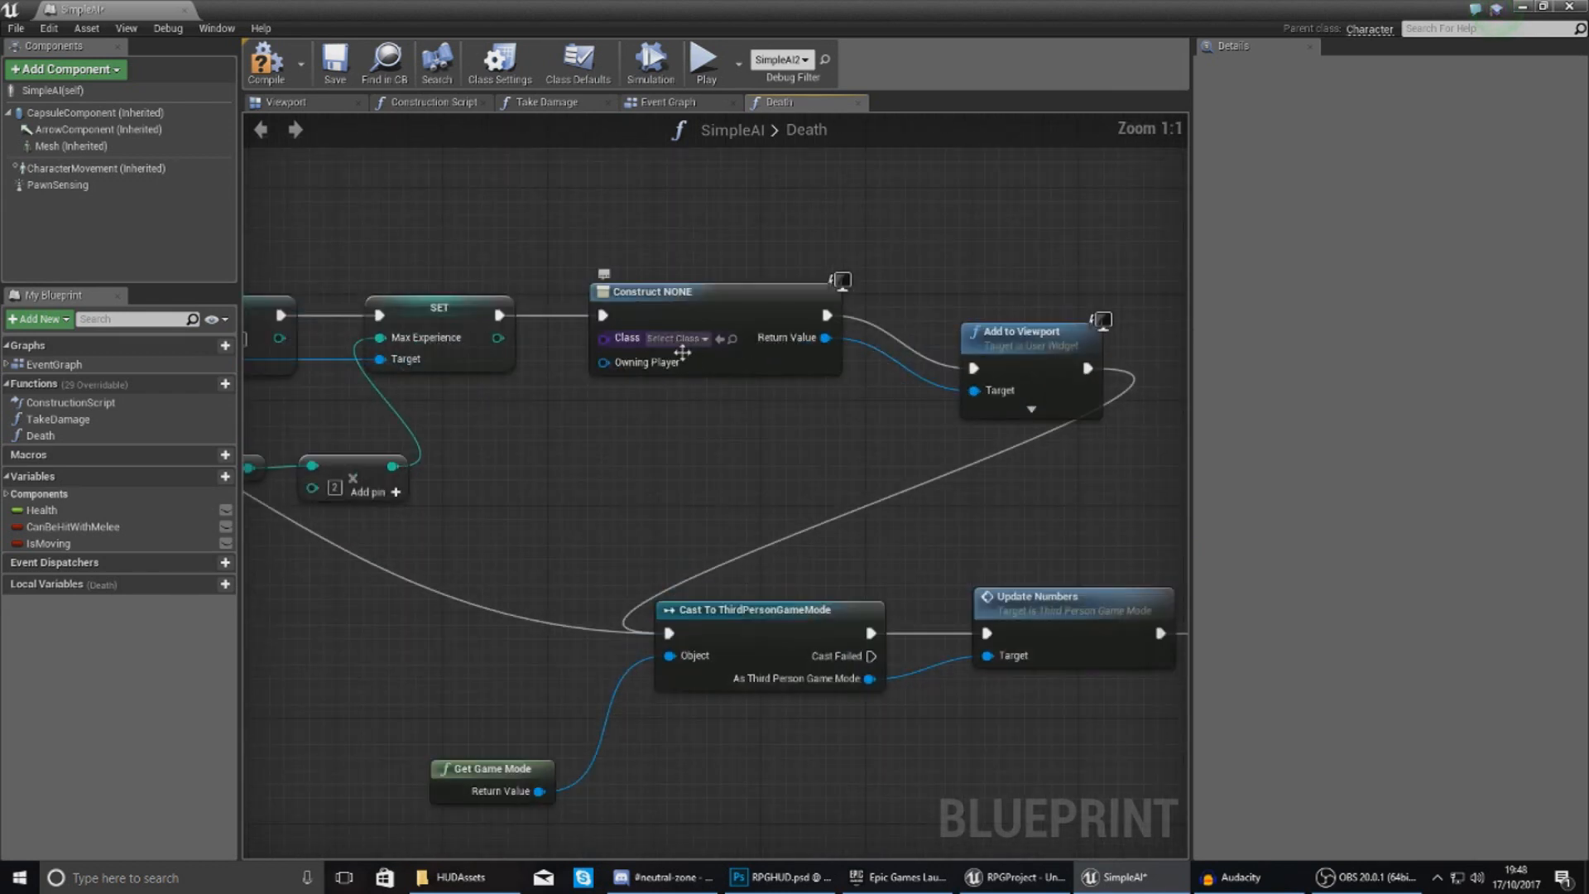
pyautogui.click(674, 338)
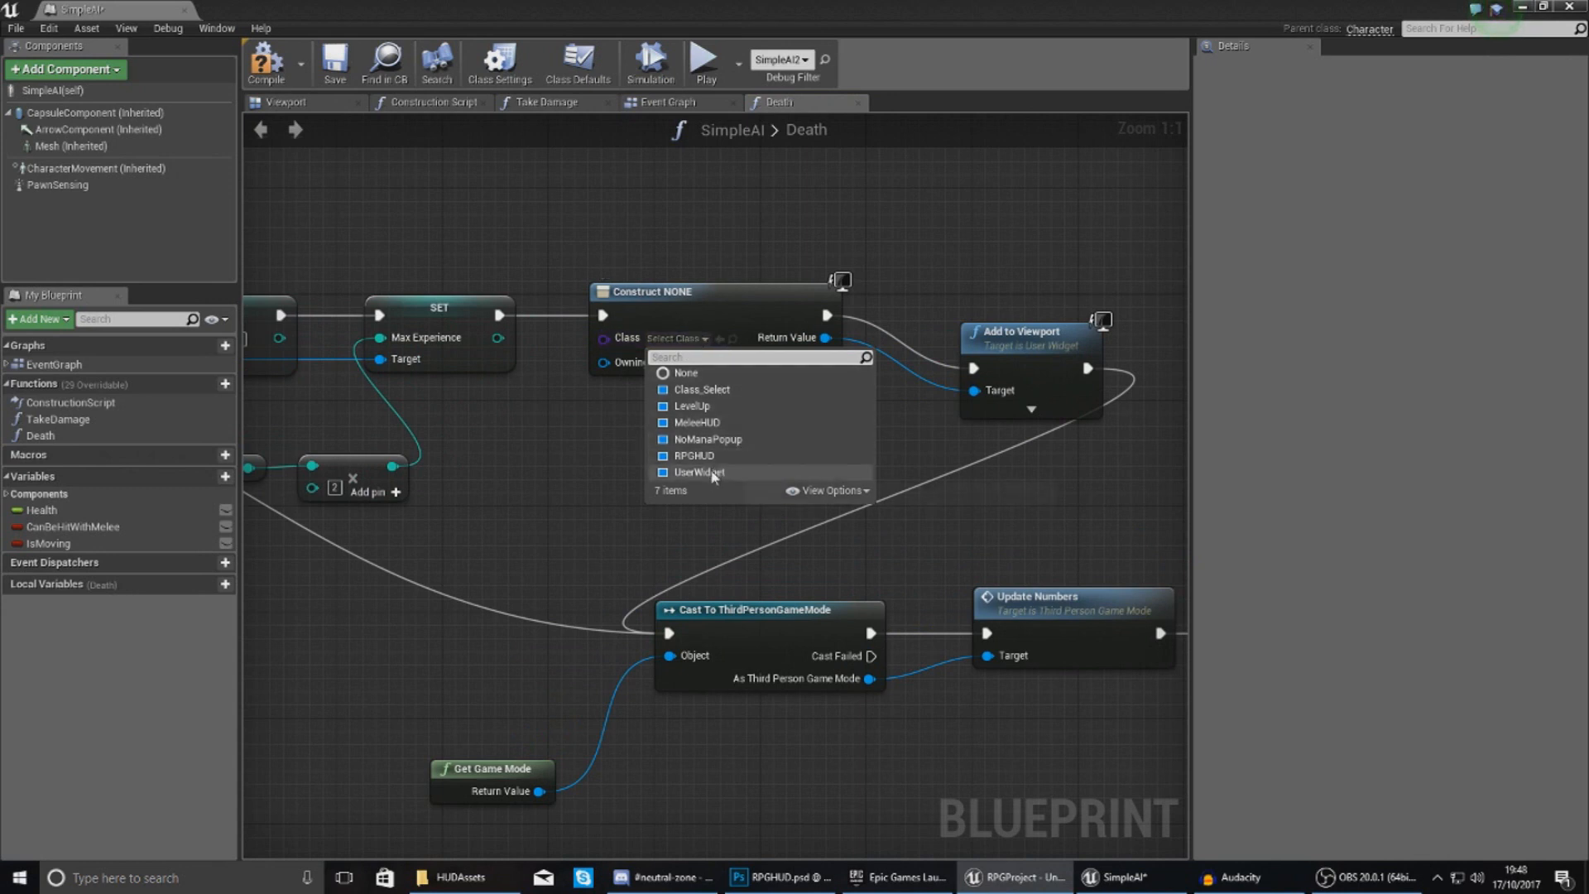
pyautogui.click(692, 405)
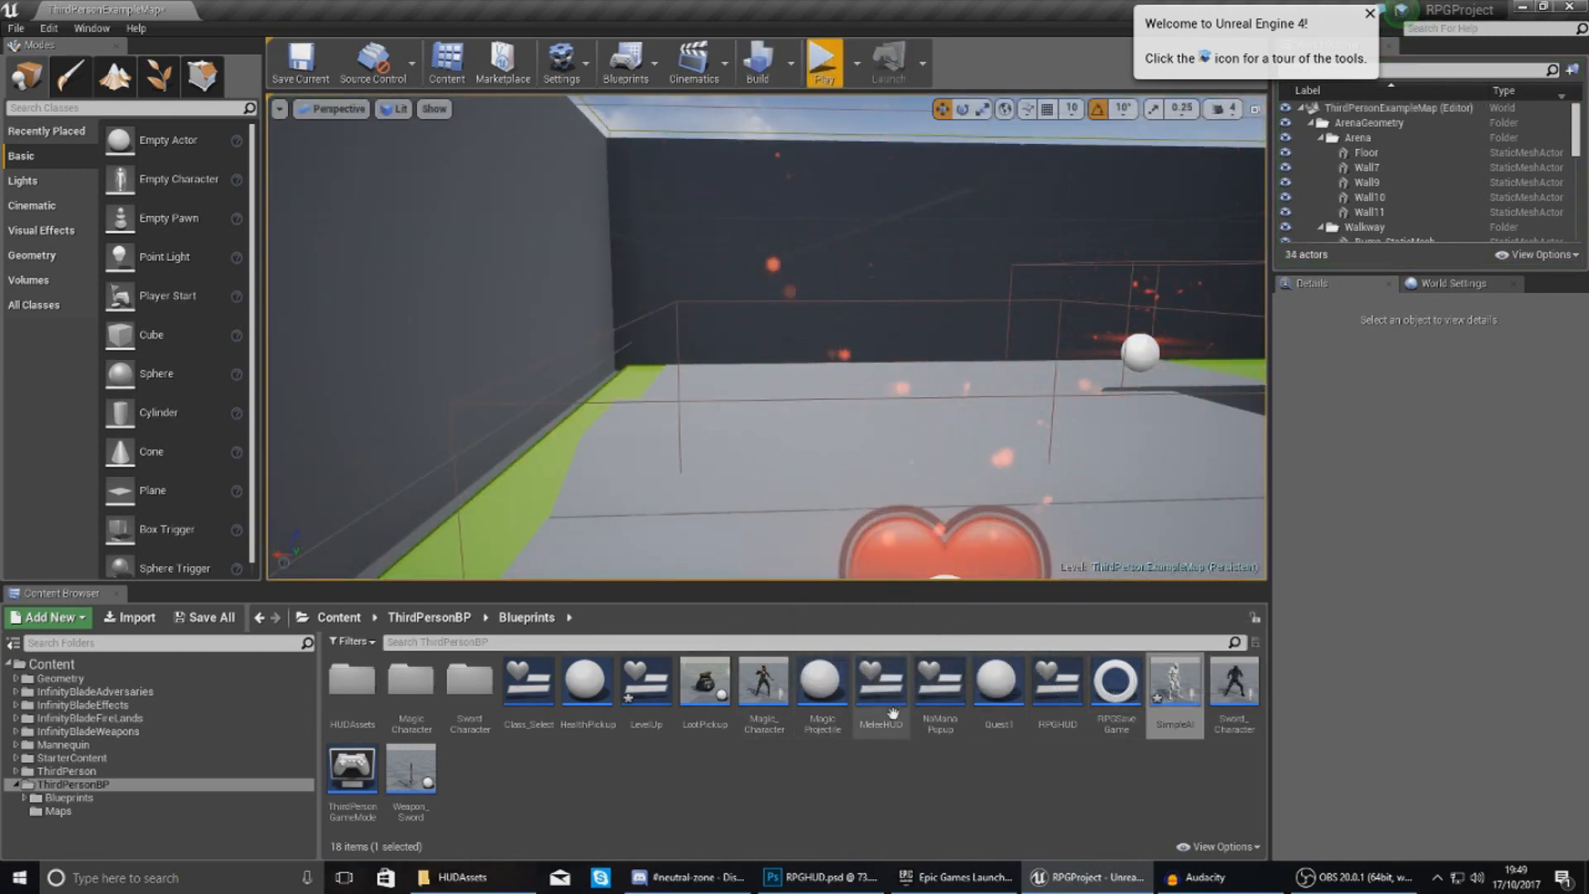
pyautogui.moveTo(647, 685)
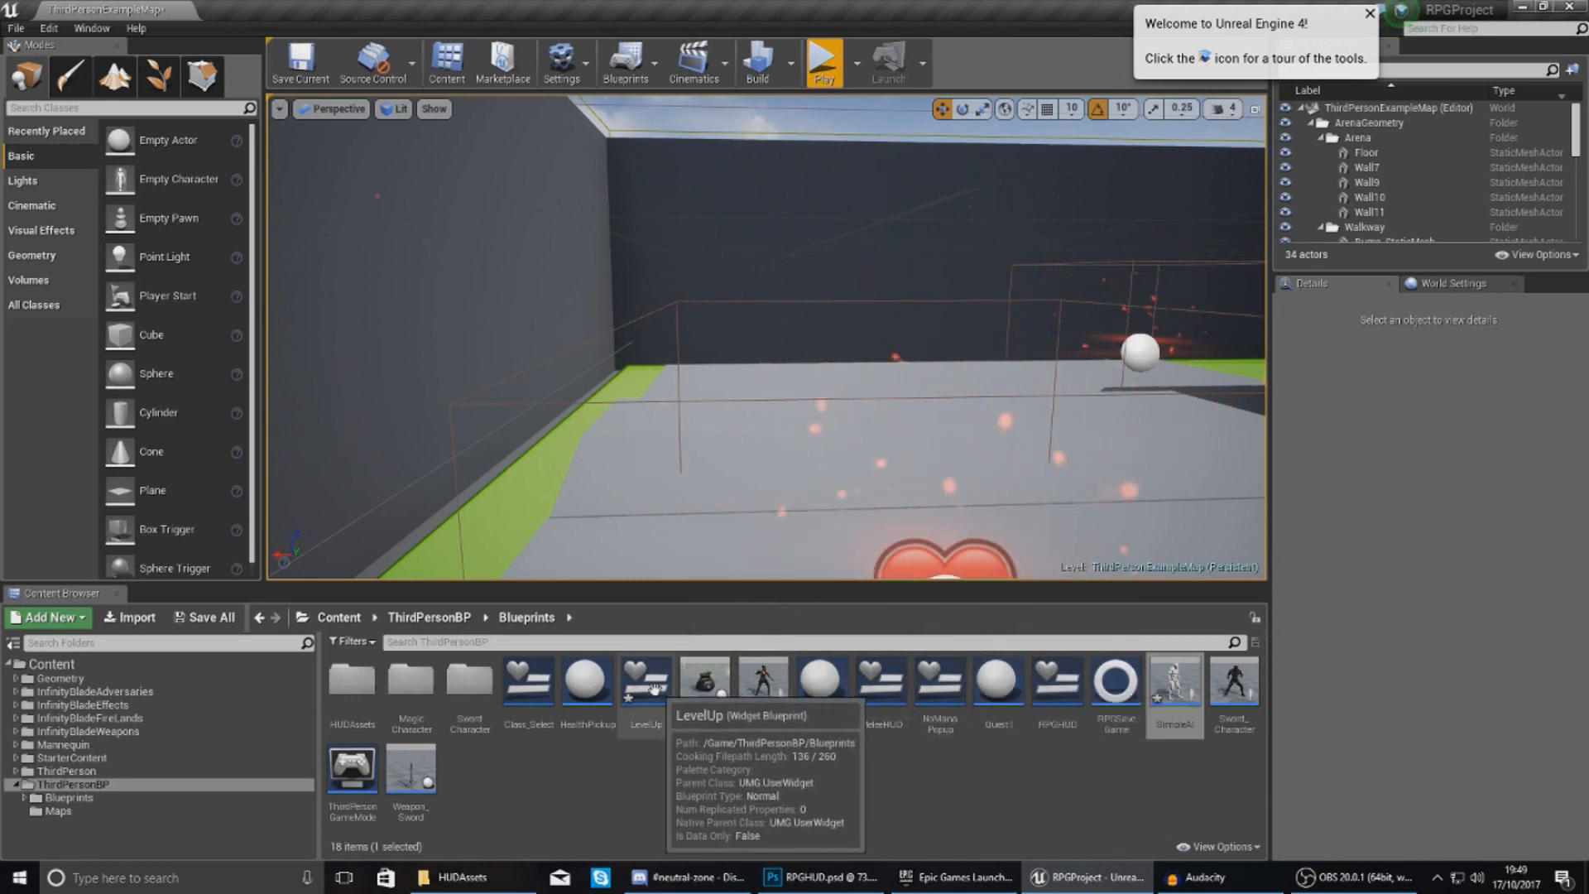
# Bind the LevelUp text to Get Game Mode cast to ThirdPersonGameMode's Level, minimum 2 digits.
pyautogui.doubleClick(646, 681)
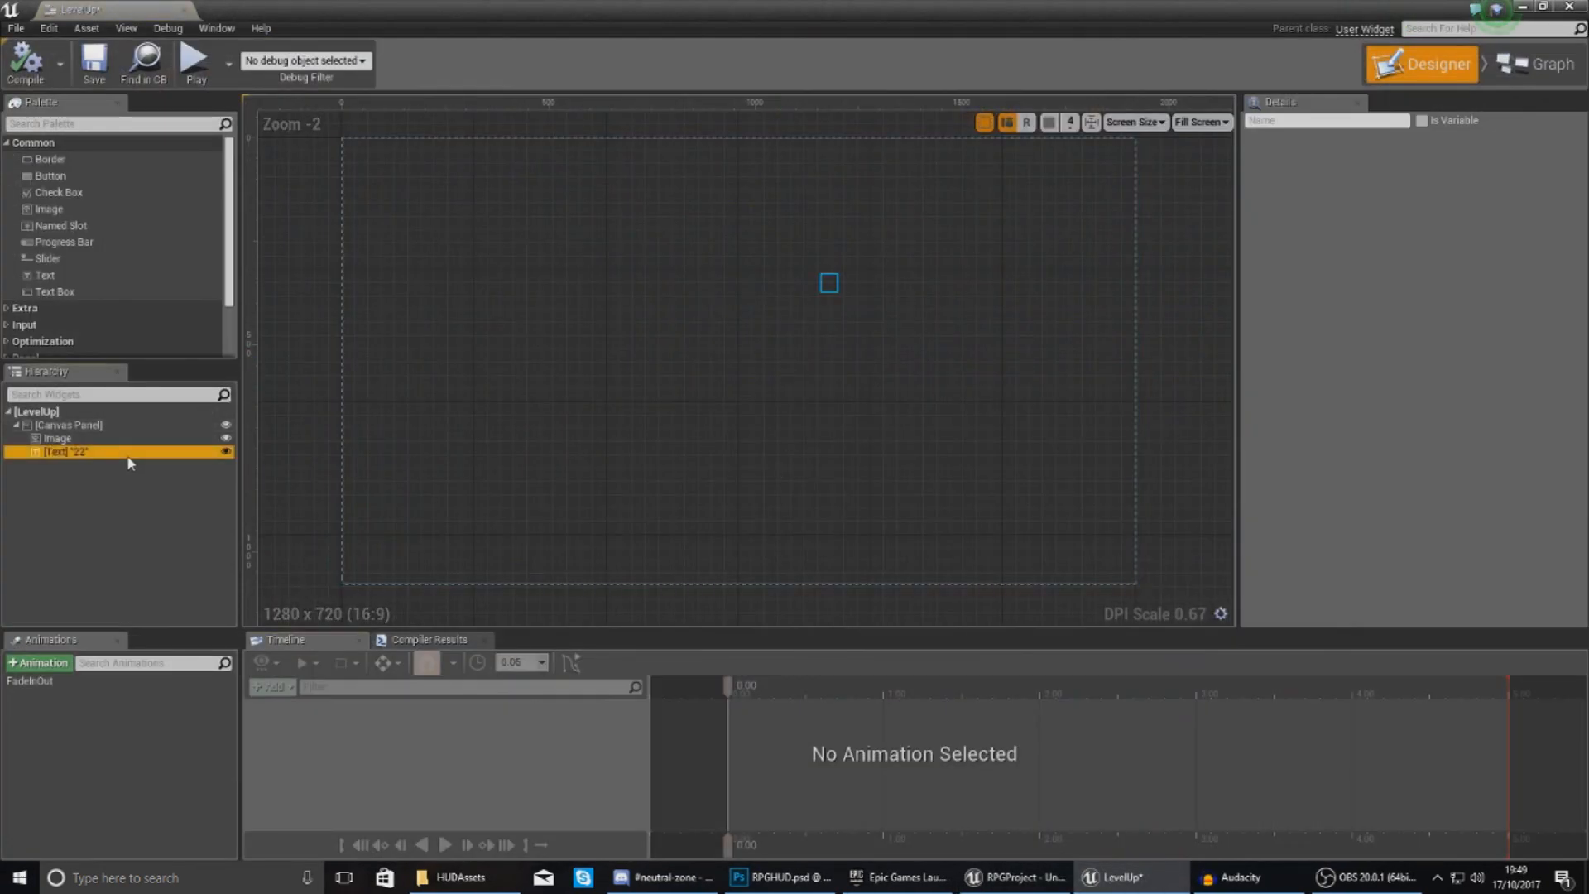
pyautogui.click(66, 451)
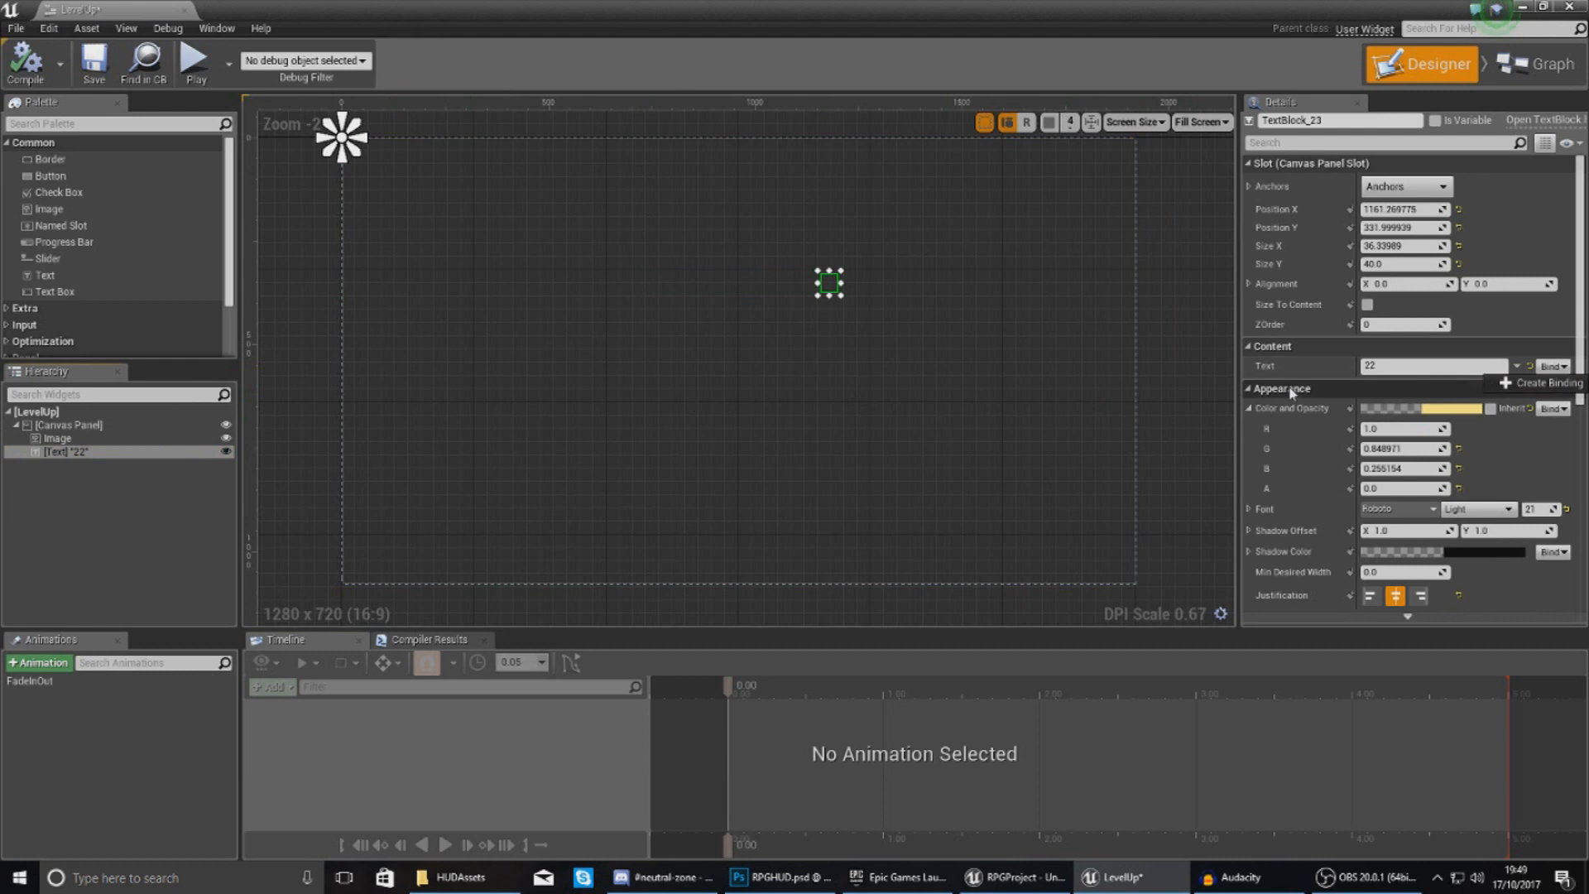
pyautogui.moveTo(1540, 383)
pyautogui.write('cast to thir')
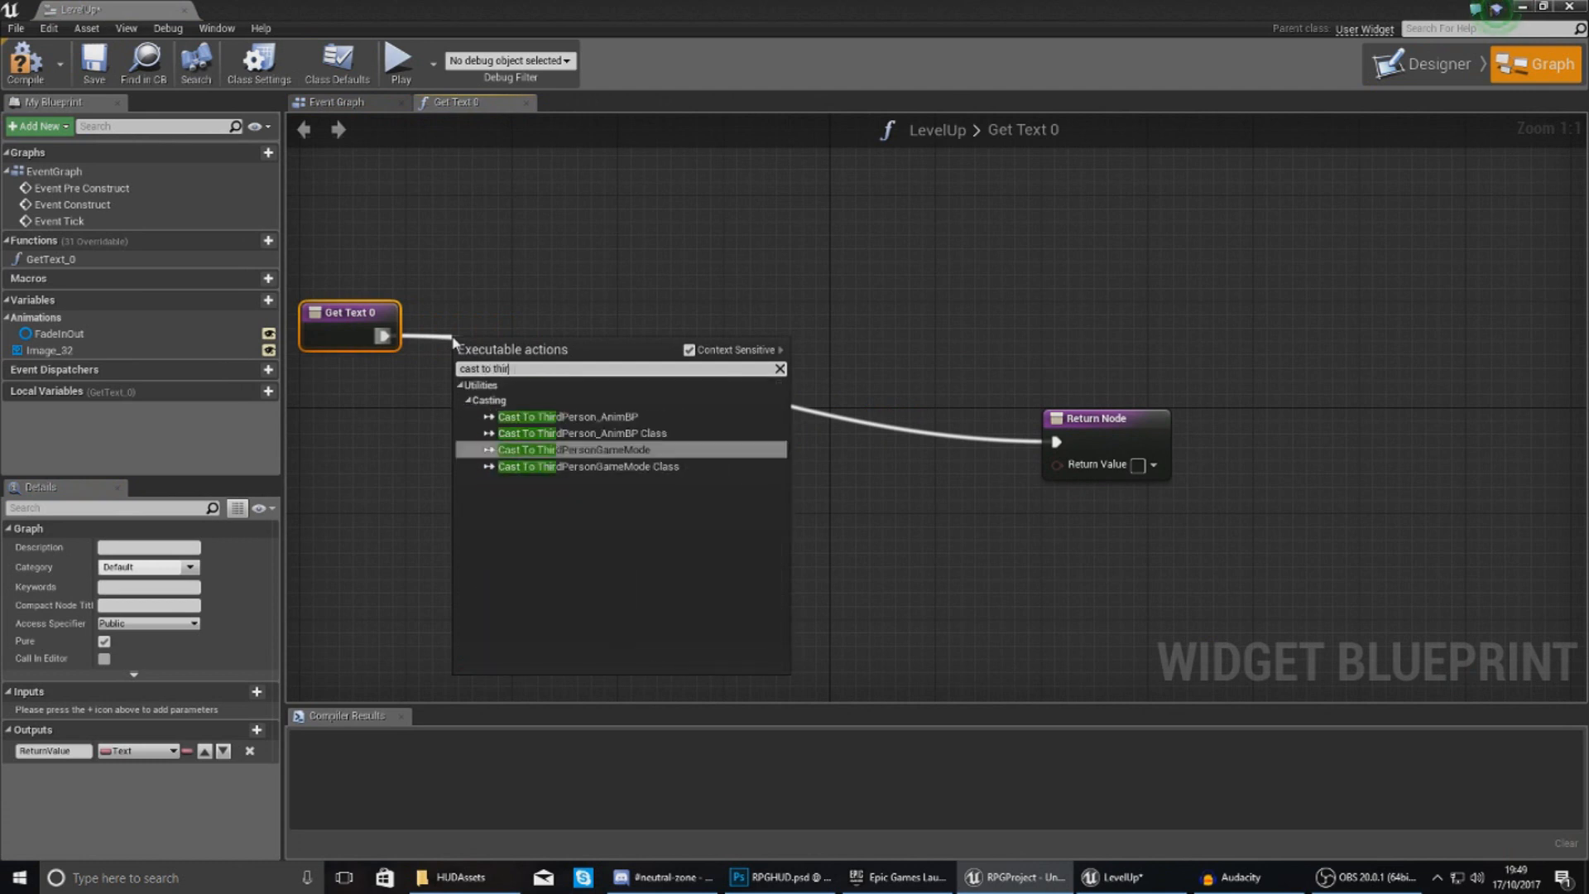
pyautogui.click(564, 448)
pyautogui.write('get lev')
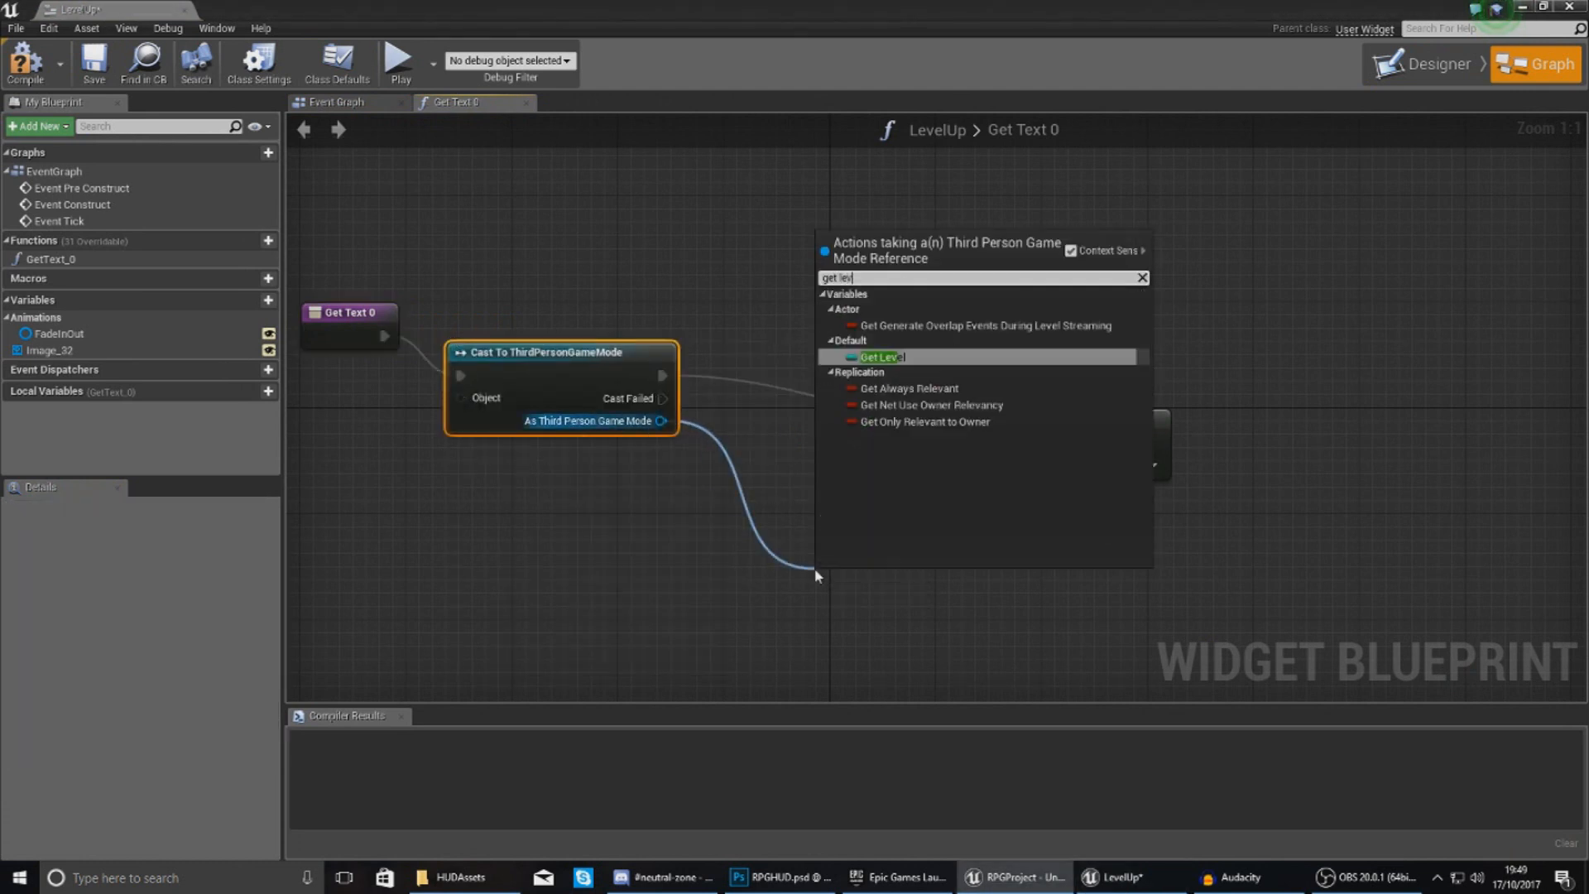
pyautogui.click(880, 357)
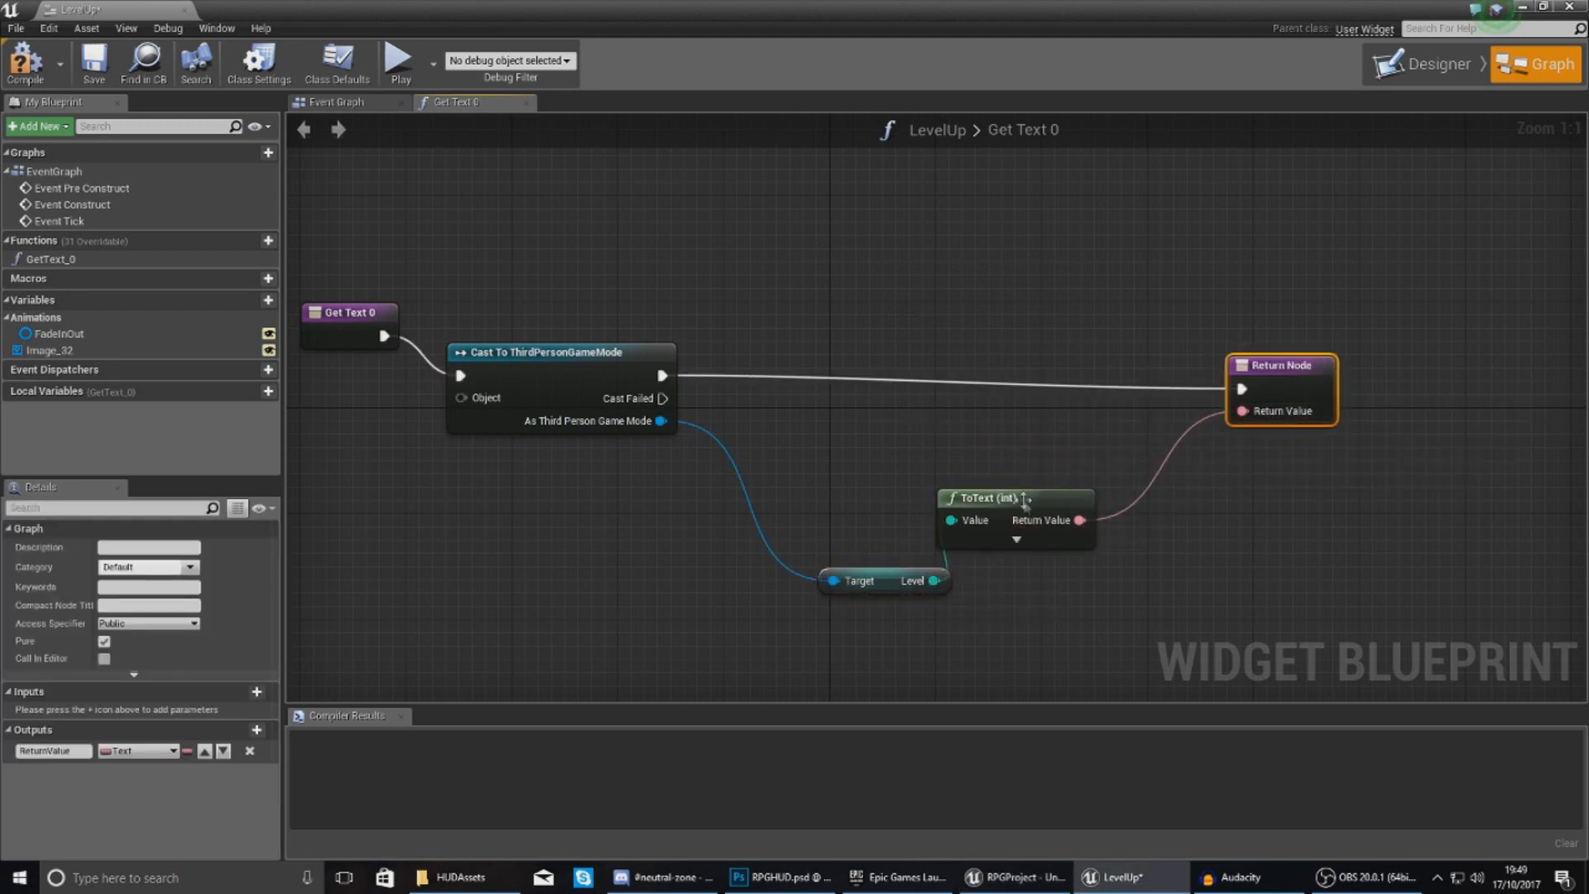
pyautogui.click(1015, 538)
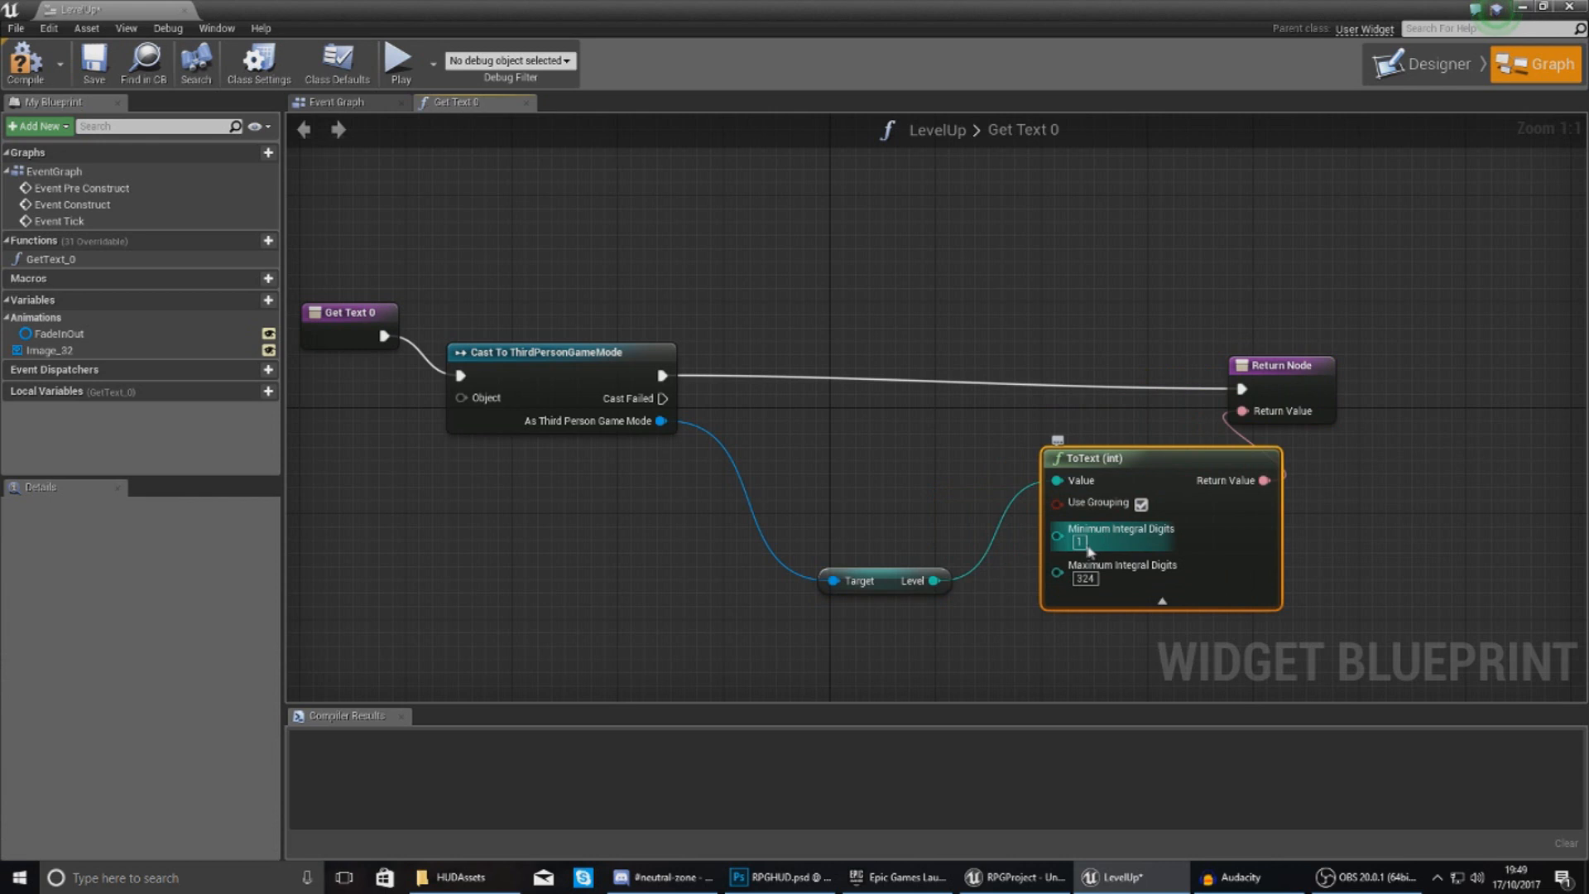
pyautogui.write('2')
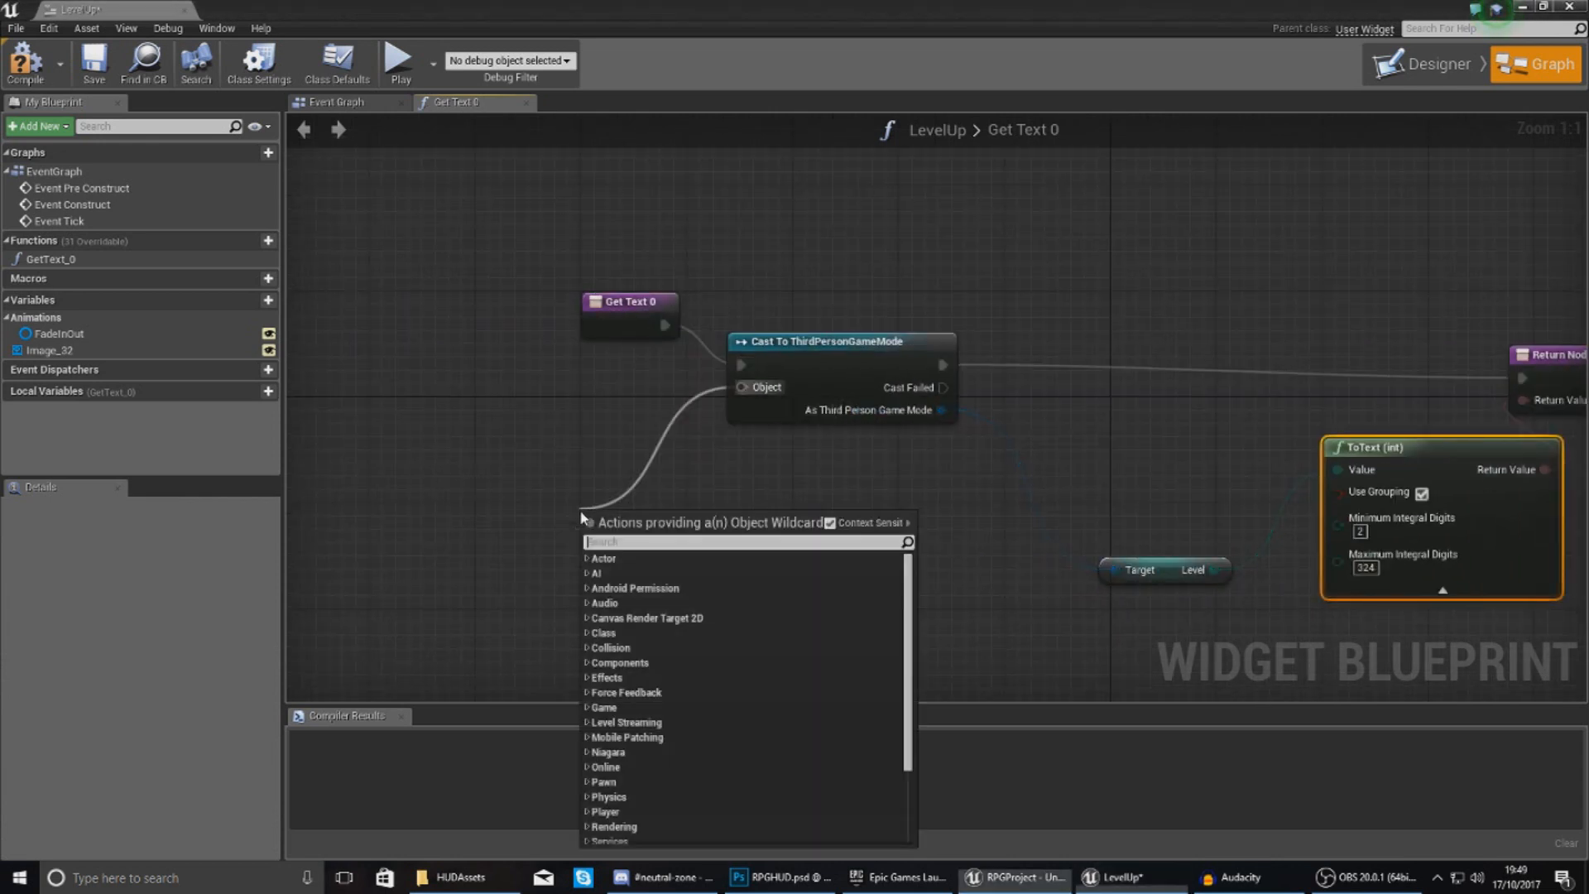
pyautogui.write('get game mode')
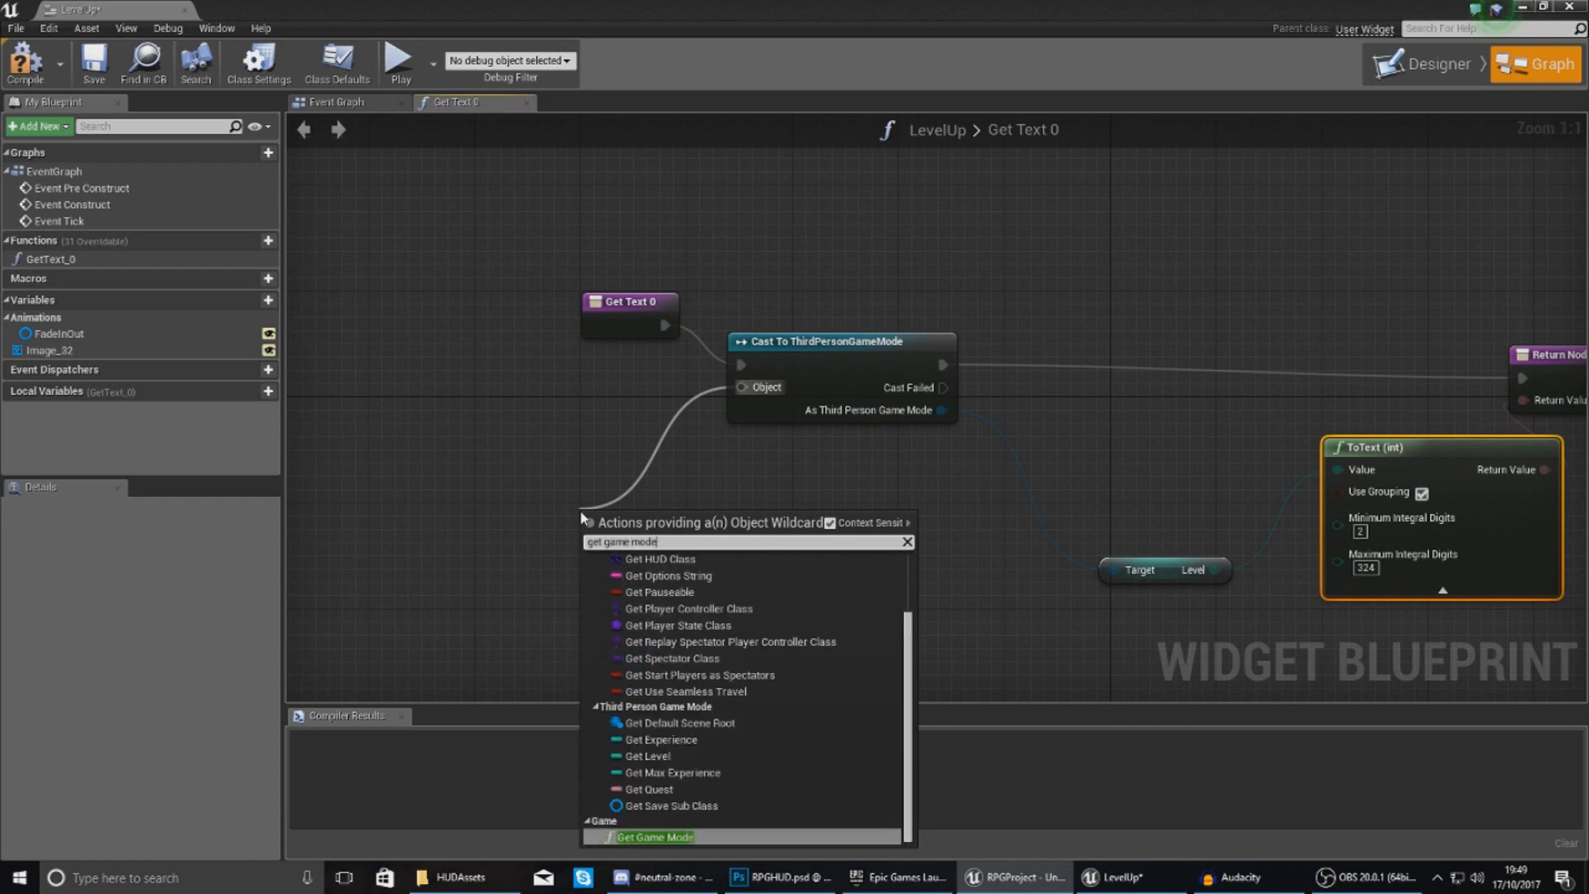
pyautogui.click(654, 836)
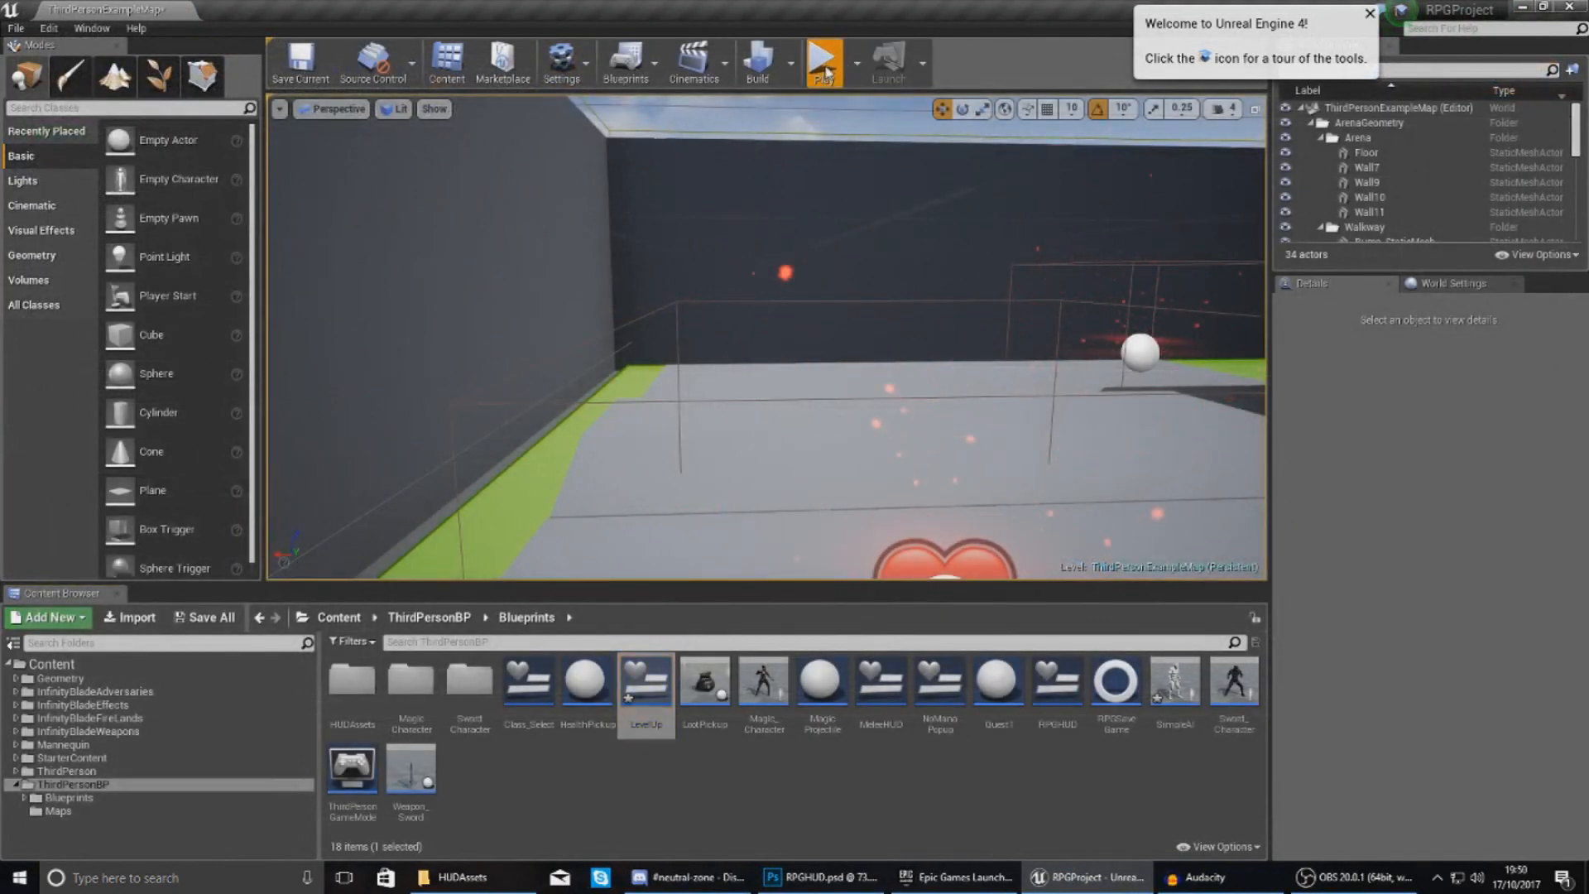
pyautogui.click(823, 60)
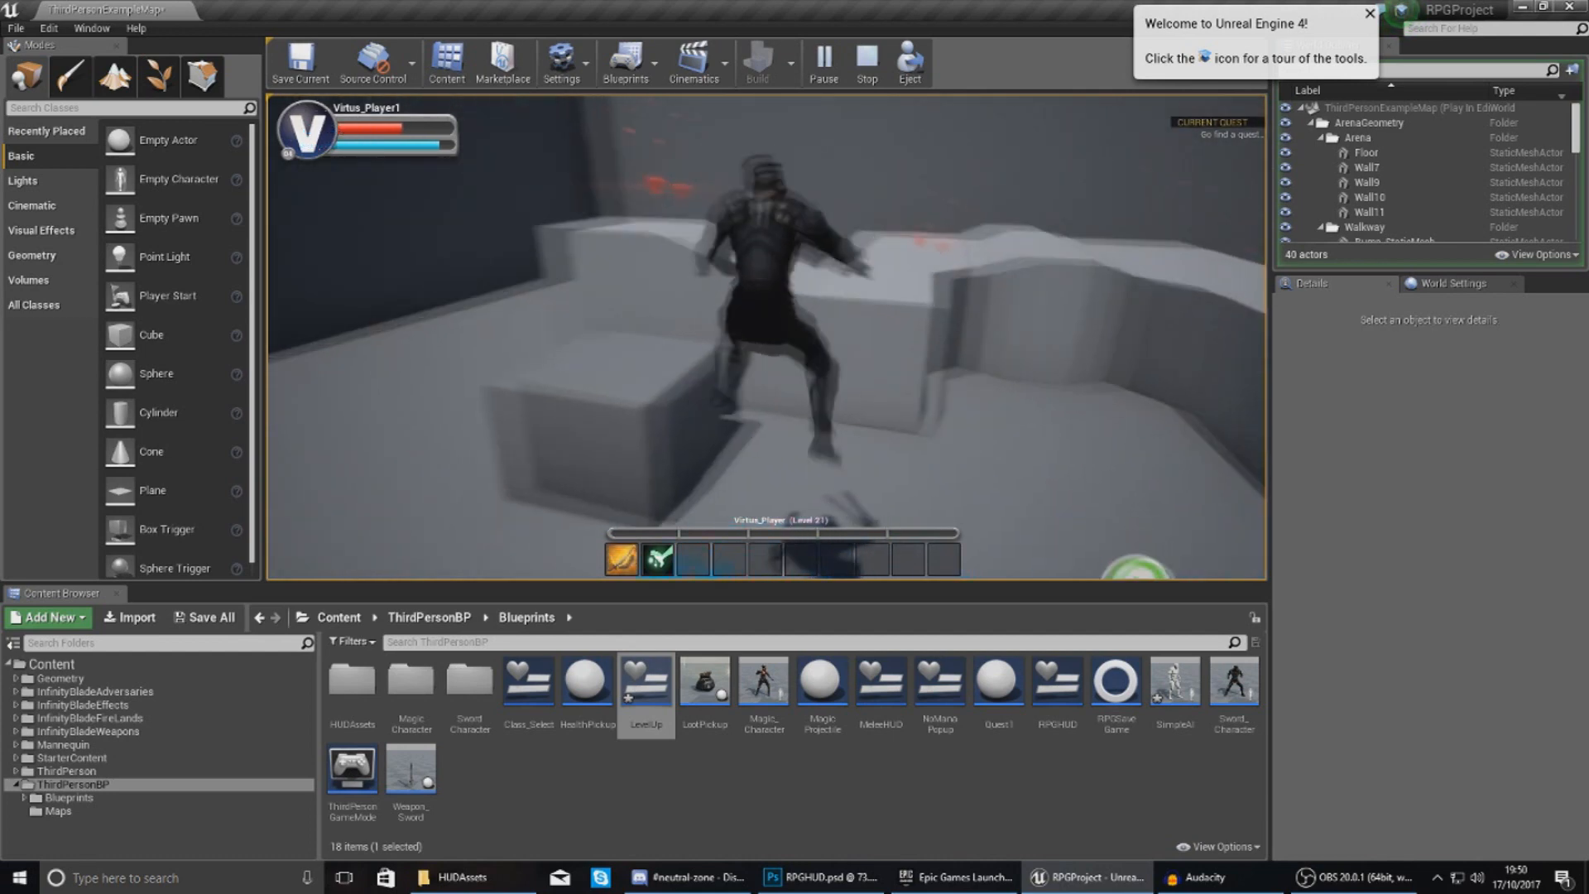
pyautogui.click(867, 62)
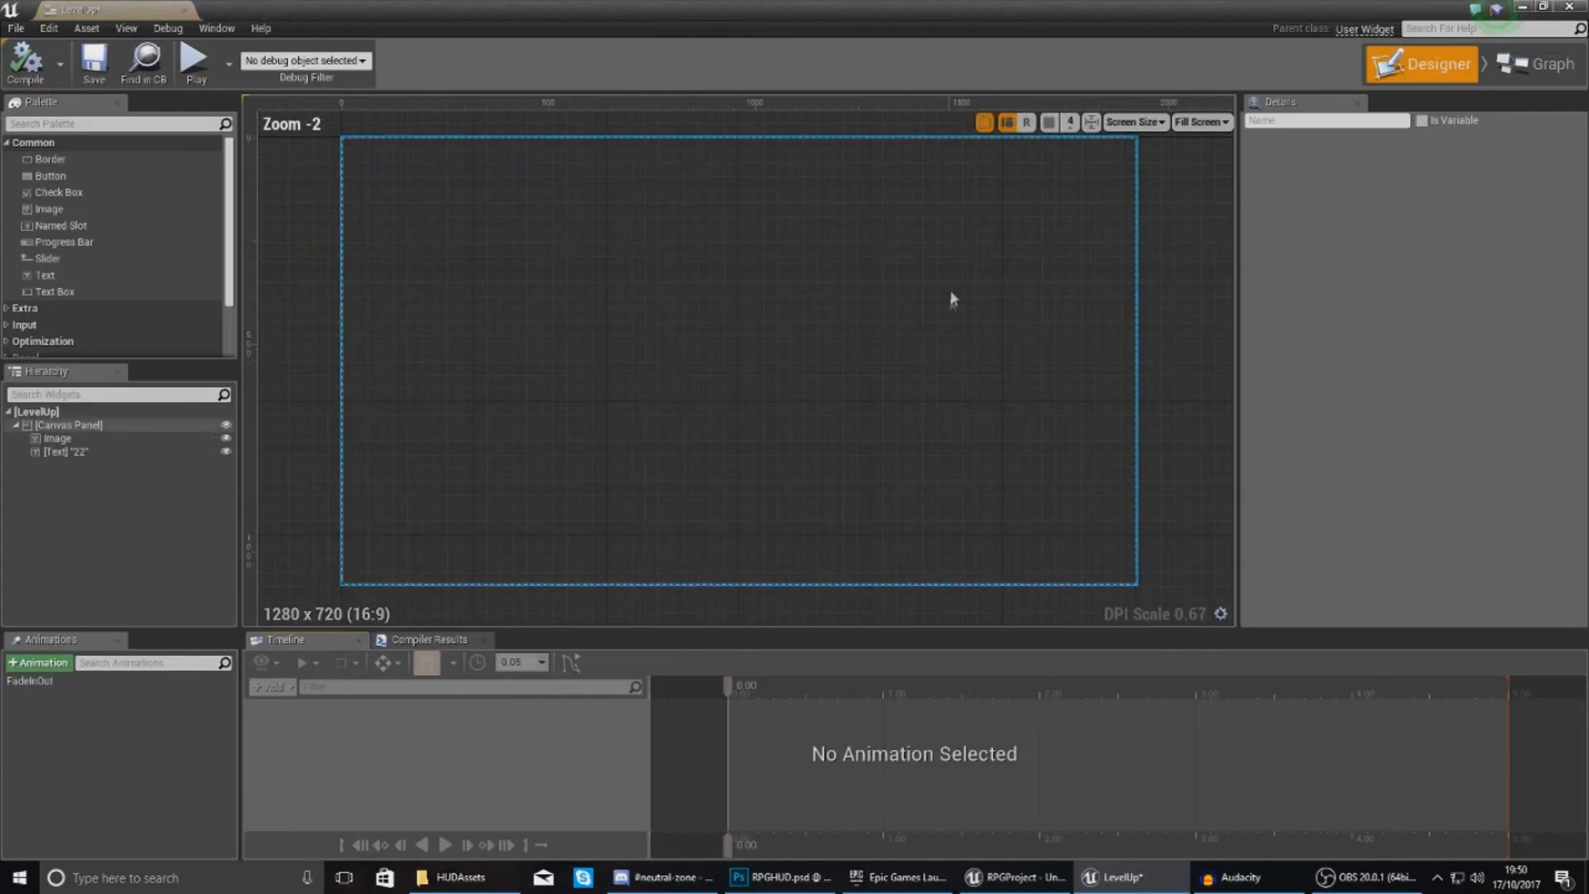
pyautogui.click(66, 452)
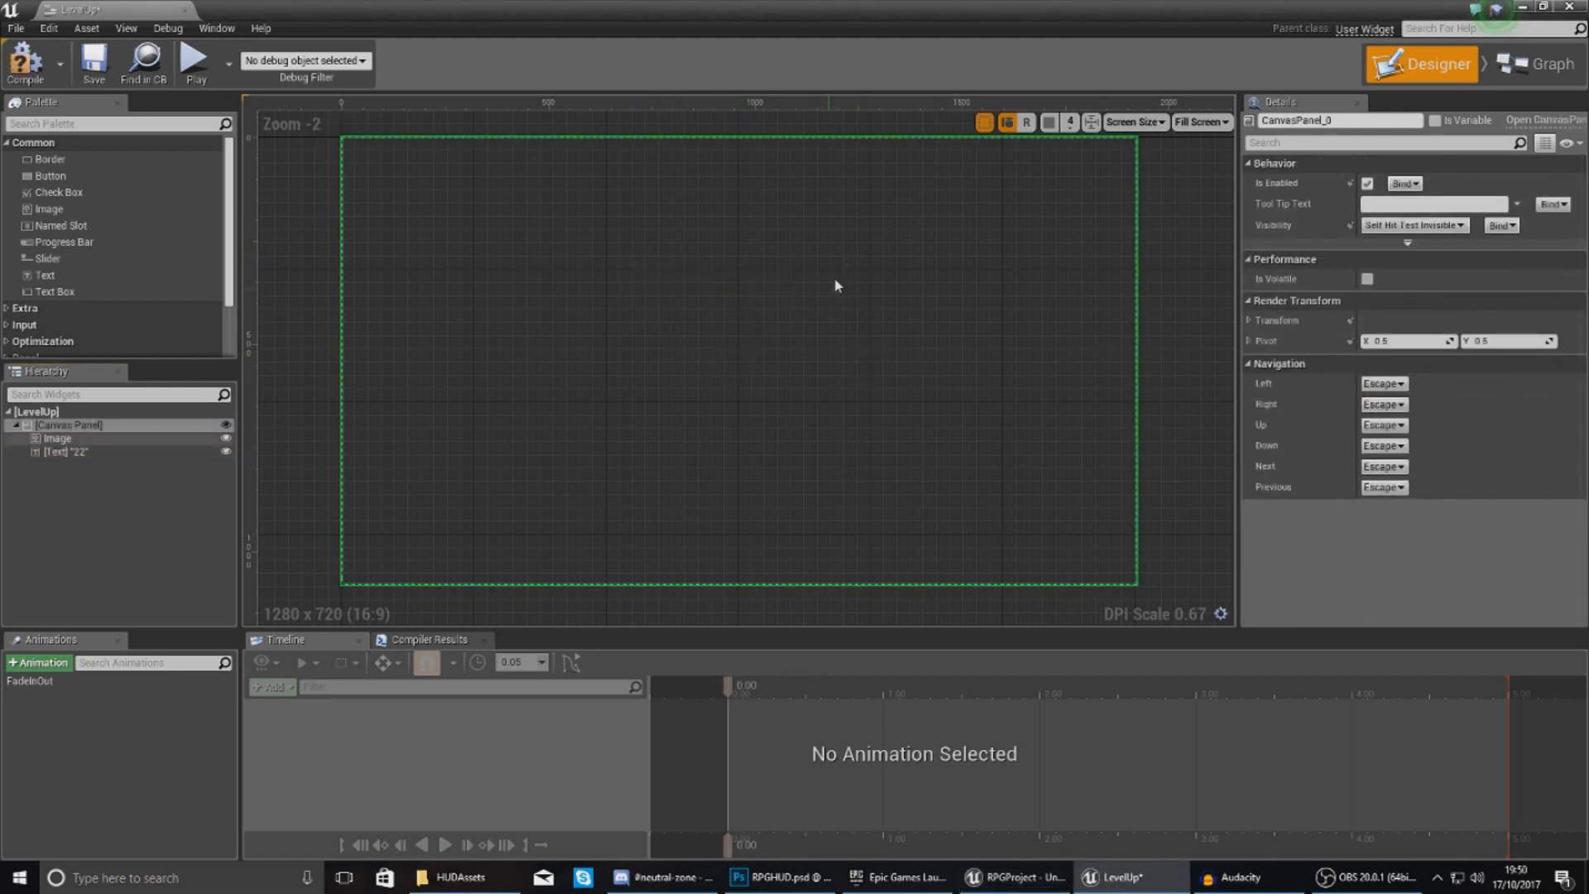
pyautogui.click(57, 438)
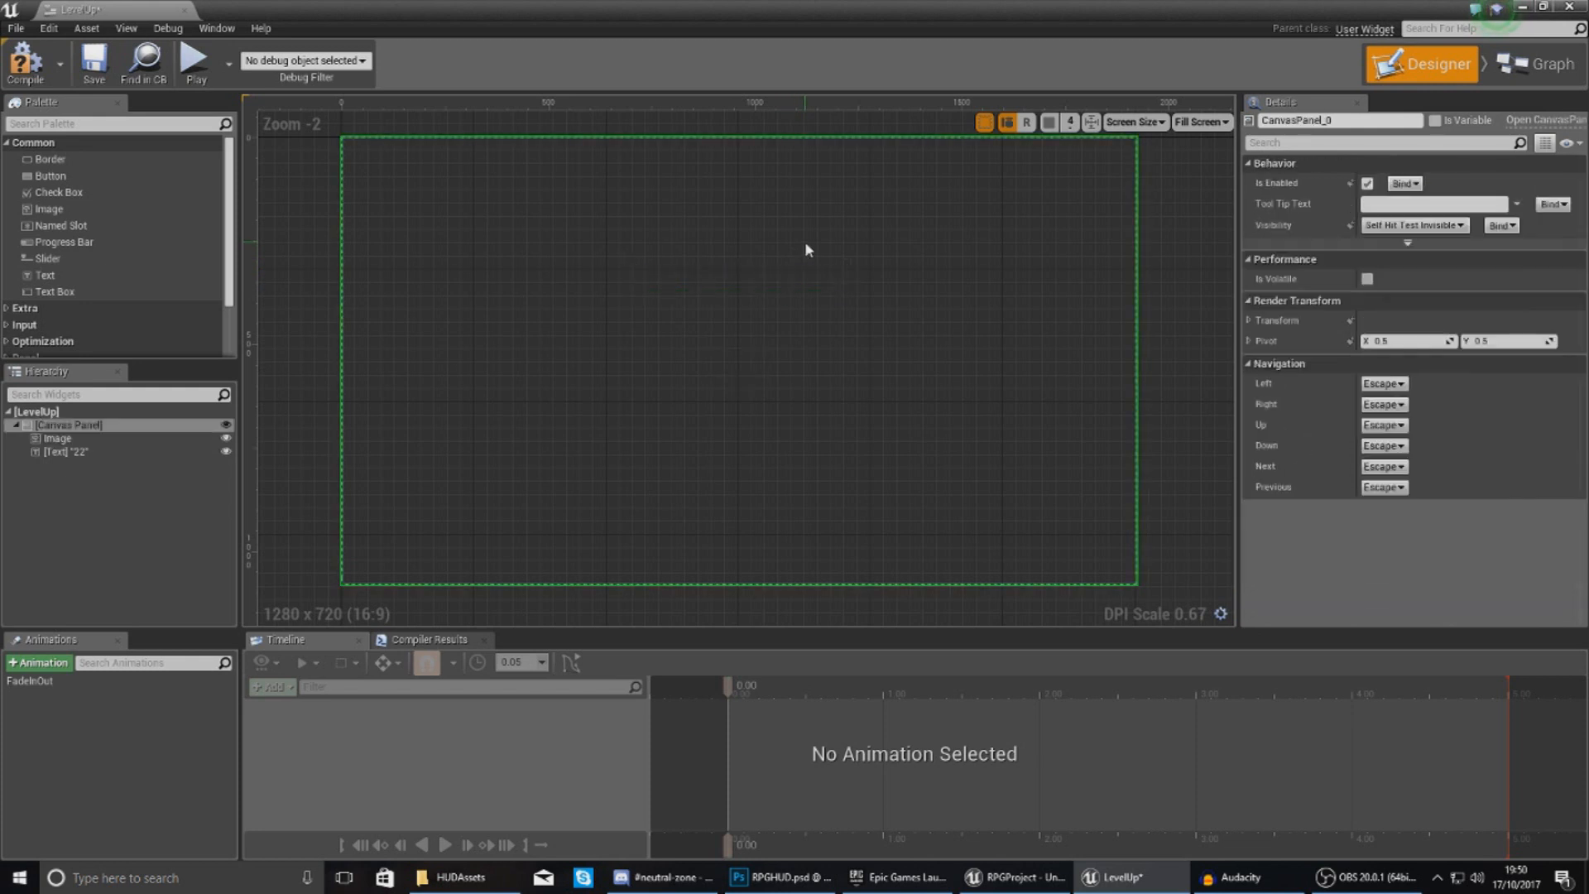
pyautogui.moveTo(808, 322)
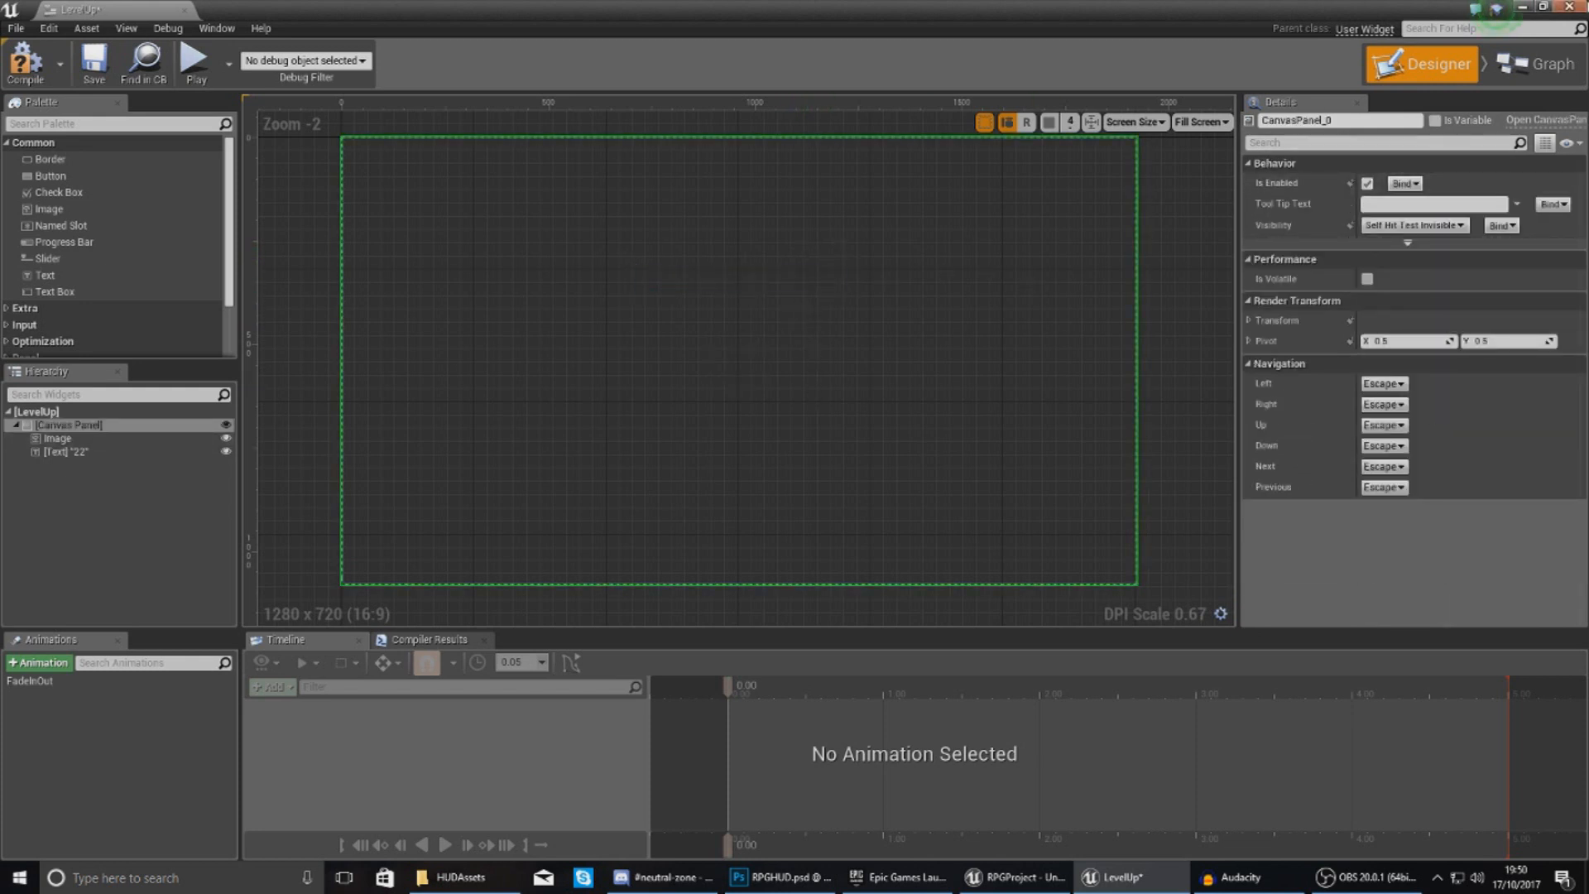
pyautogui.click(1018, 878)
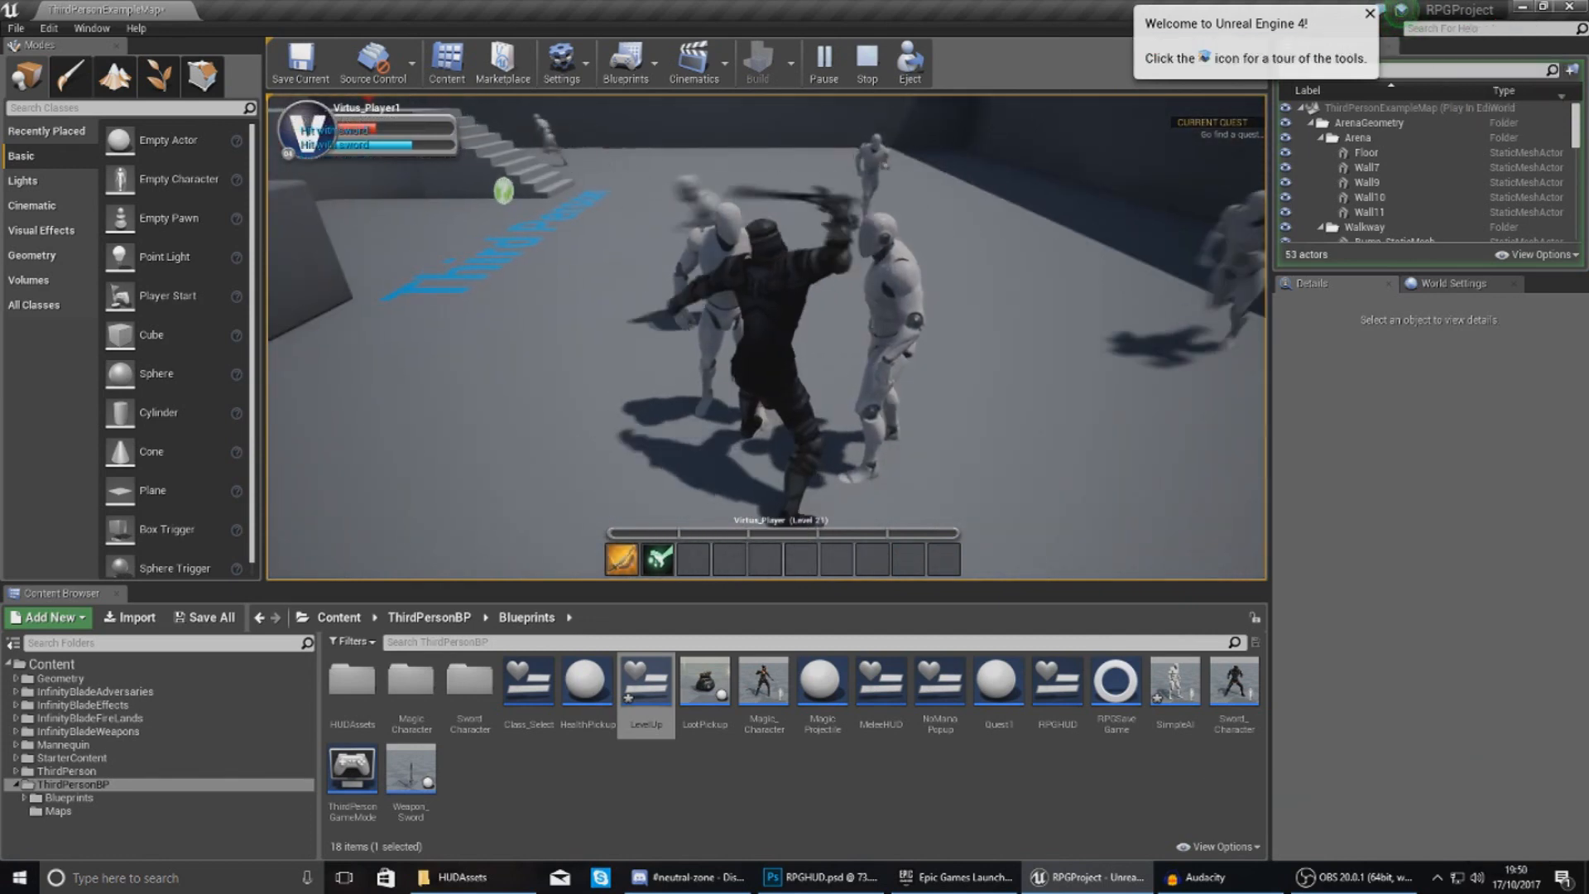
pyautogui.click(866, 63)
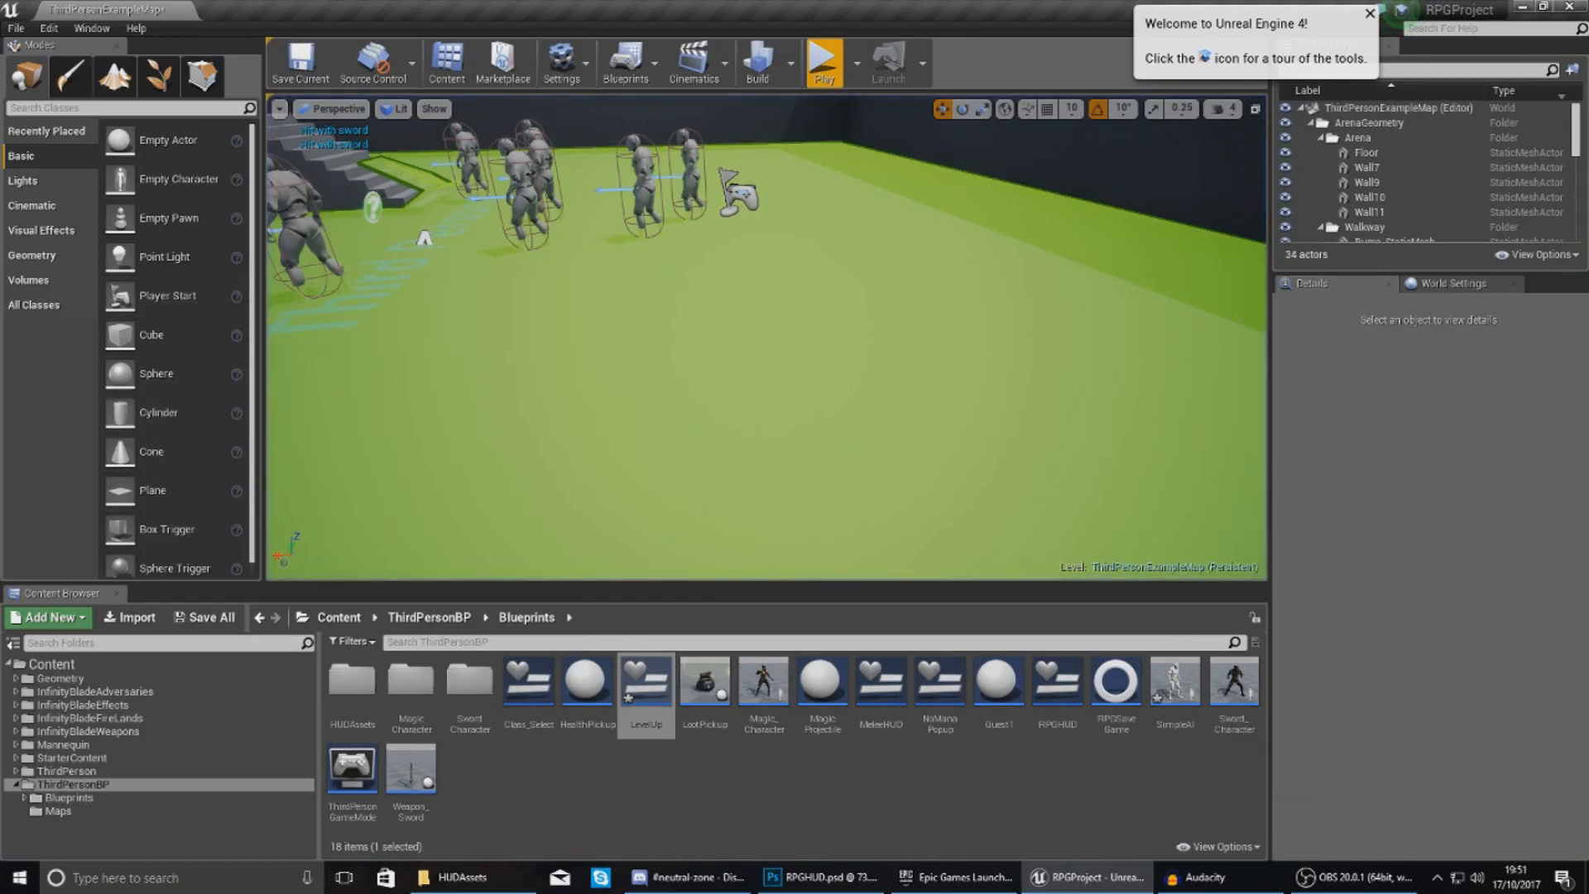